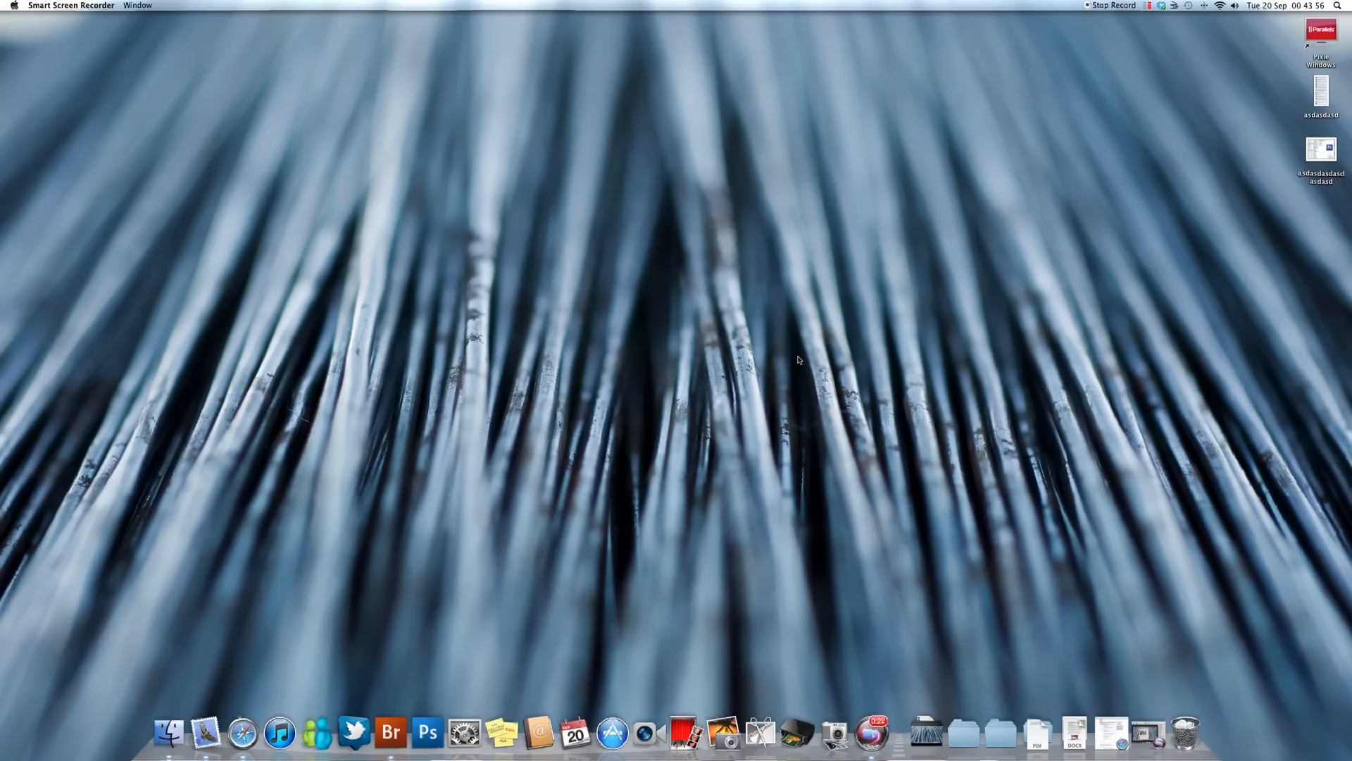
Launch Adobe Bridge CS3 from the Dock, showing the Still to sort folder of NEF photos.
click(391, 733)
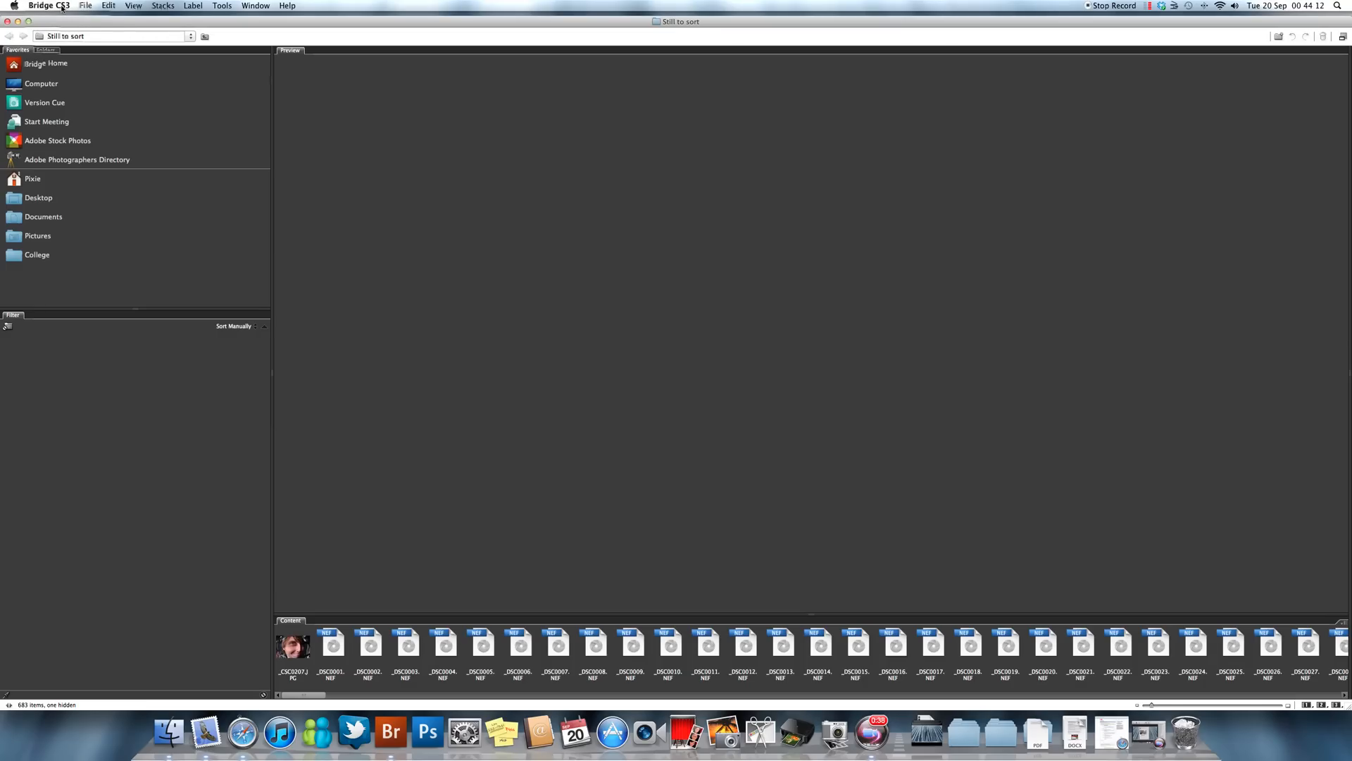
Start Get Photos from Camera to bring up the Photo Downloader for the NIKON D90.
click(86, 6)
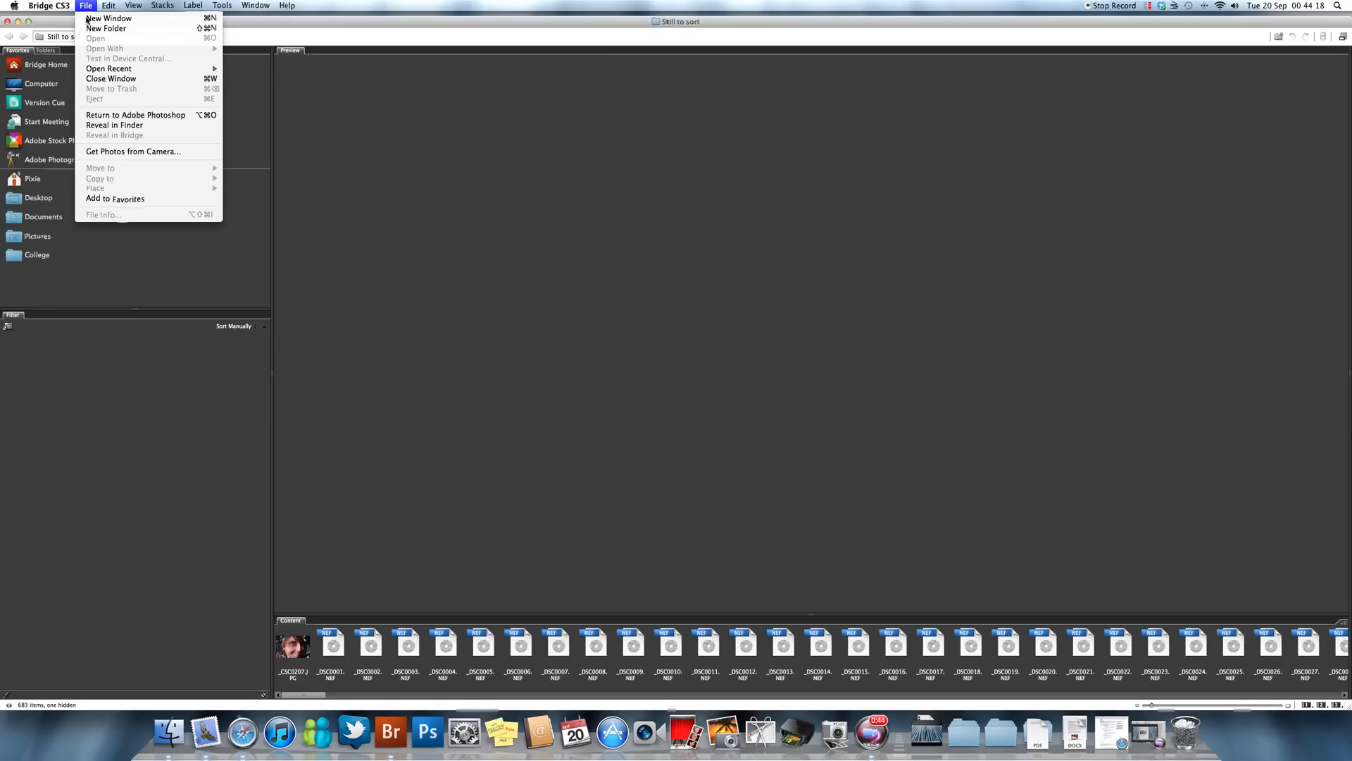
click(132, 151)
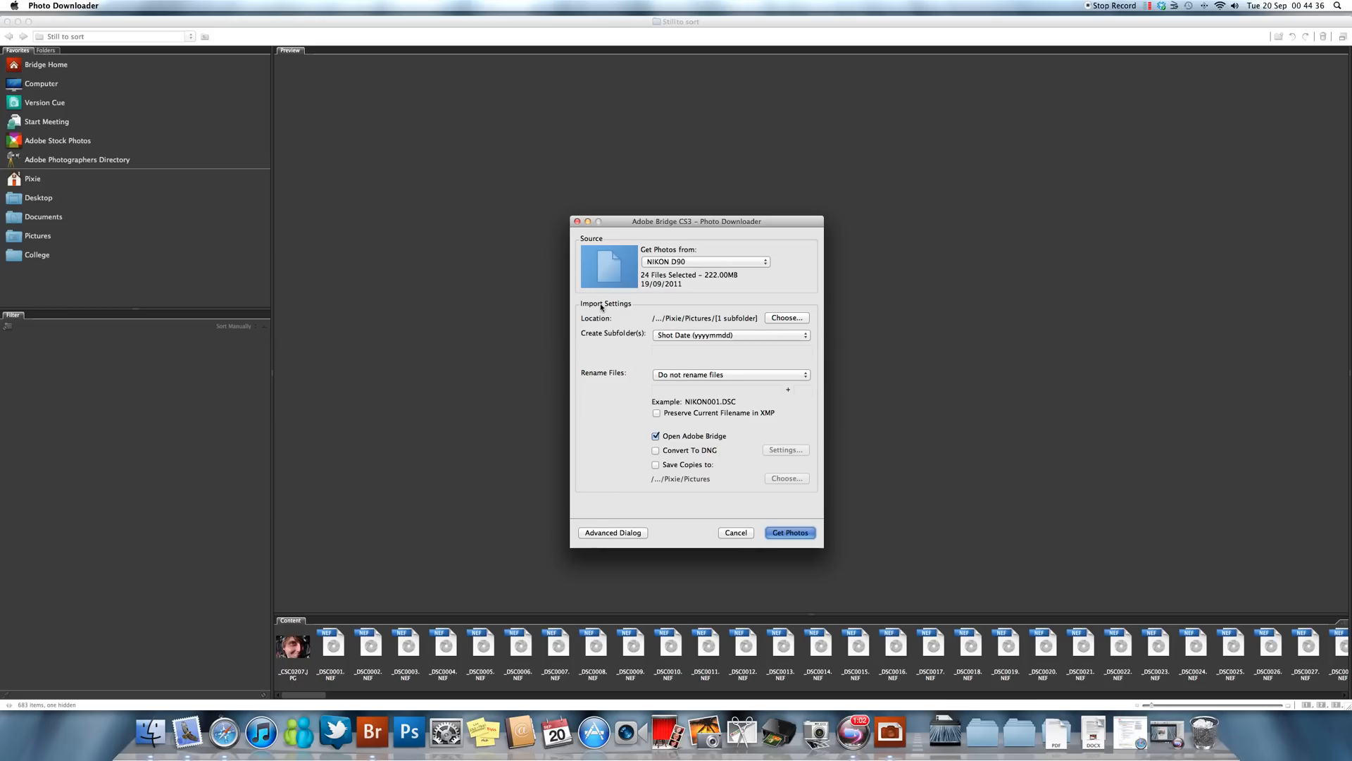
mouse_move(641, 371)
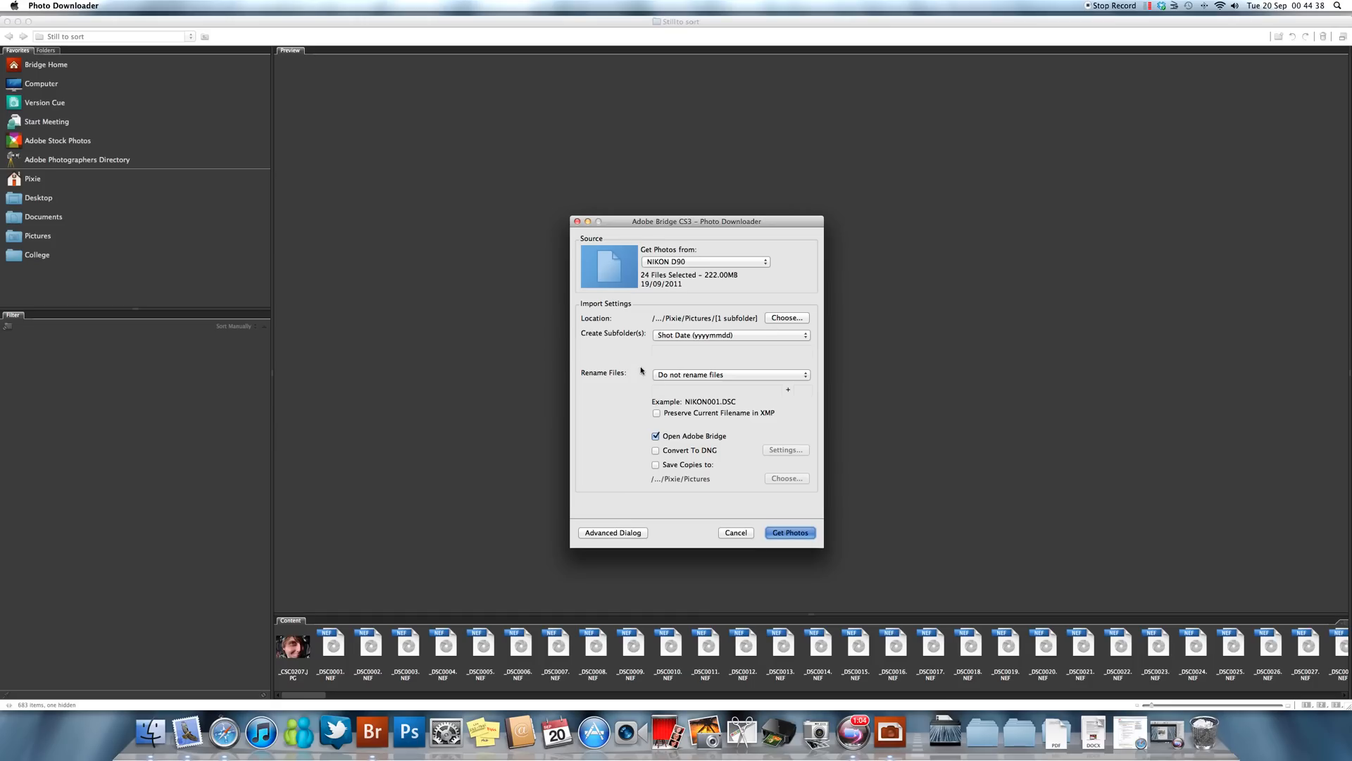
mouse_move(648, 372)
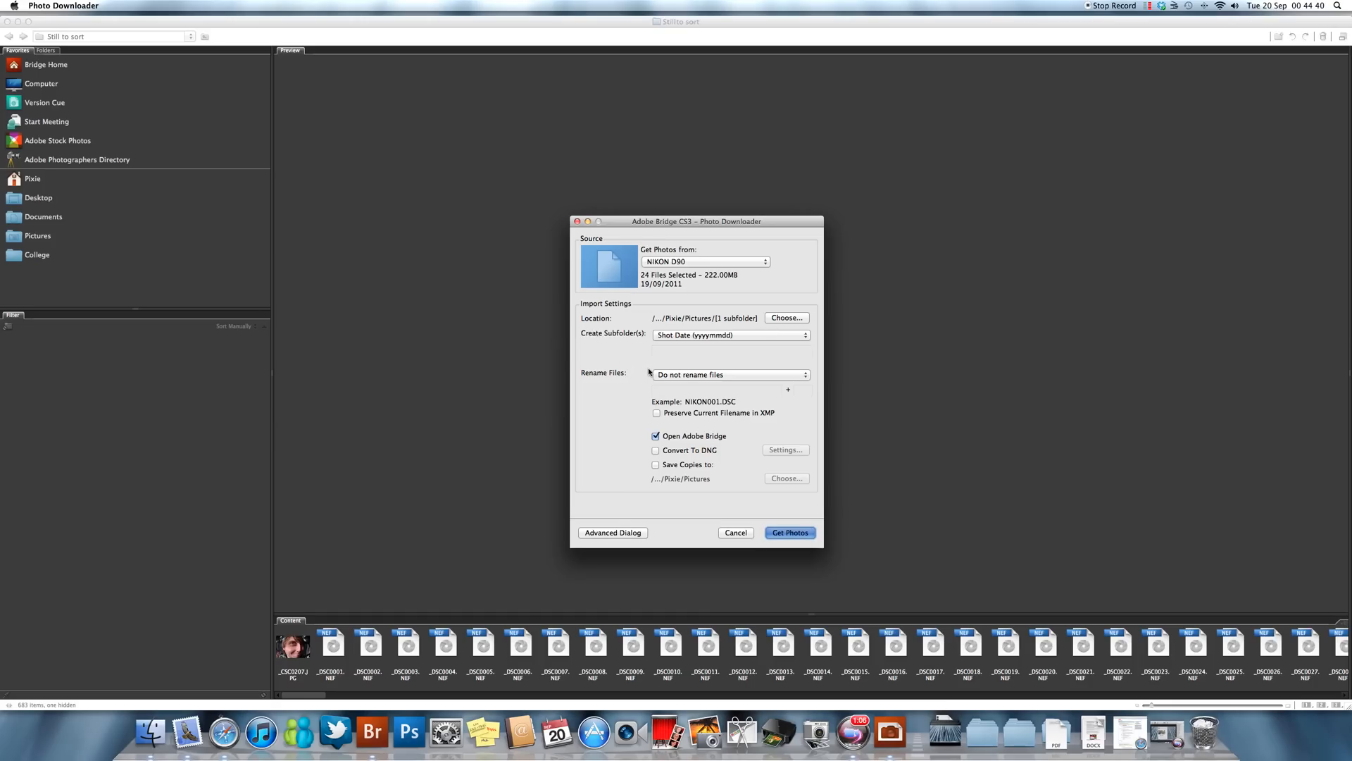
mouse_move(786, 328)
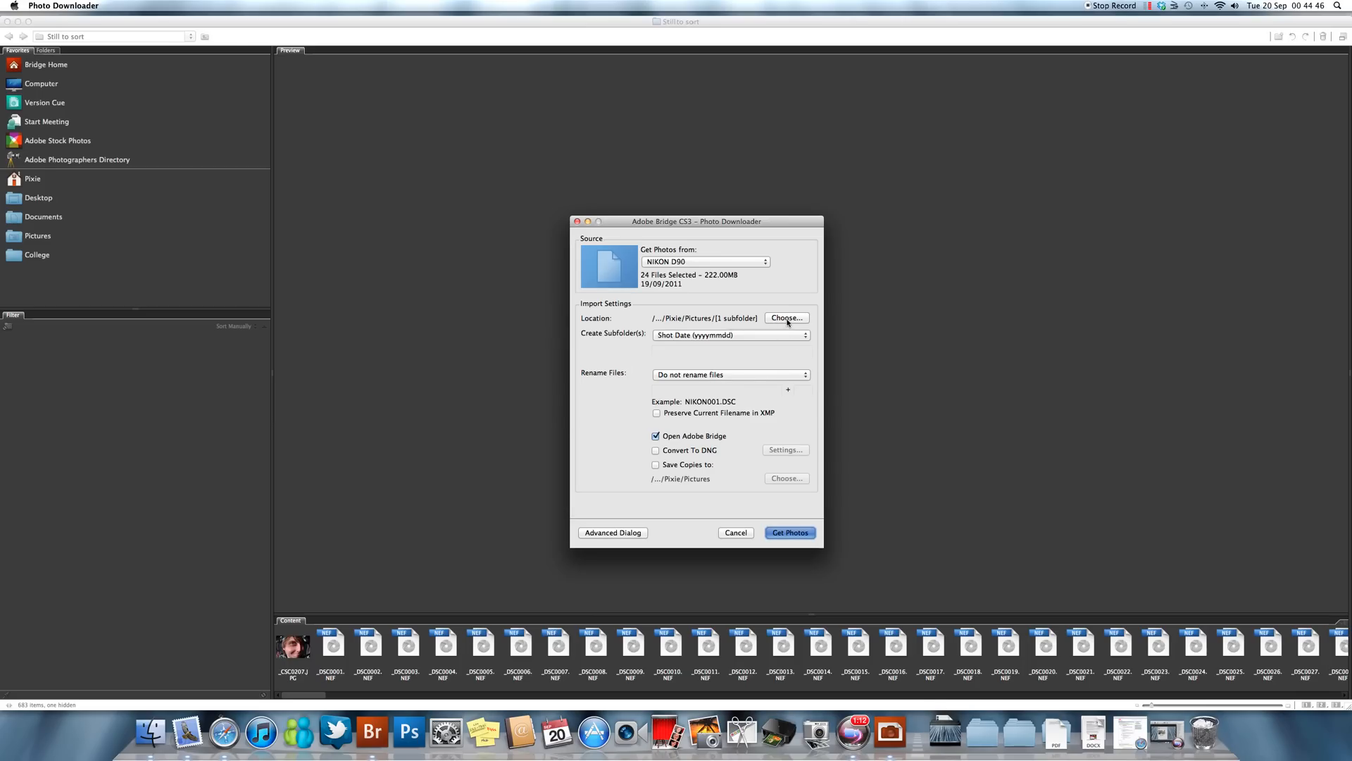
Create a new 'random' folder inside Pictures/College and choose it as the download location.
click(786, 317)
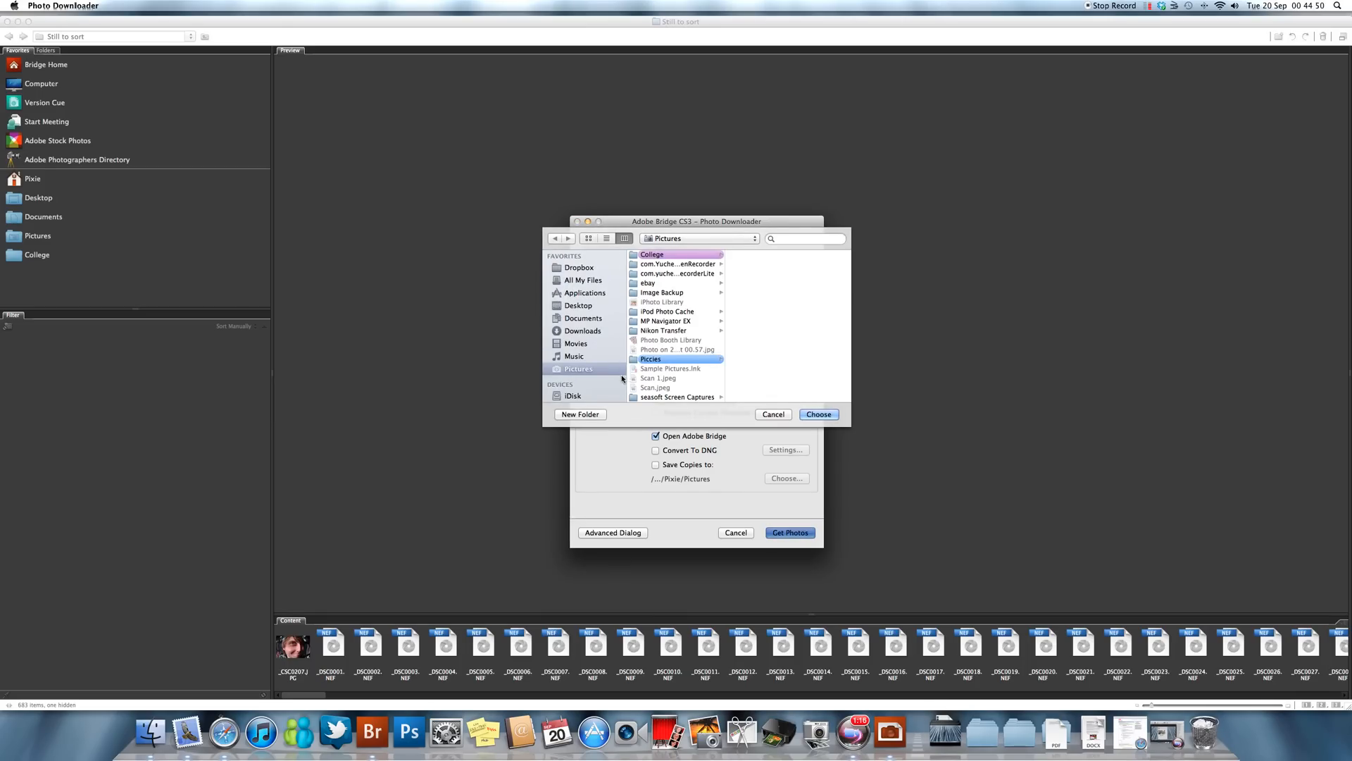
mouse_move(569, 325)
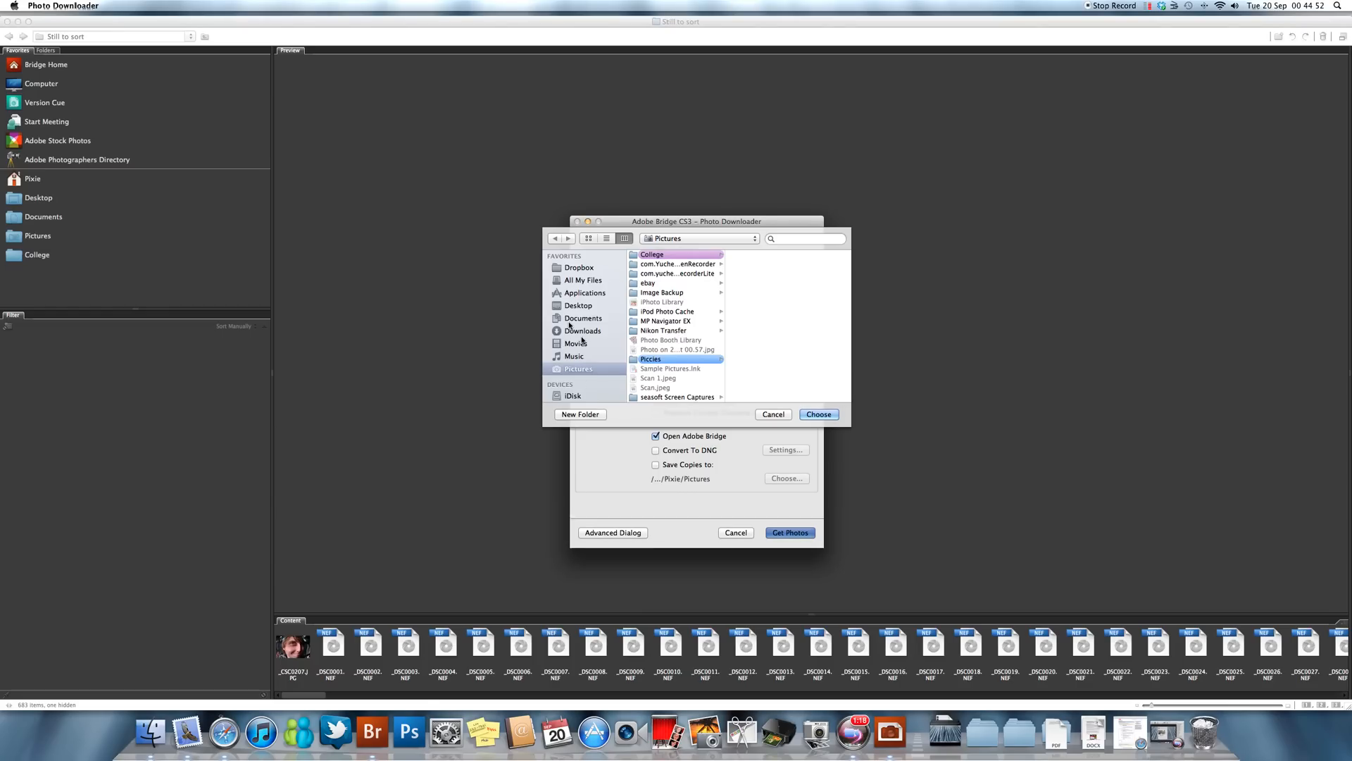
click(652, 254)
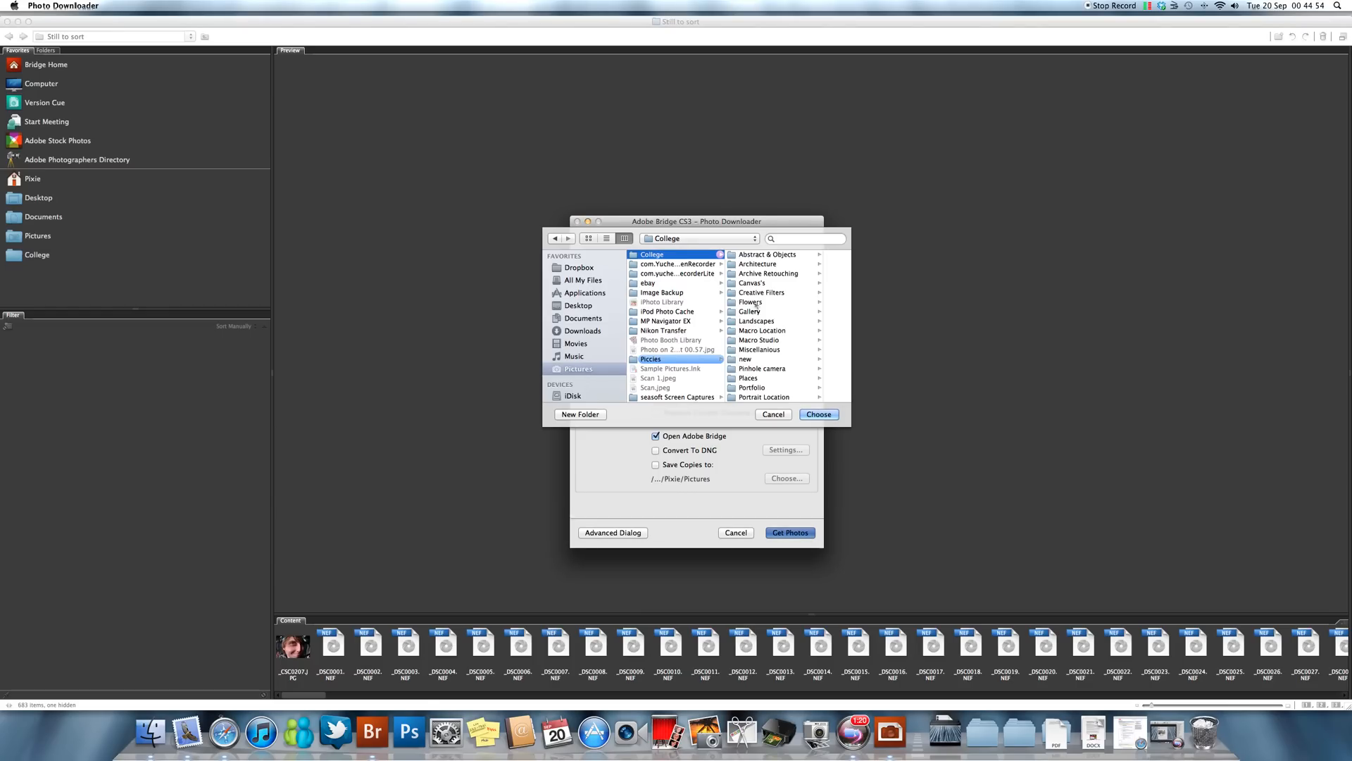
scroll(down, 3)
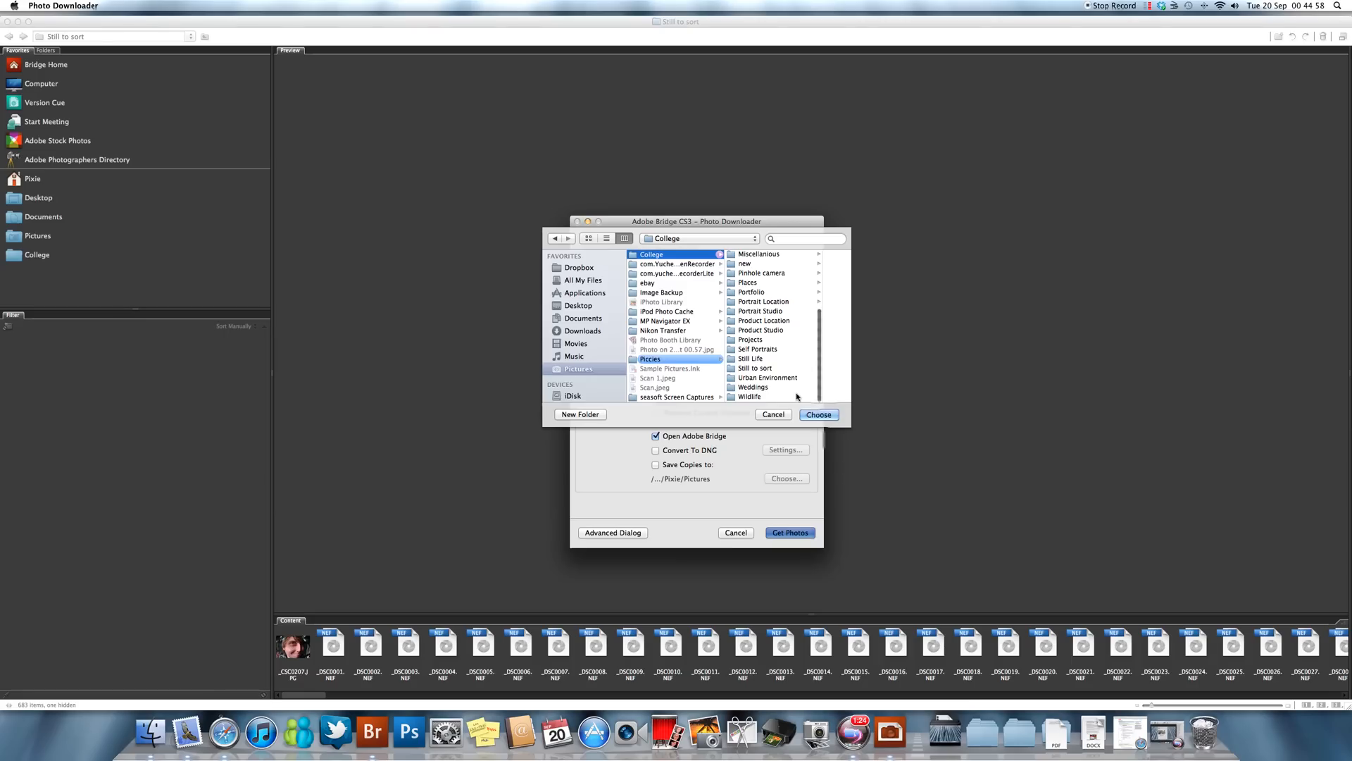
click(579, 415)
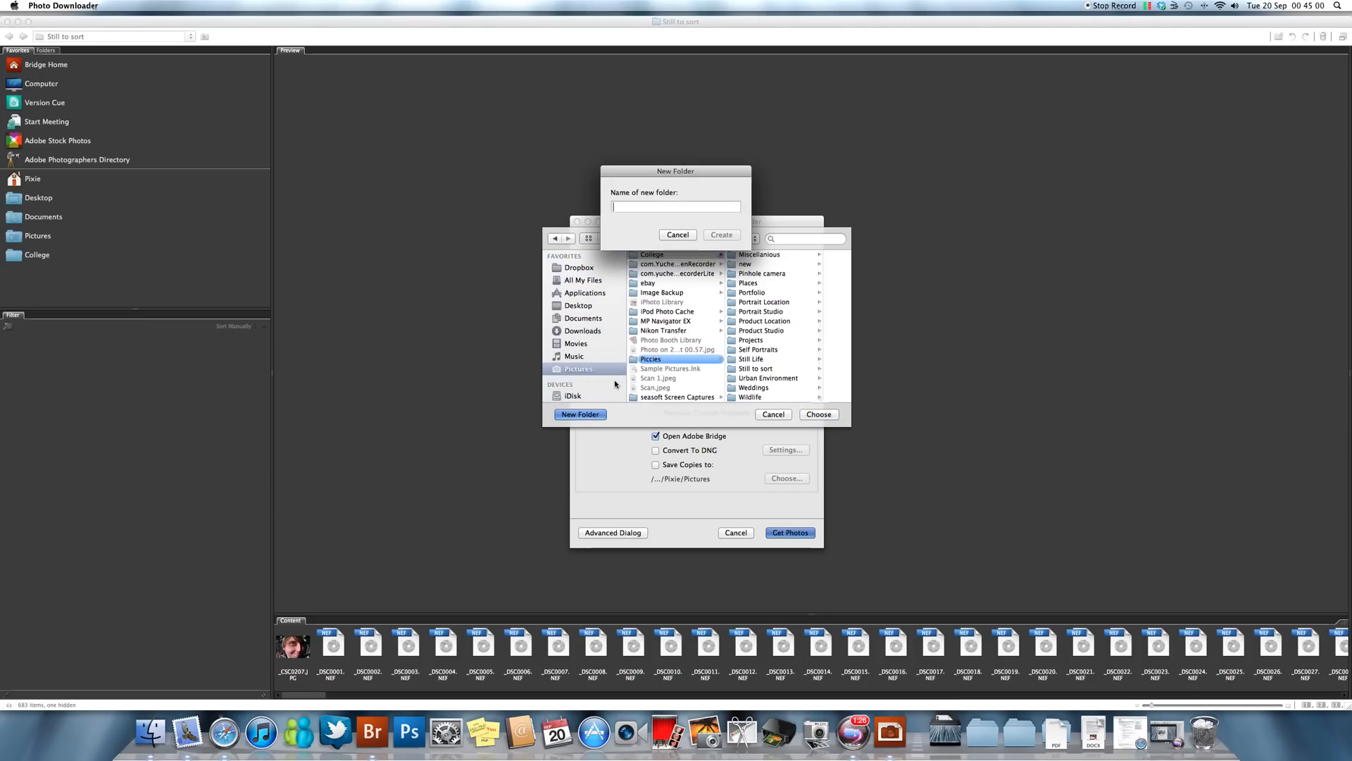
text(random)
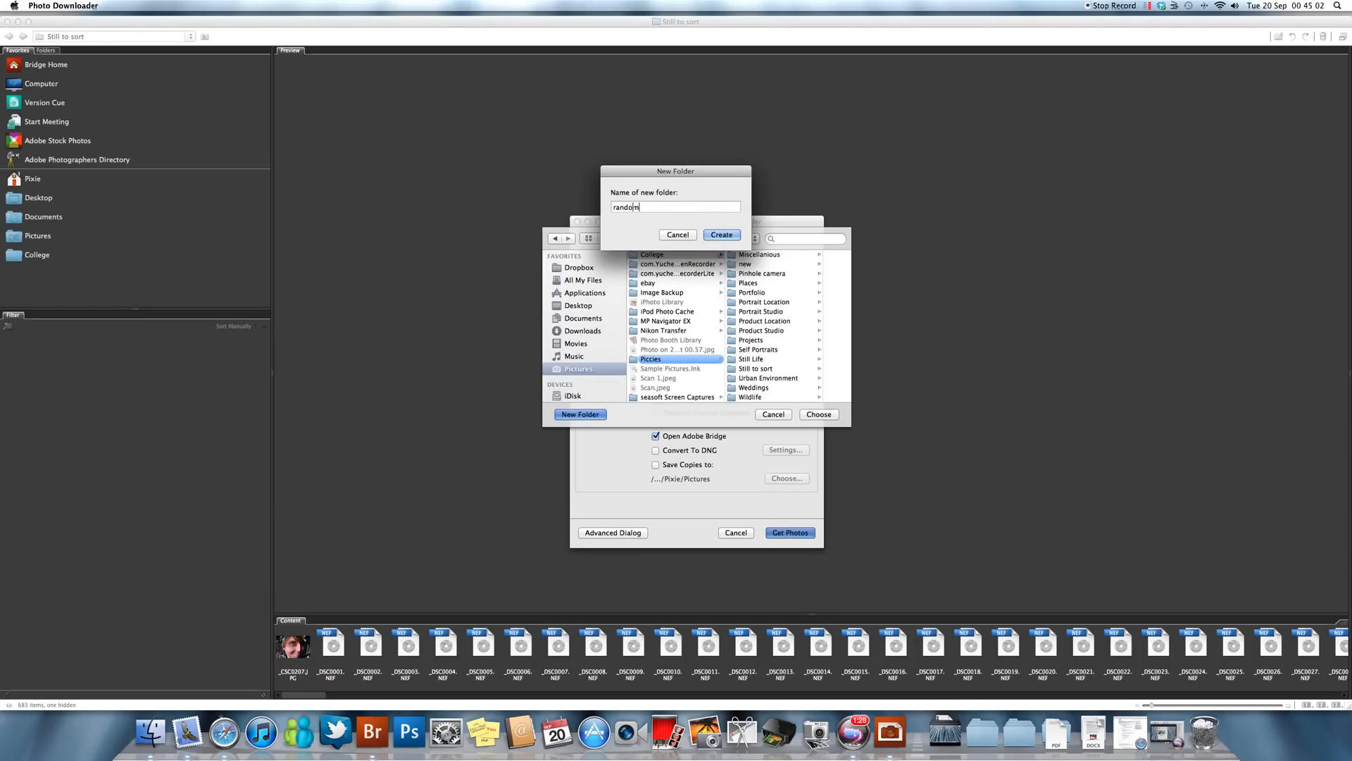
click(721, 236)
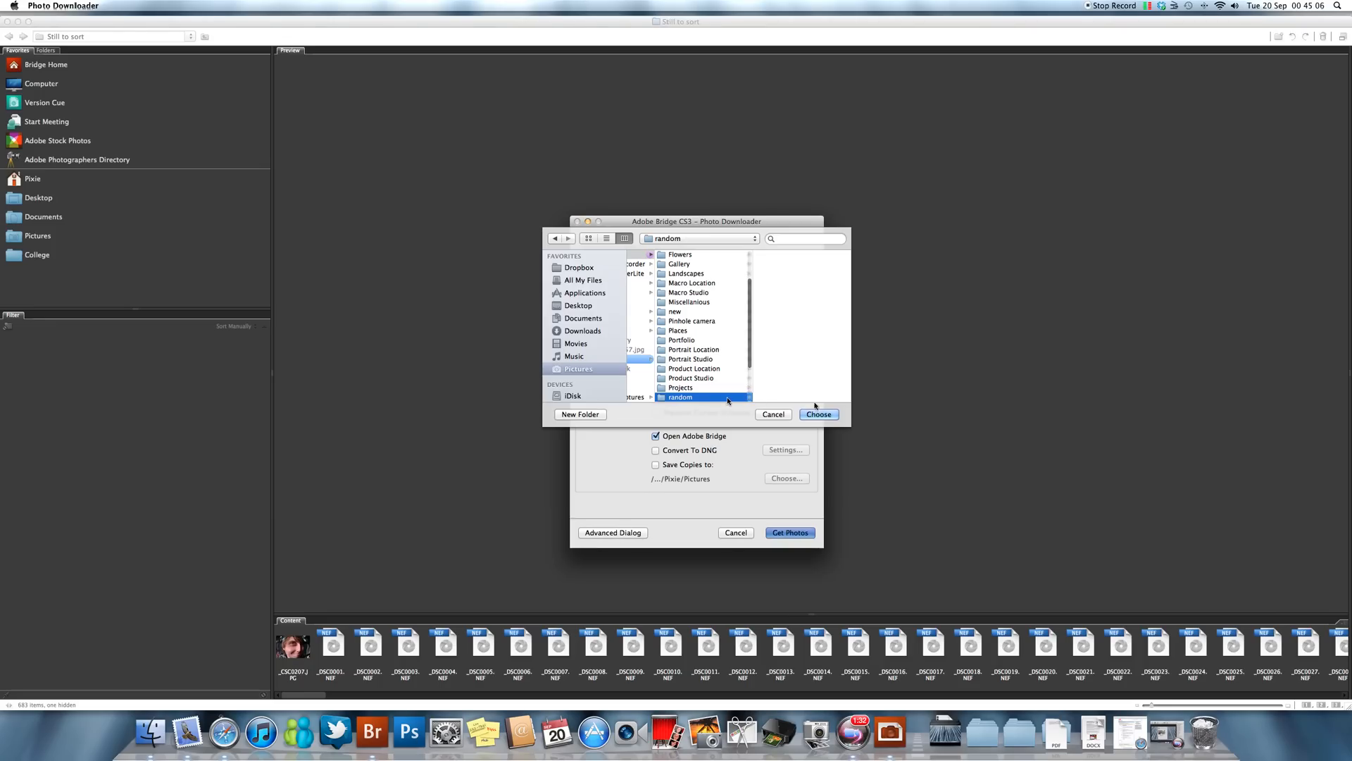
click(817, 414)
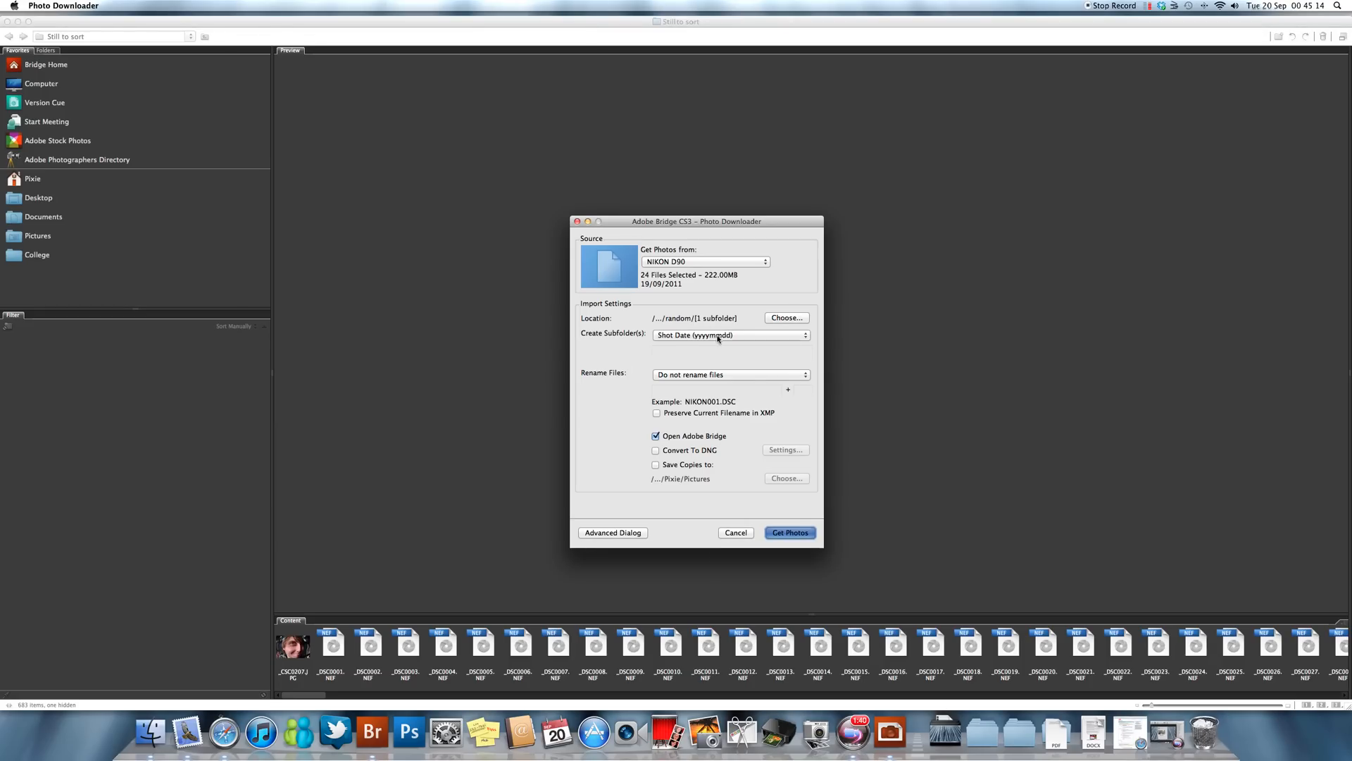
mouse_move(615, 366)
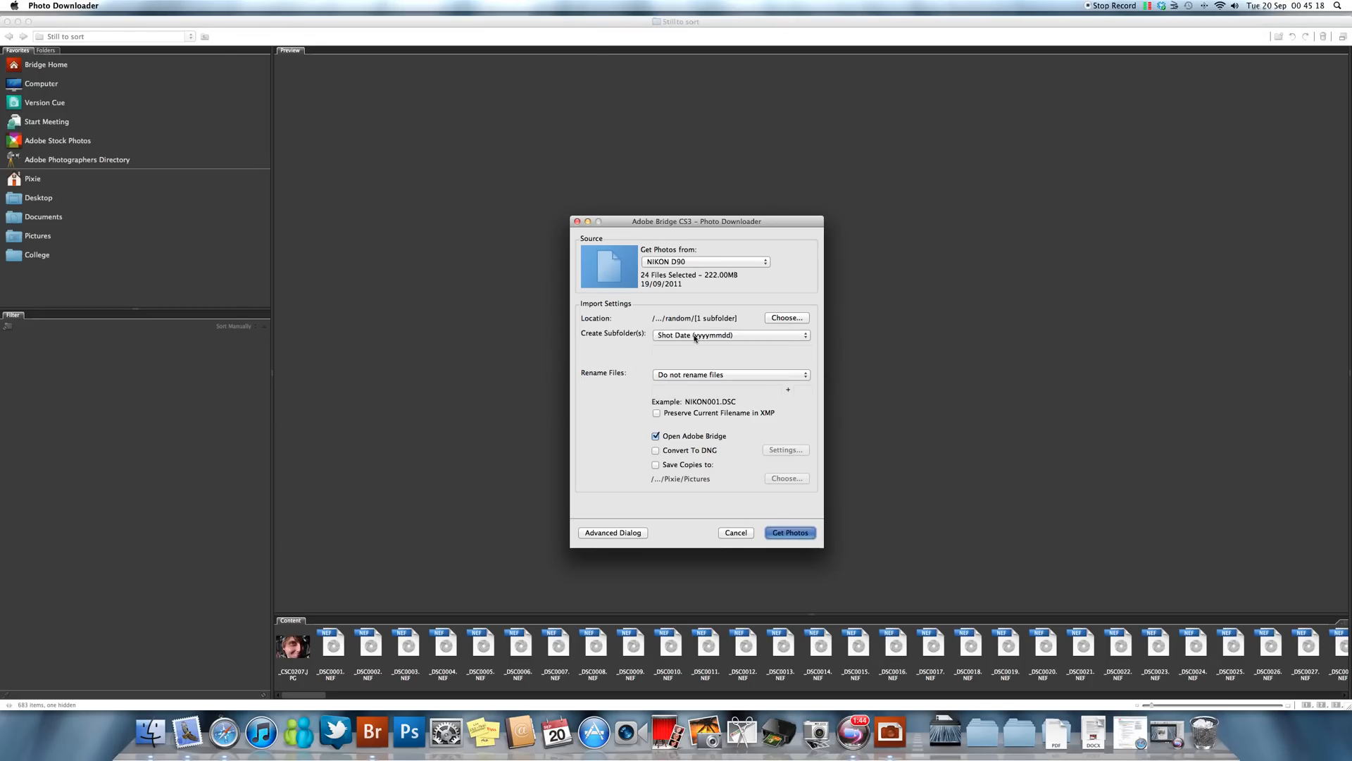
Set Create Subfolder(s) to None and review the Rename Files options, picking a custom name.
click(731, 336)
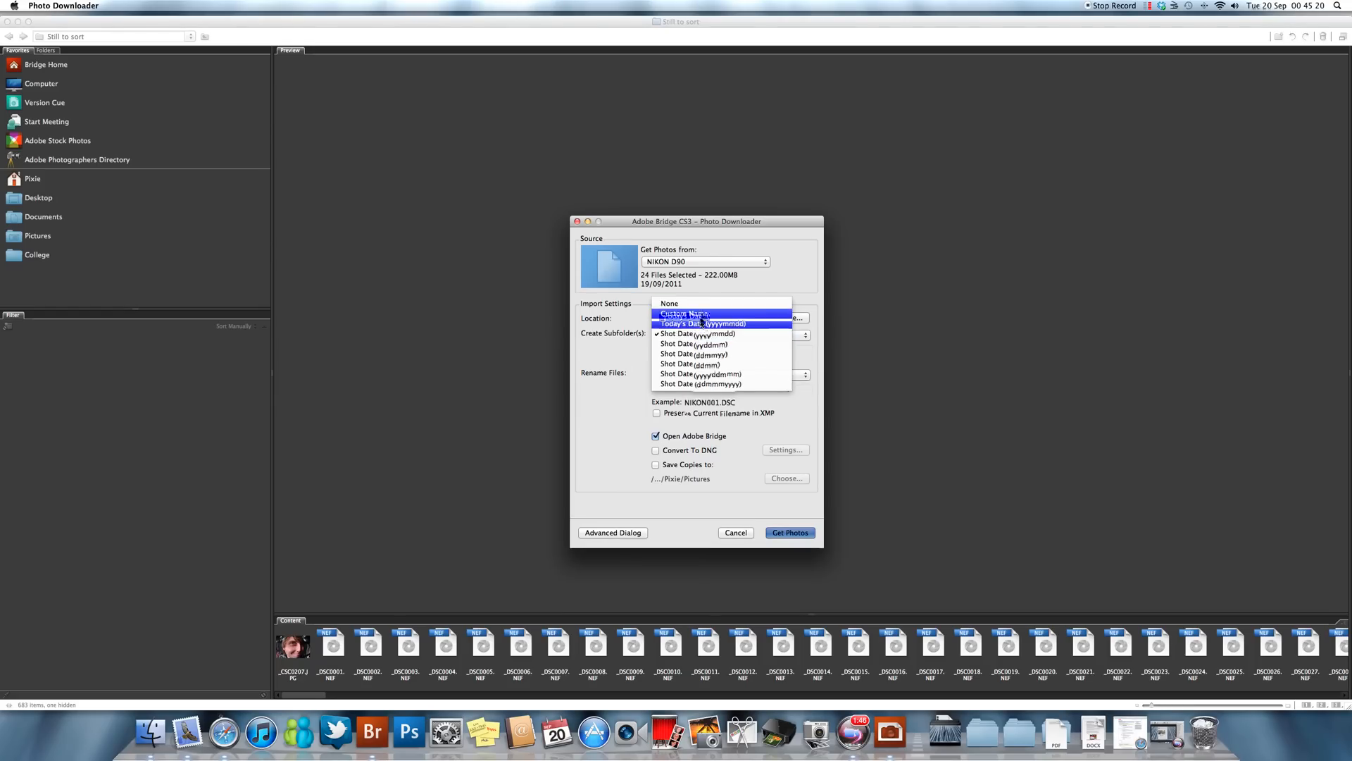
click(685, 313)
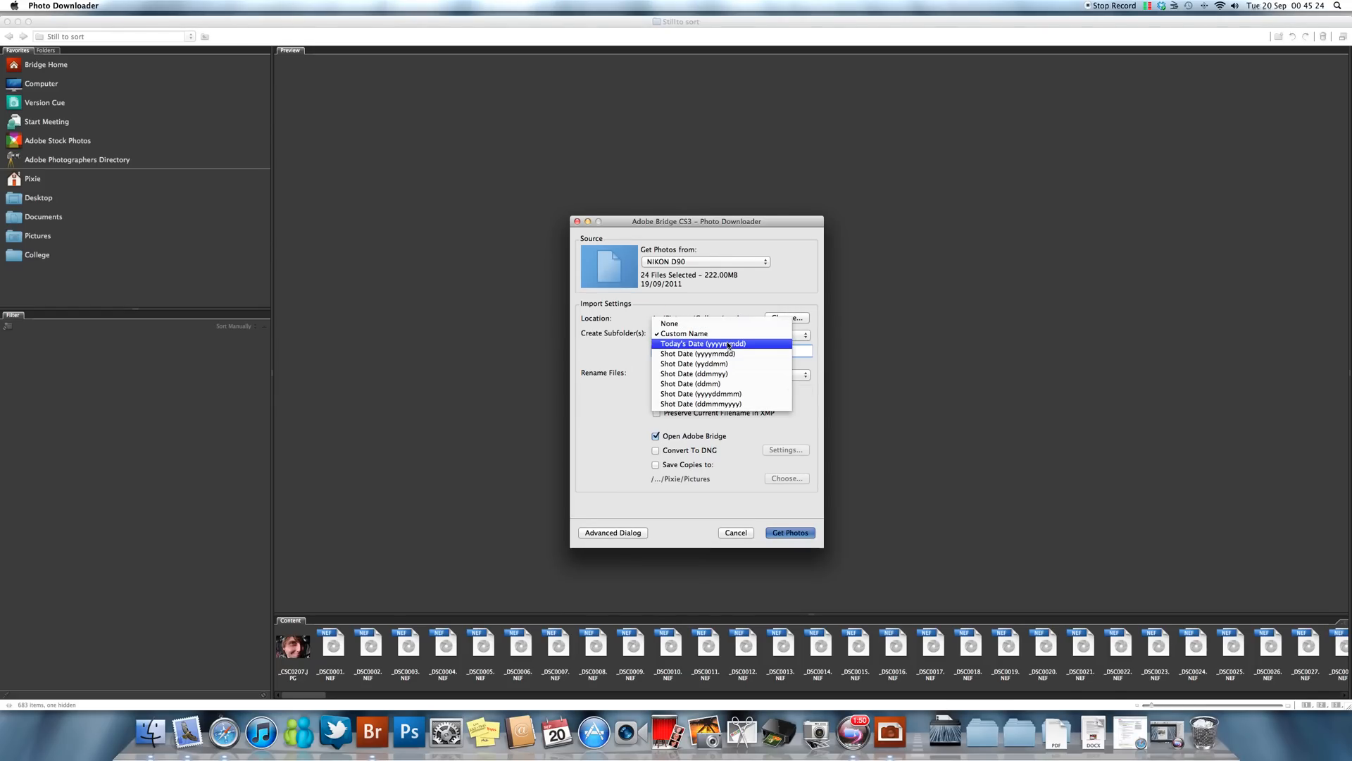
mouse_move(693, 373)
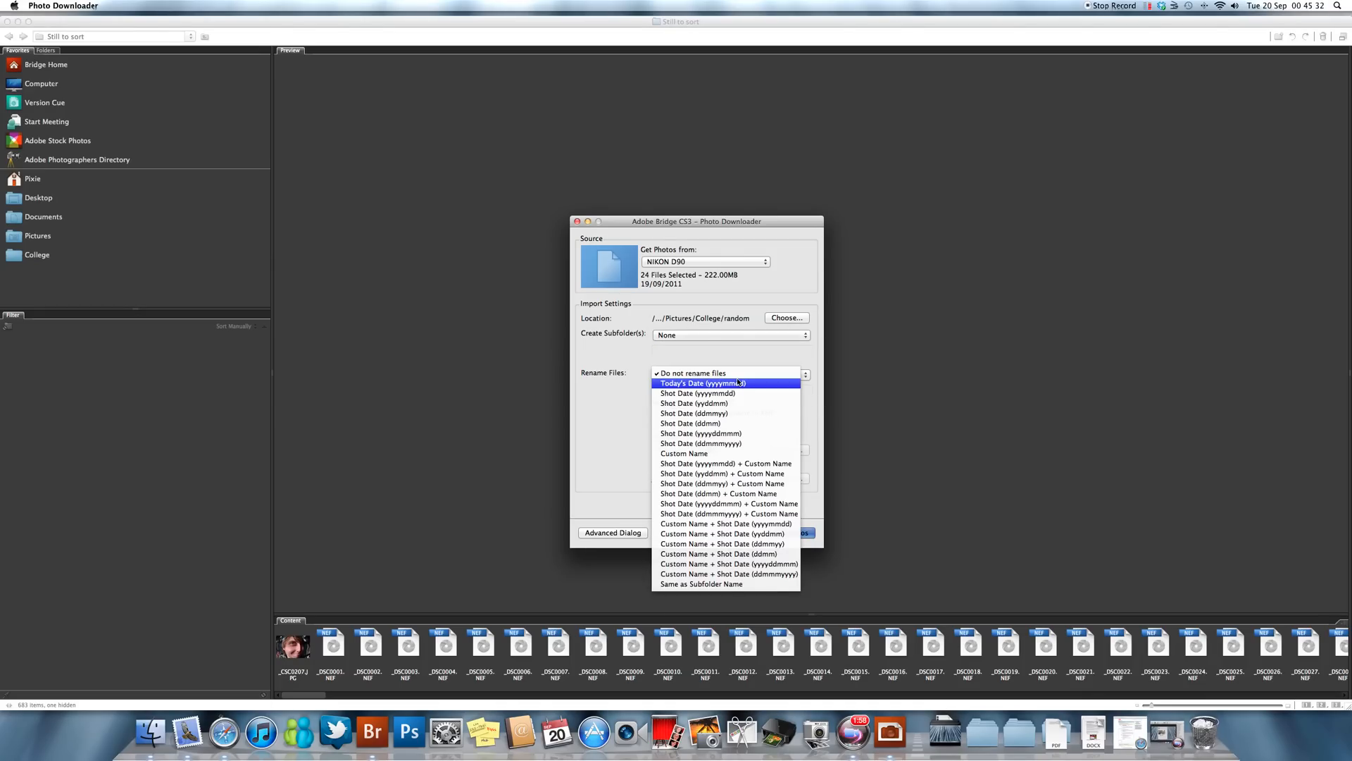
mouse_move(715, 452)
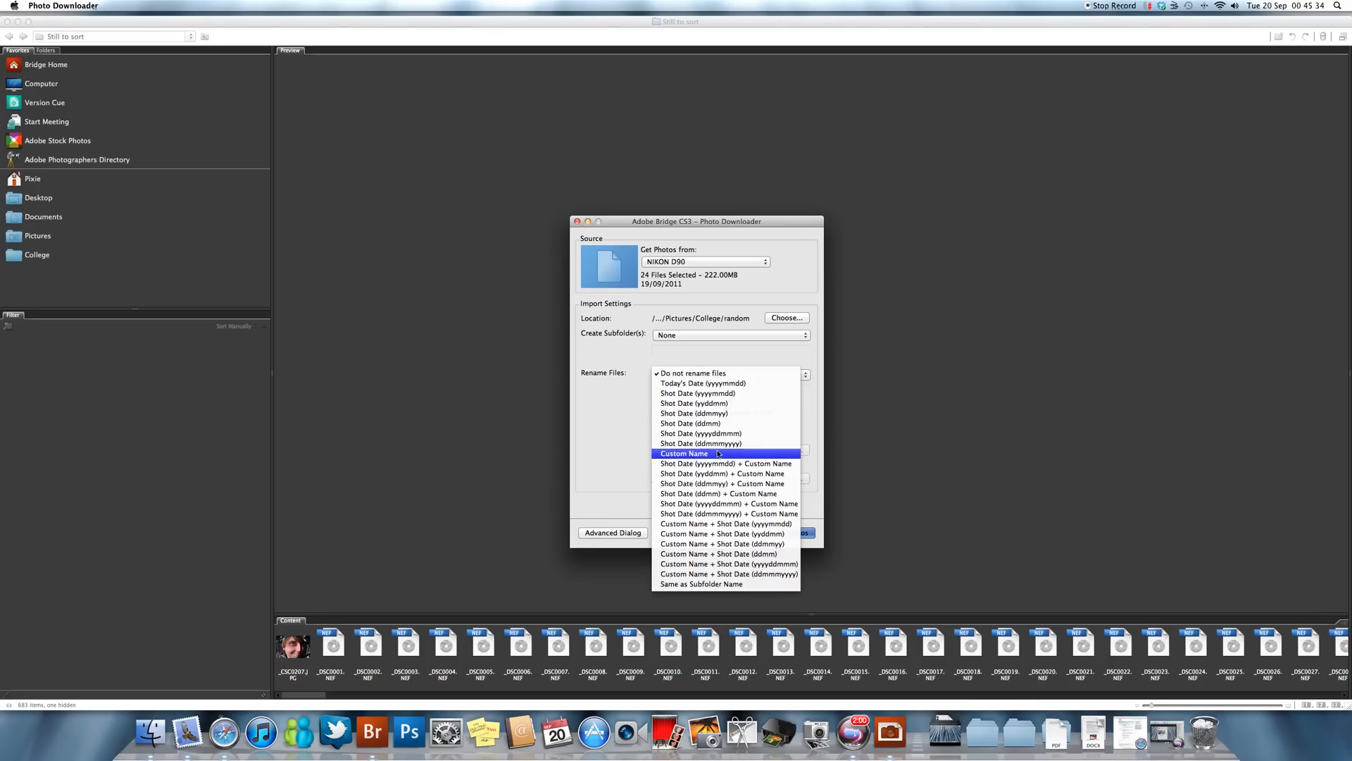
click(685, 452)
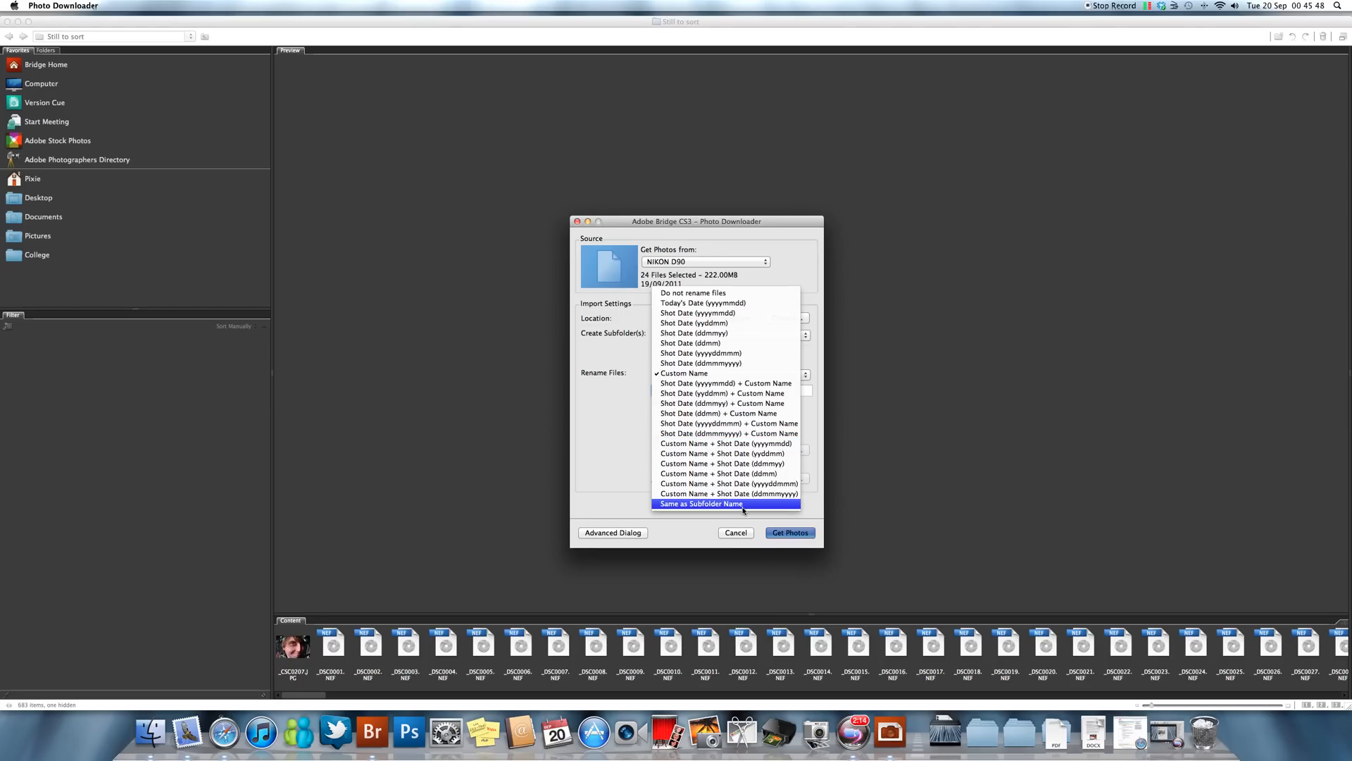
Keep original file names, inspect DNG conversion settings, and leave DNG conversion and backup copies off.
click(693, 293)
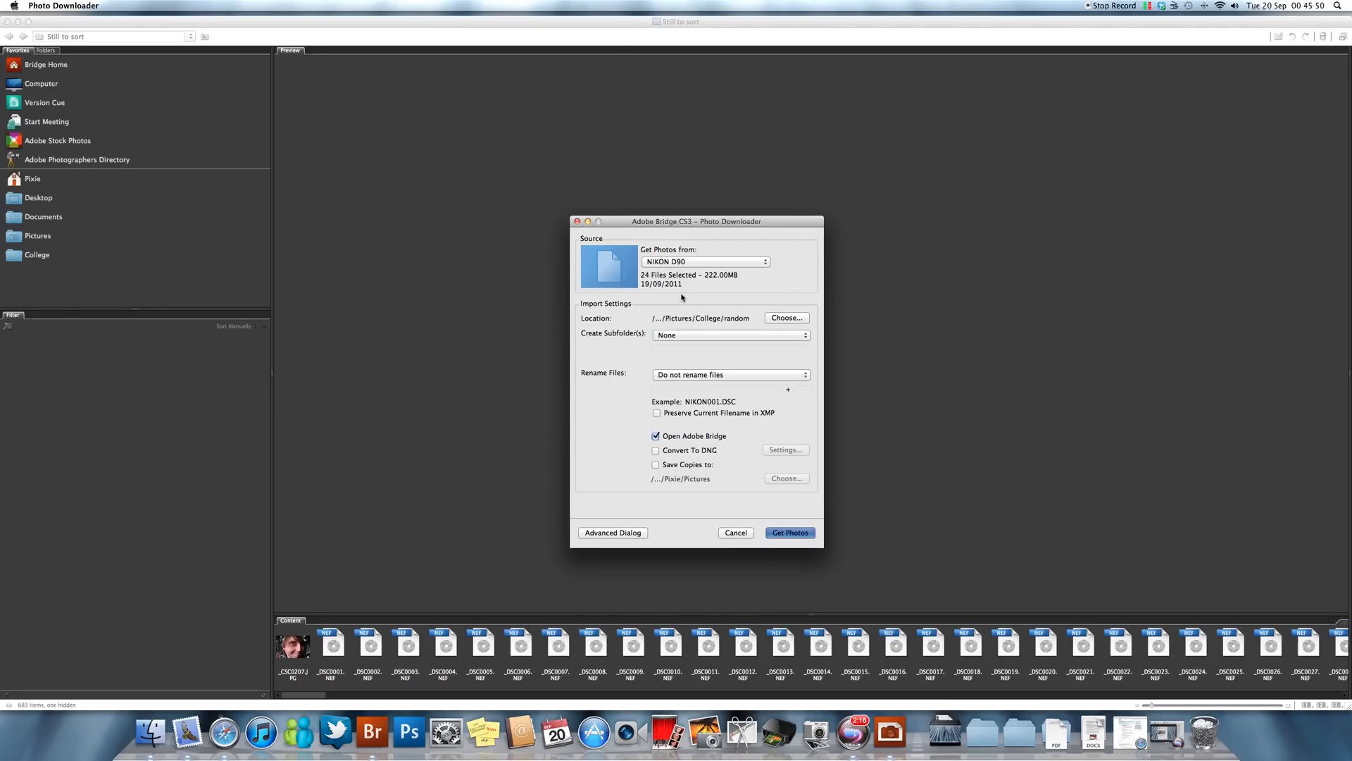
mouse_move(696, 411)
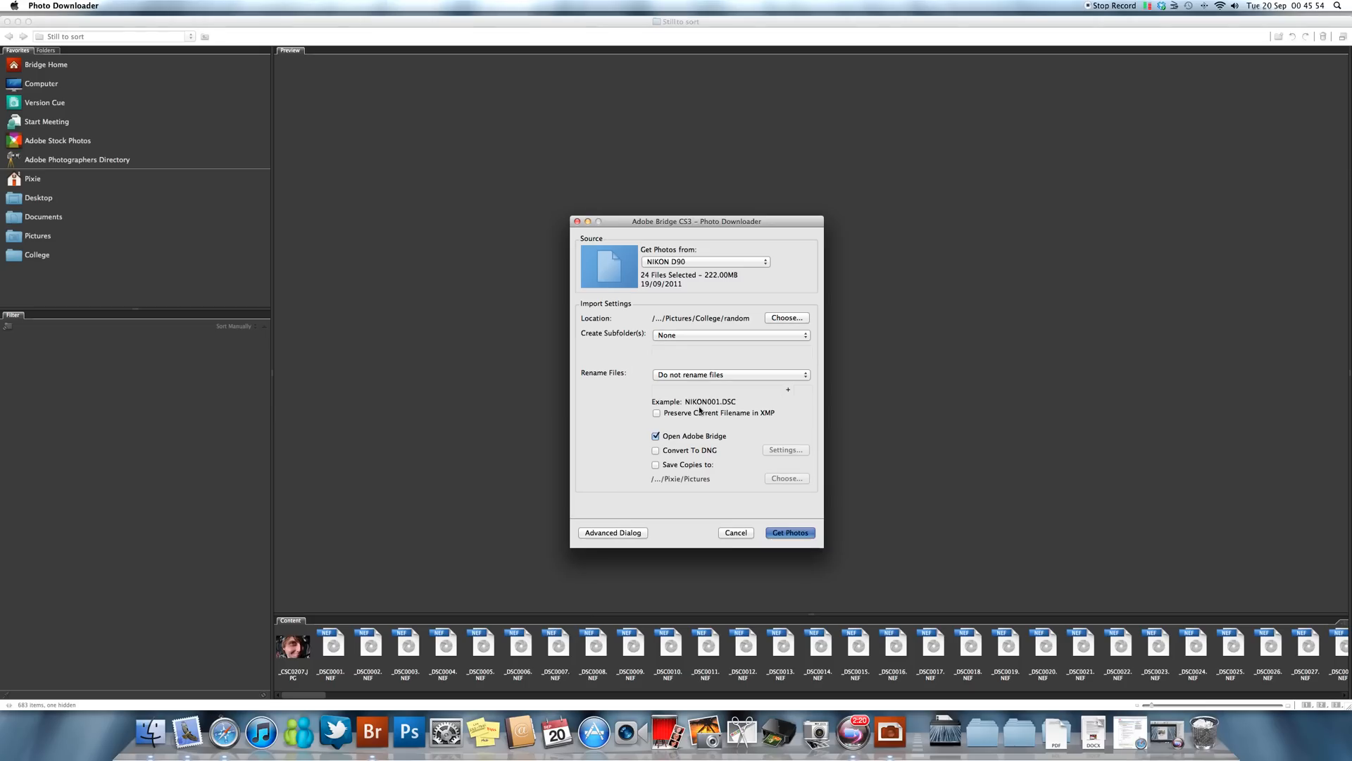
mouse_move(718, 425)
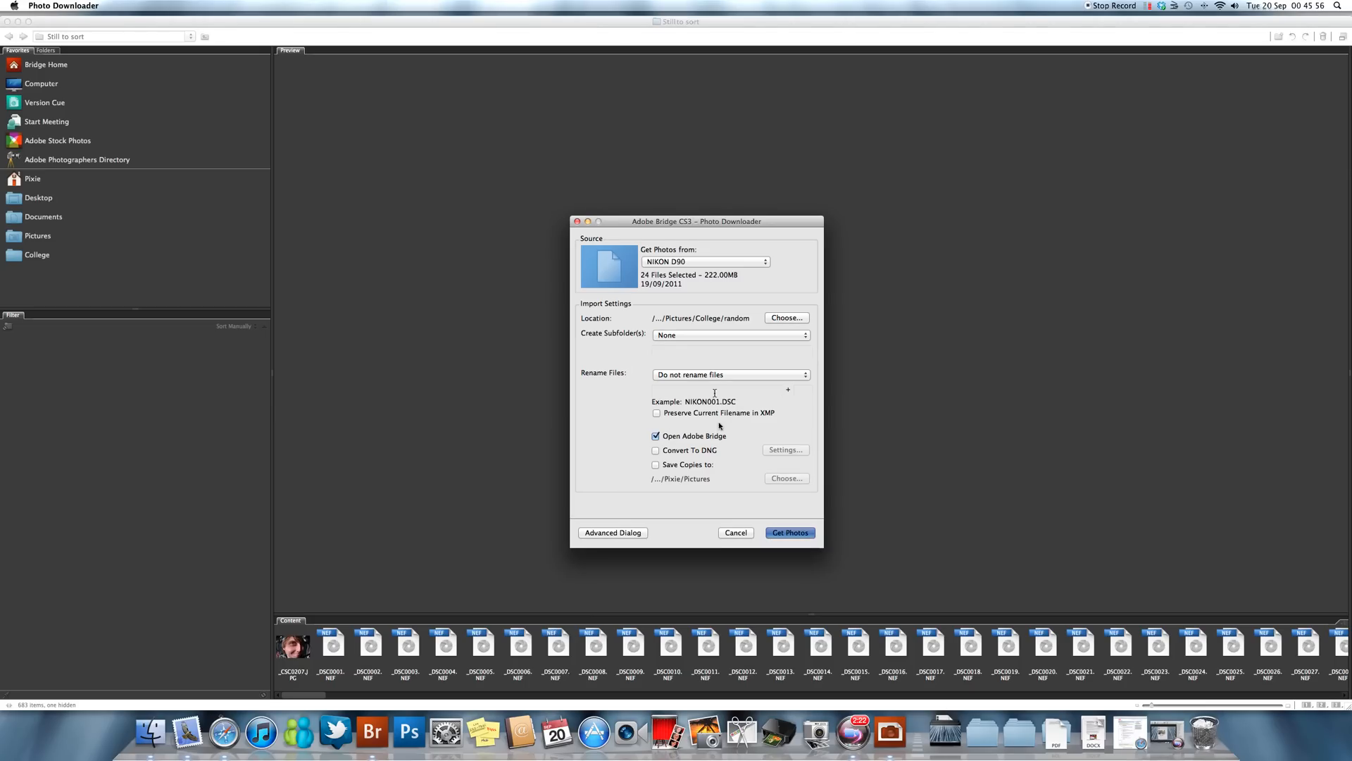
mouse_move(720, 424)
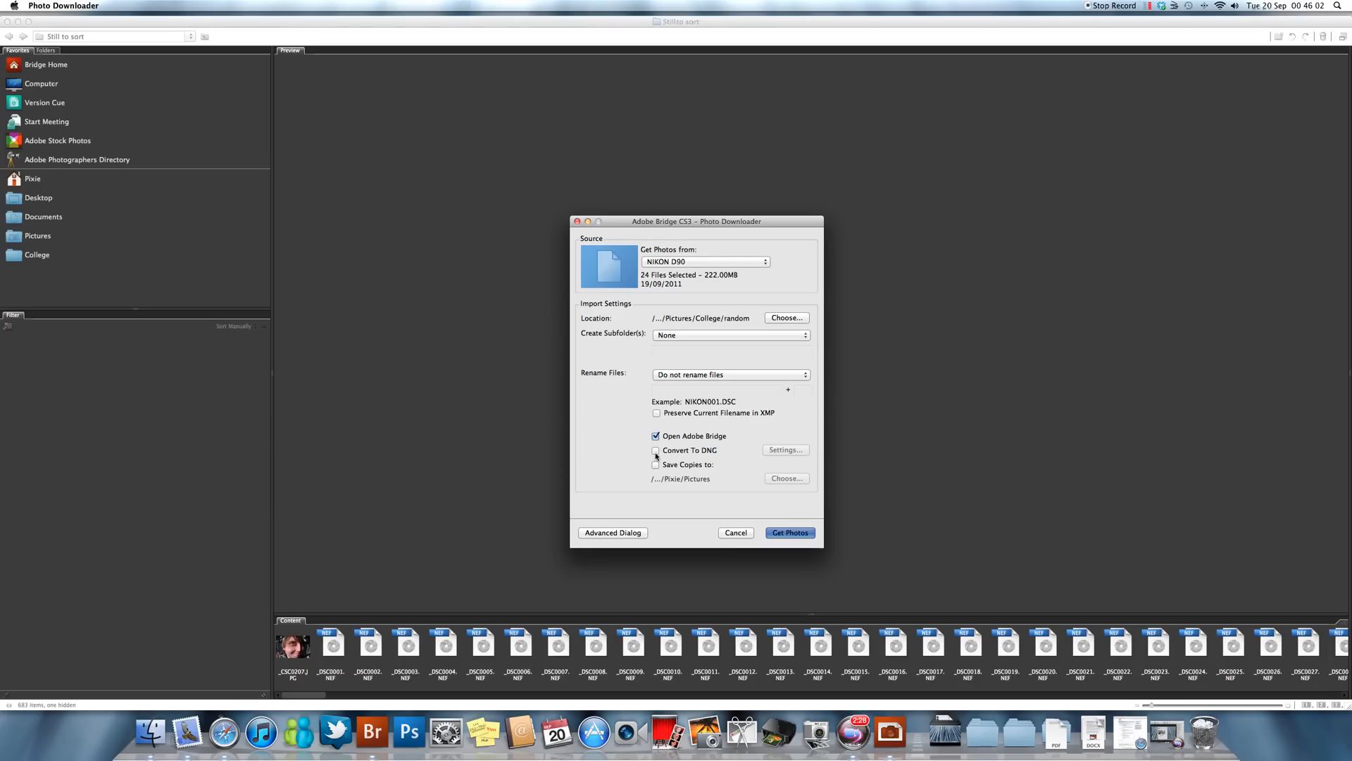
click(656, 450)
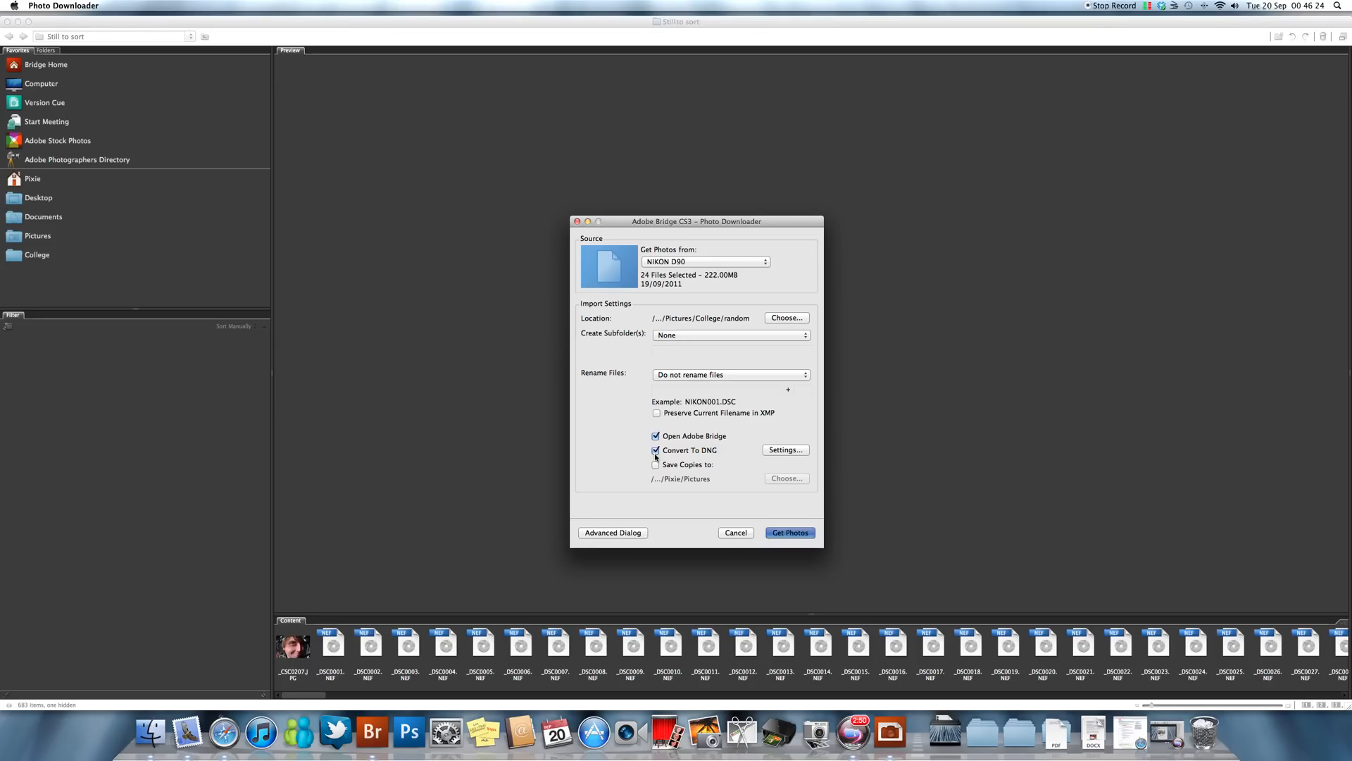
click(784, 449)
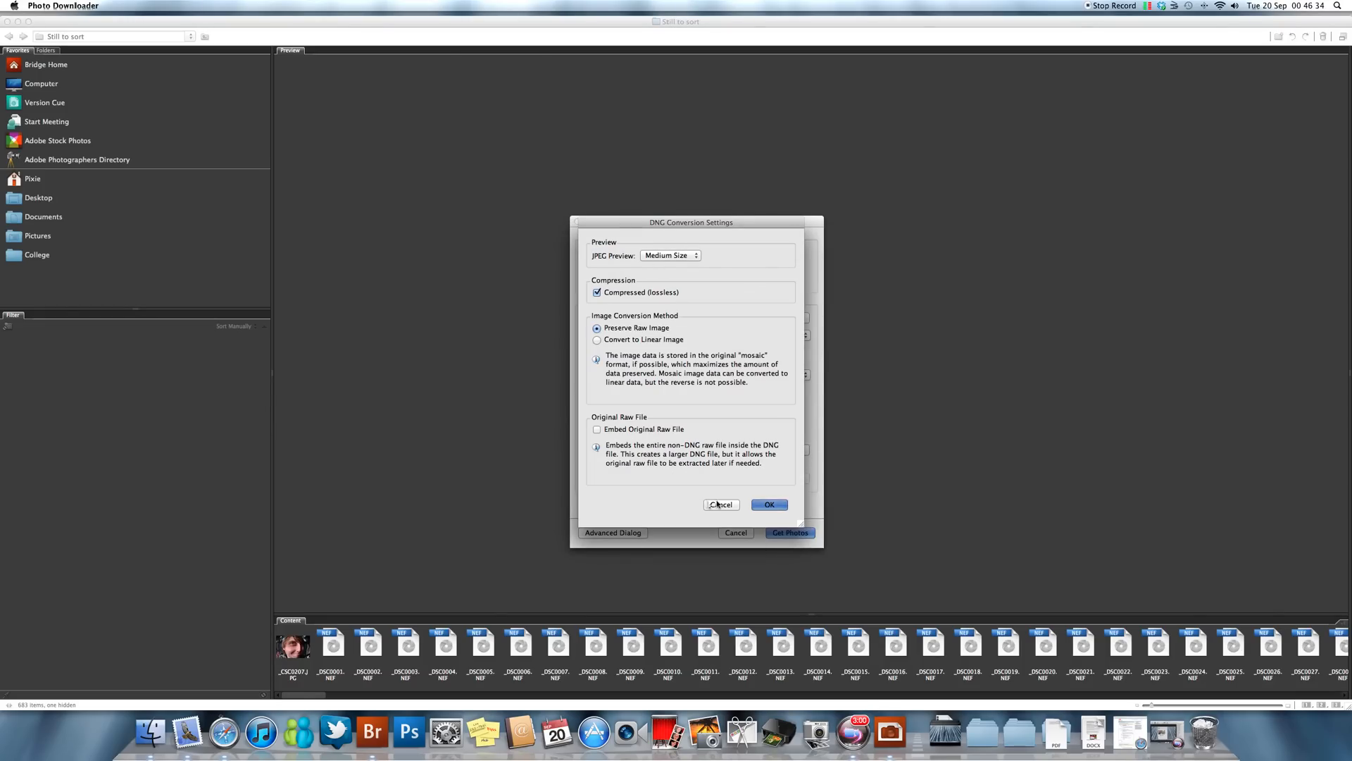
click(767, 504)
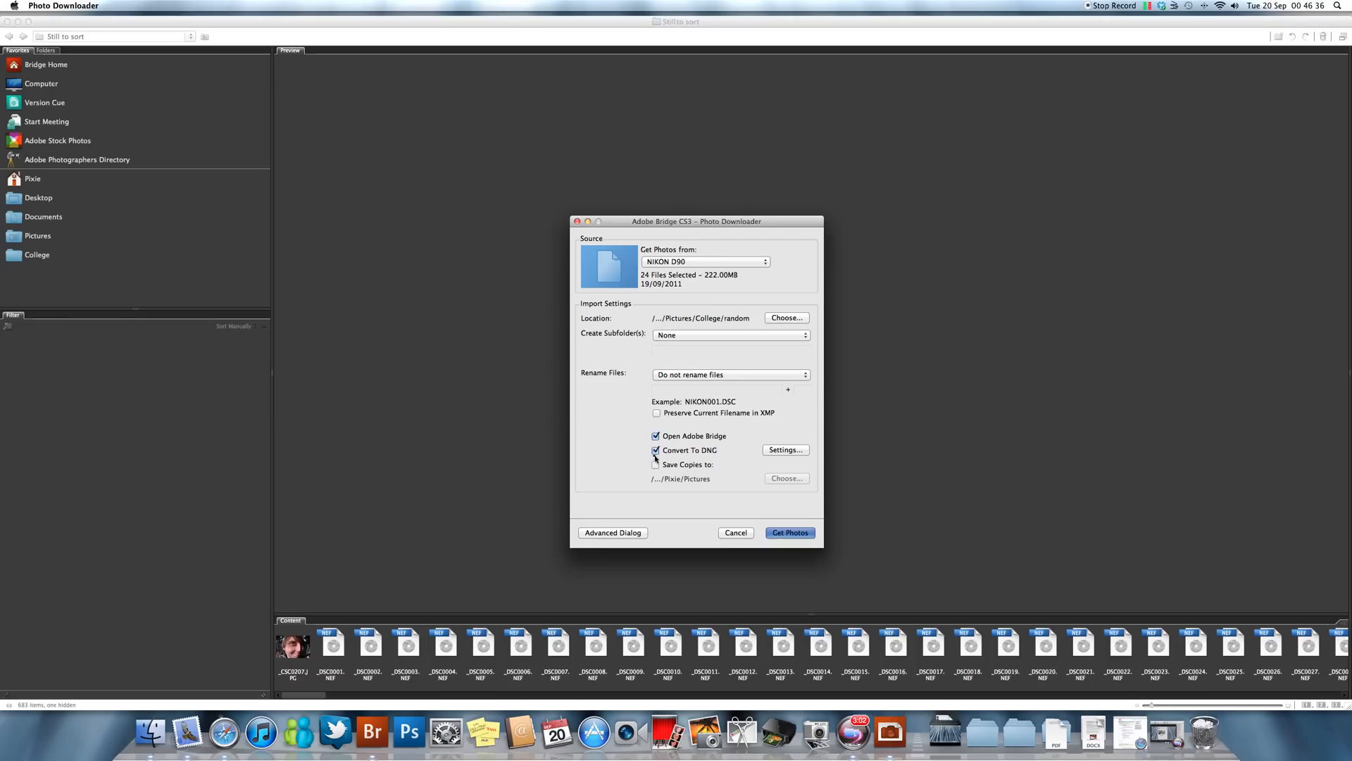
click(656, 451)
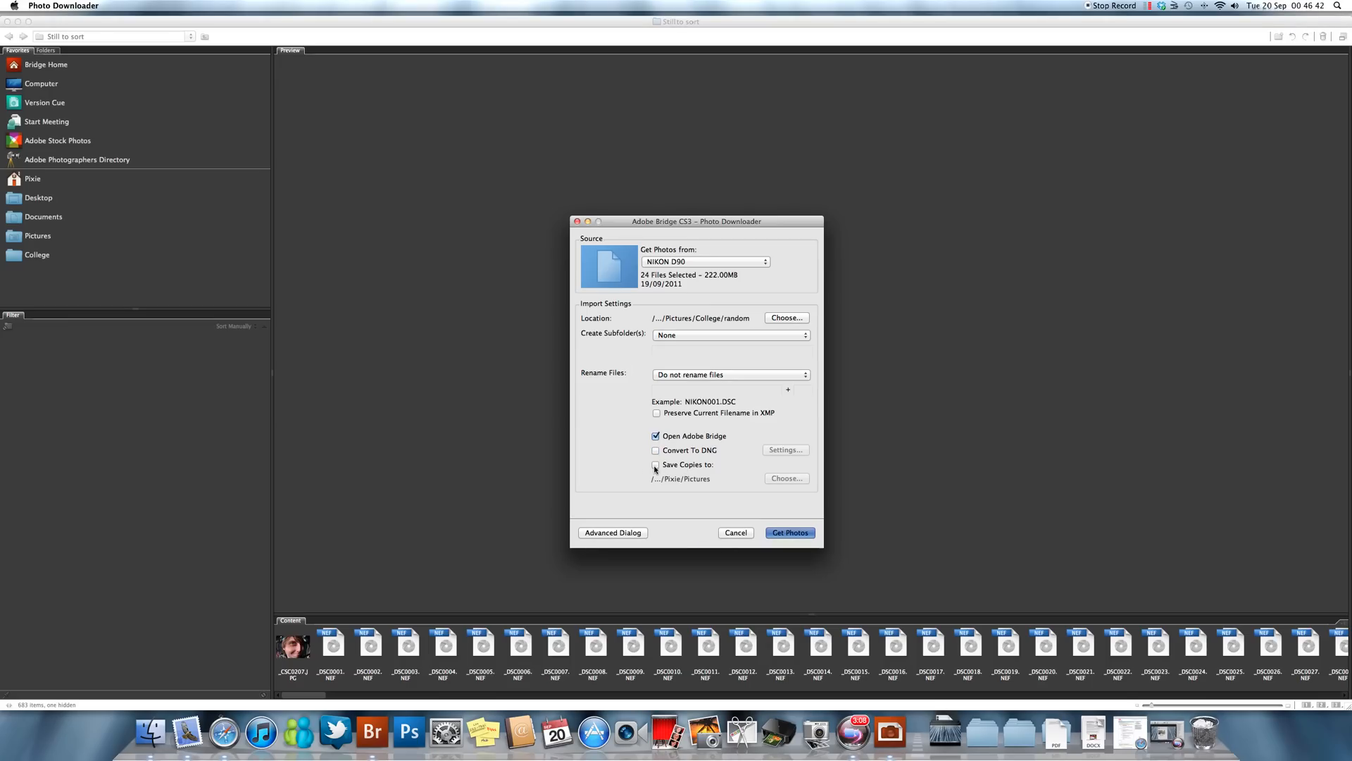
click(655, 465)
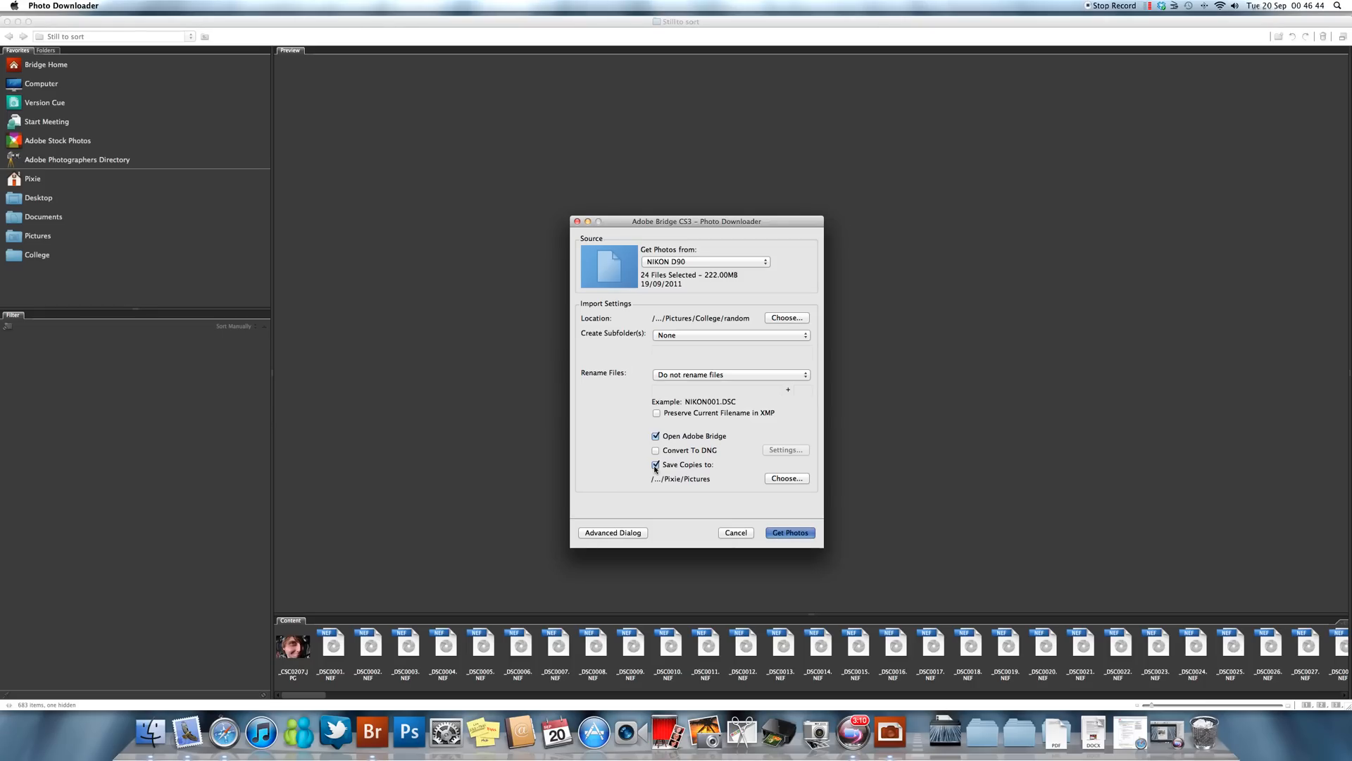
click(656, 464)
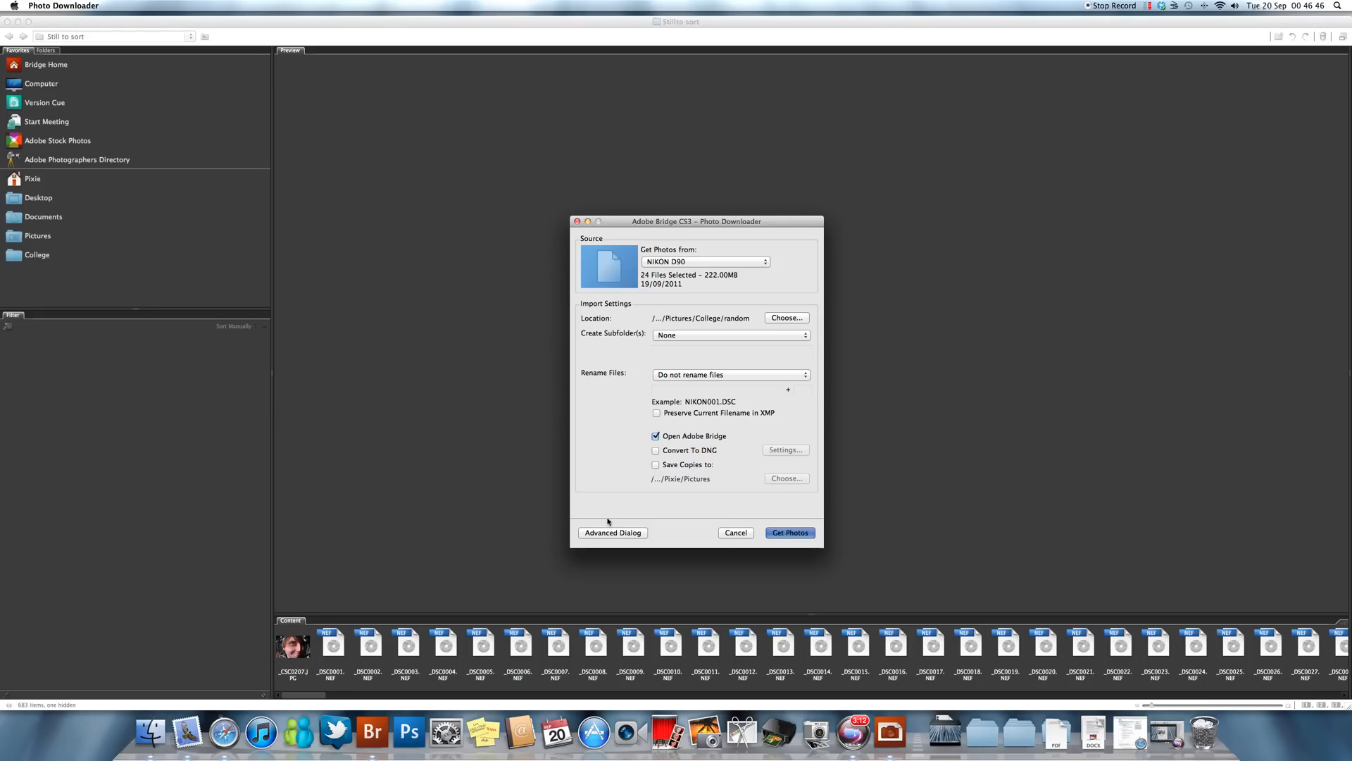
mouse_move(605, 478)
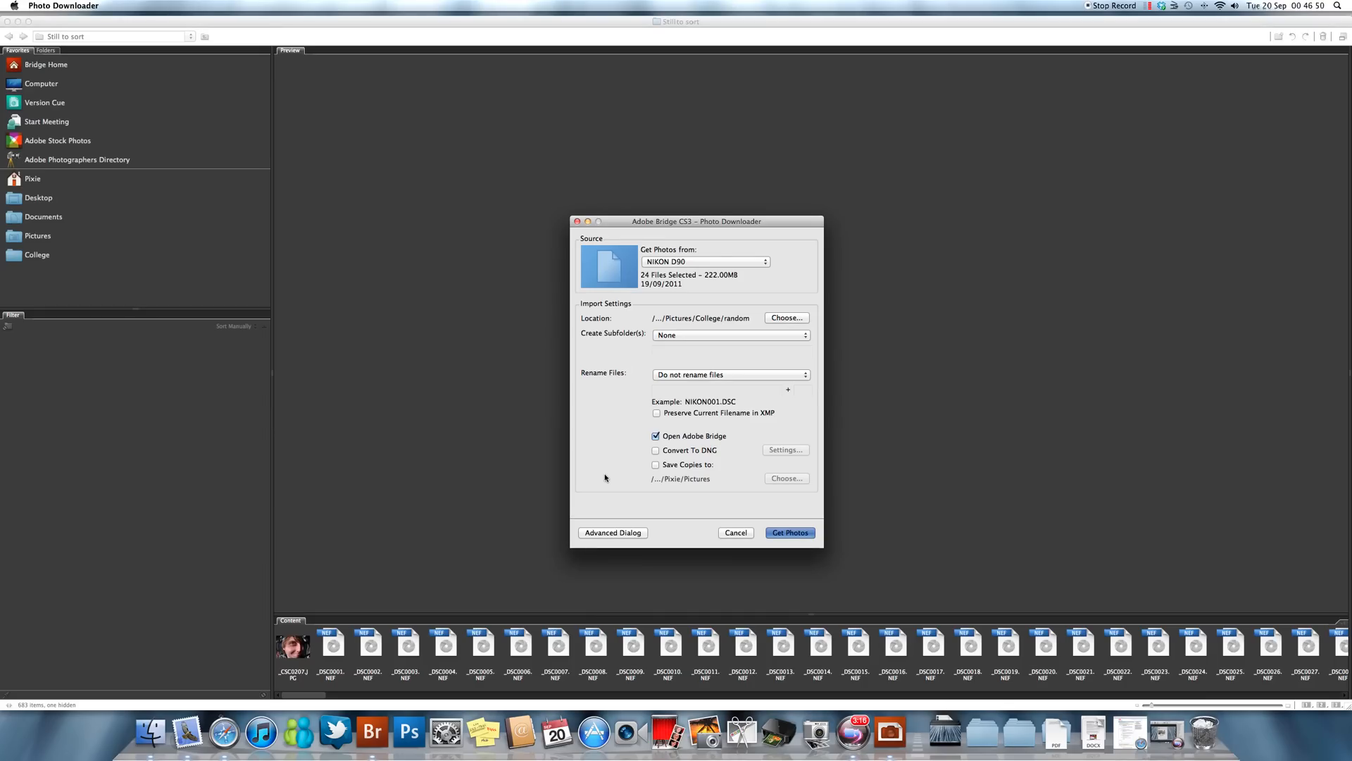
mouse_move(600, 532)
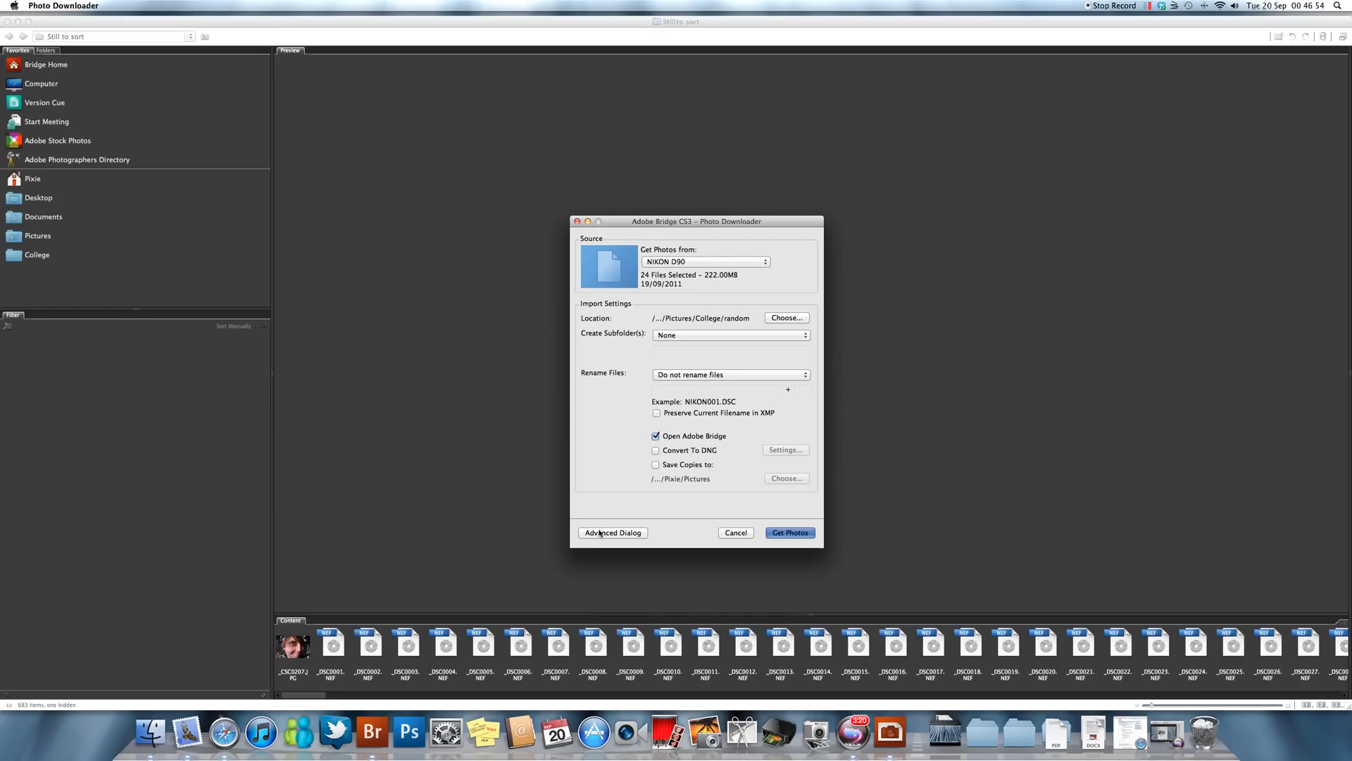
Switch to the Advanced Dialog, browse the 24 thumbnails, uncheck all then check all again.
click(613, 532)
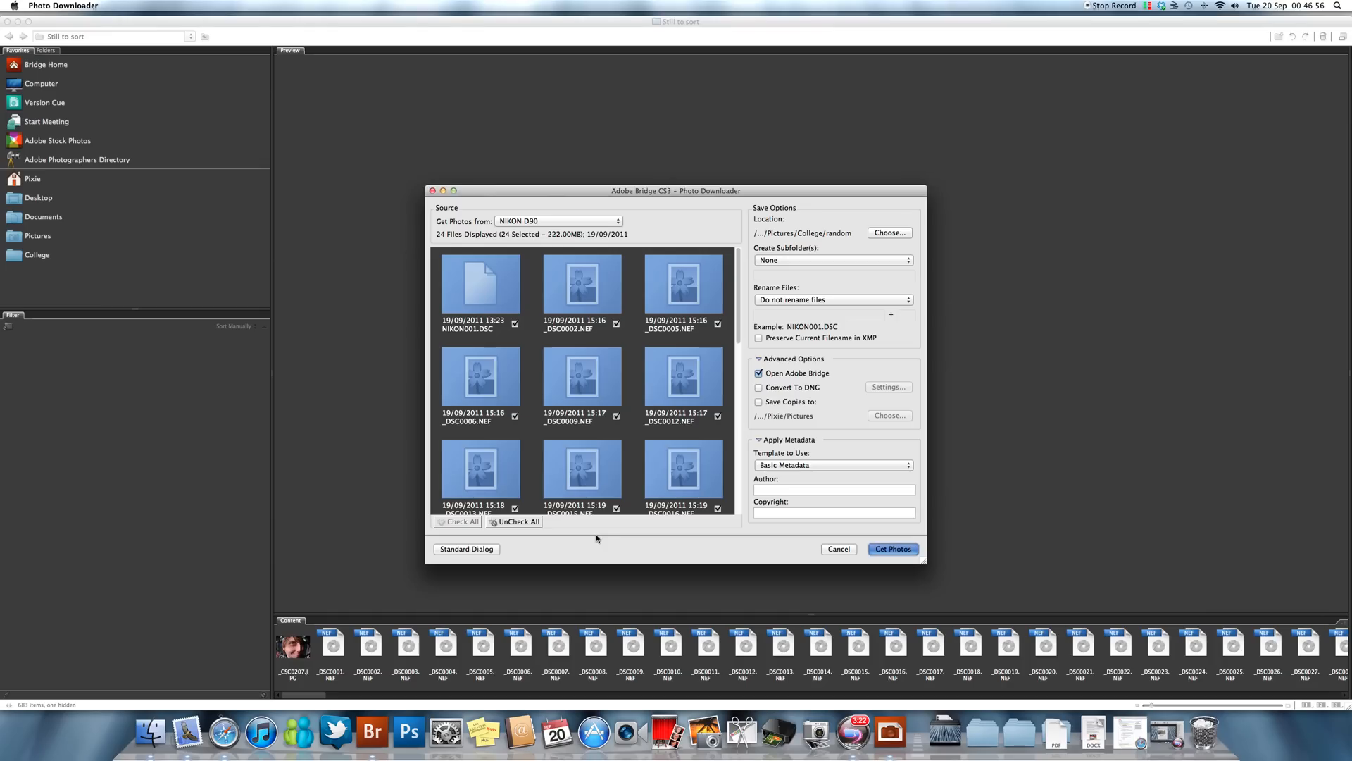
mouse_move(658, 478)
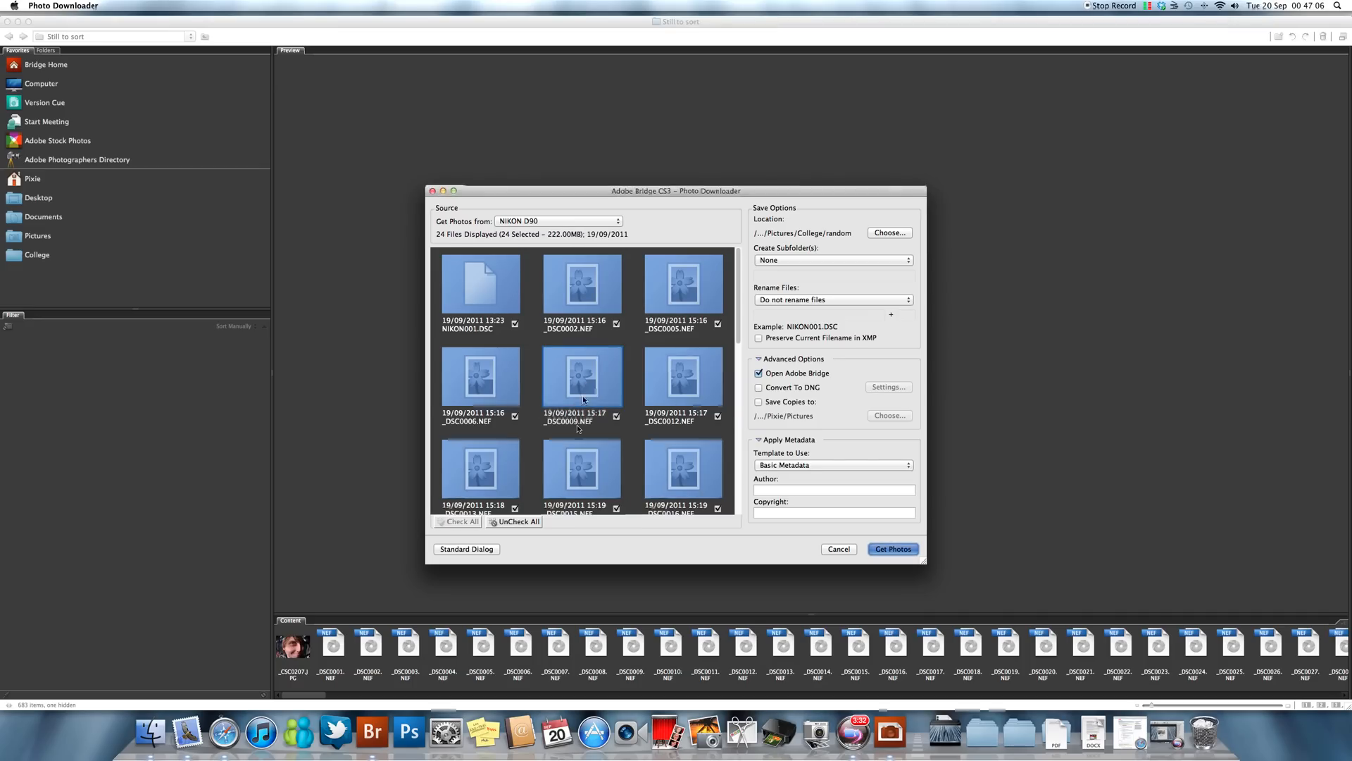
scroll(down, 3)
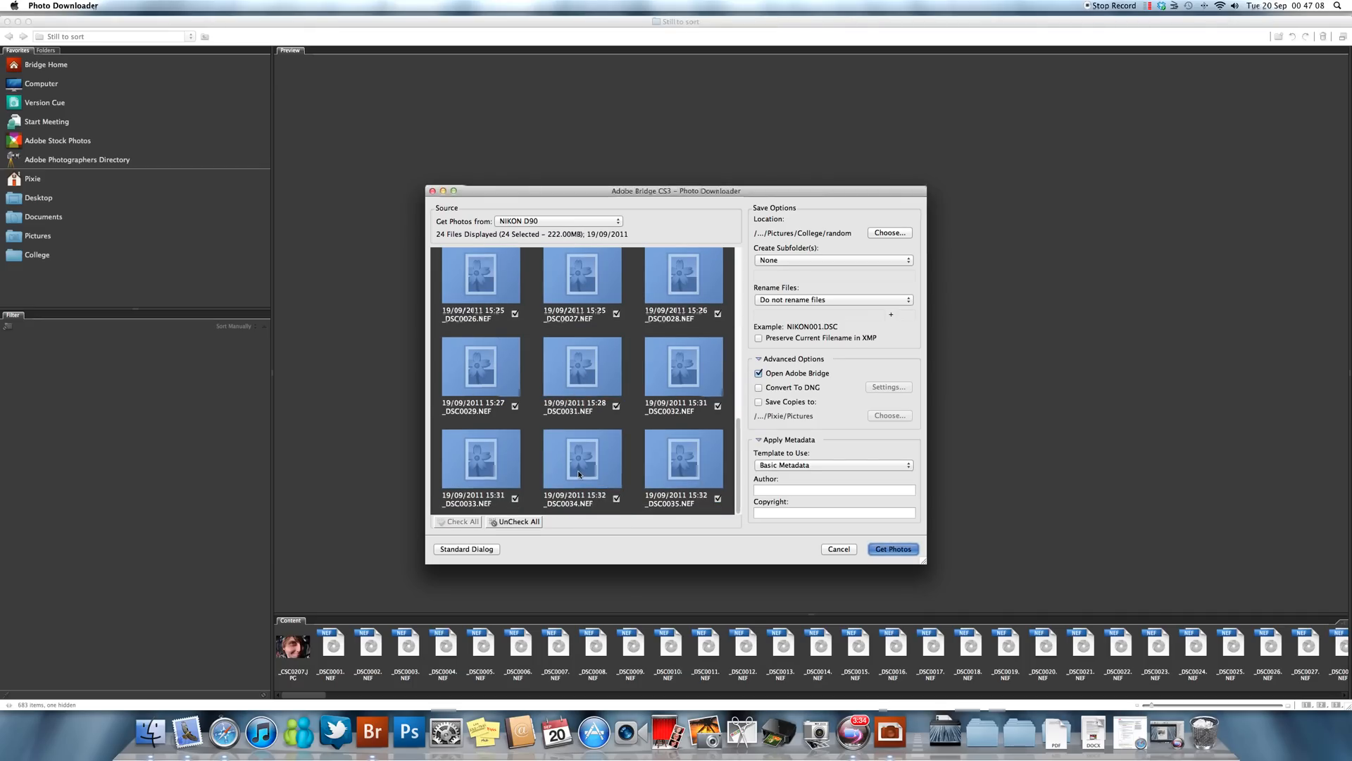
scroll(up, 3)
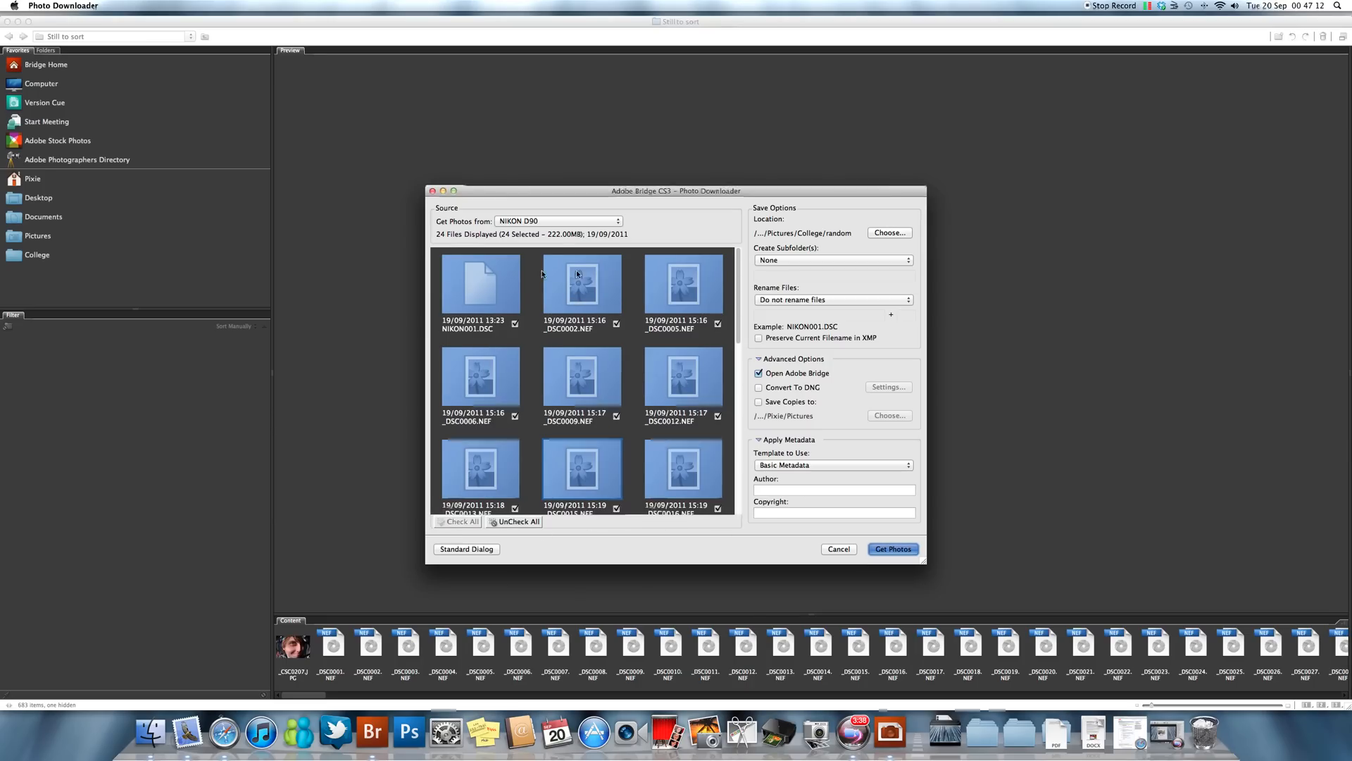
mouse_move(559, 388)
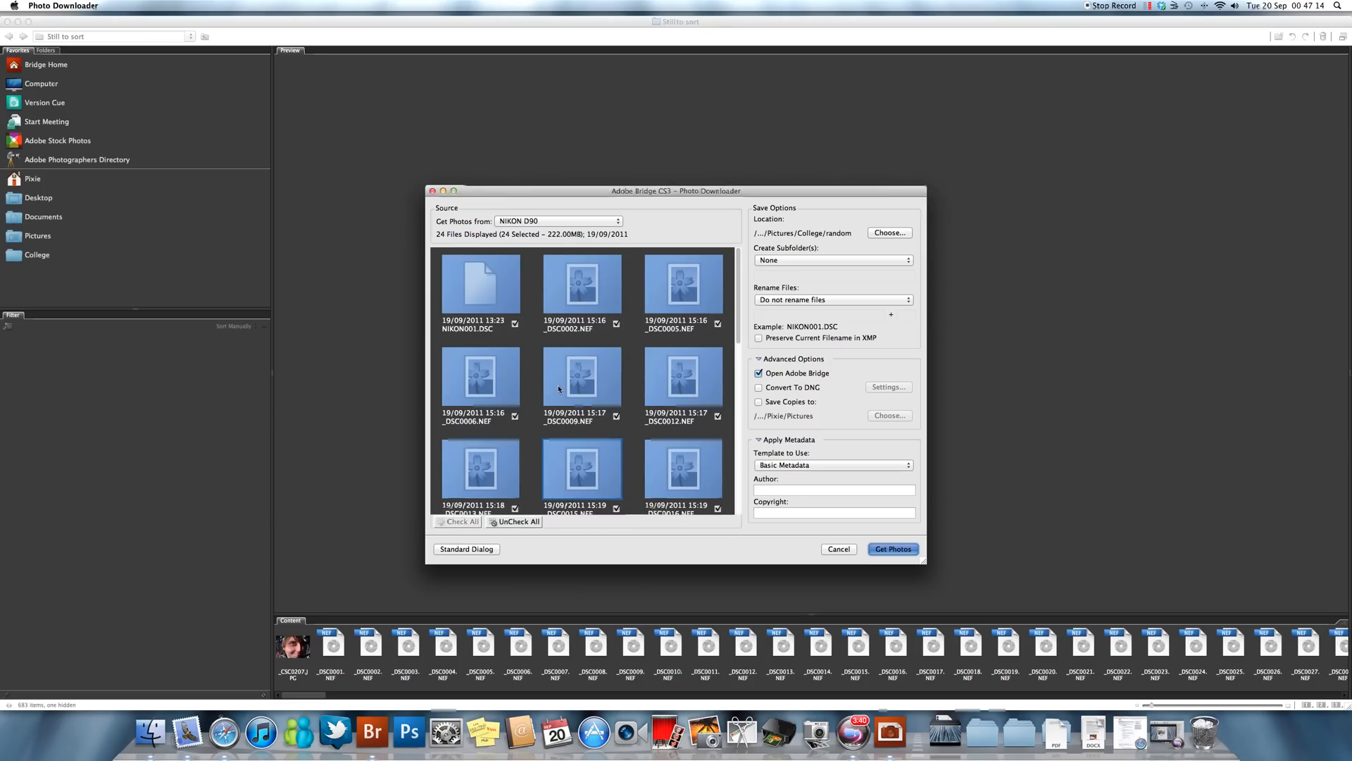
mouse_move(455, 239)
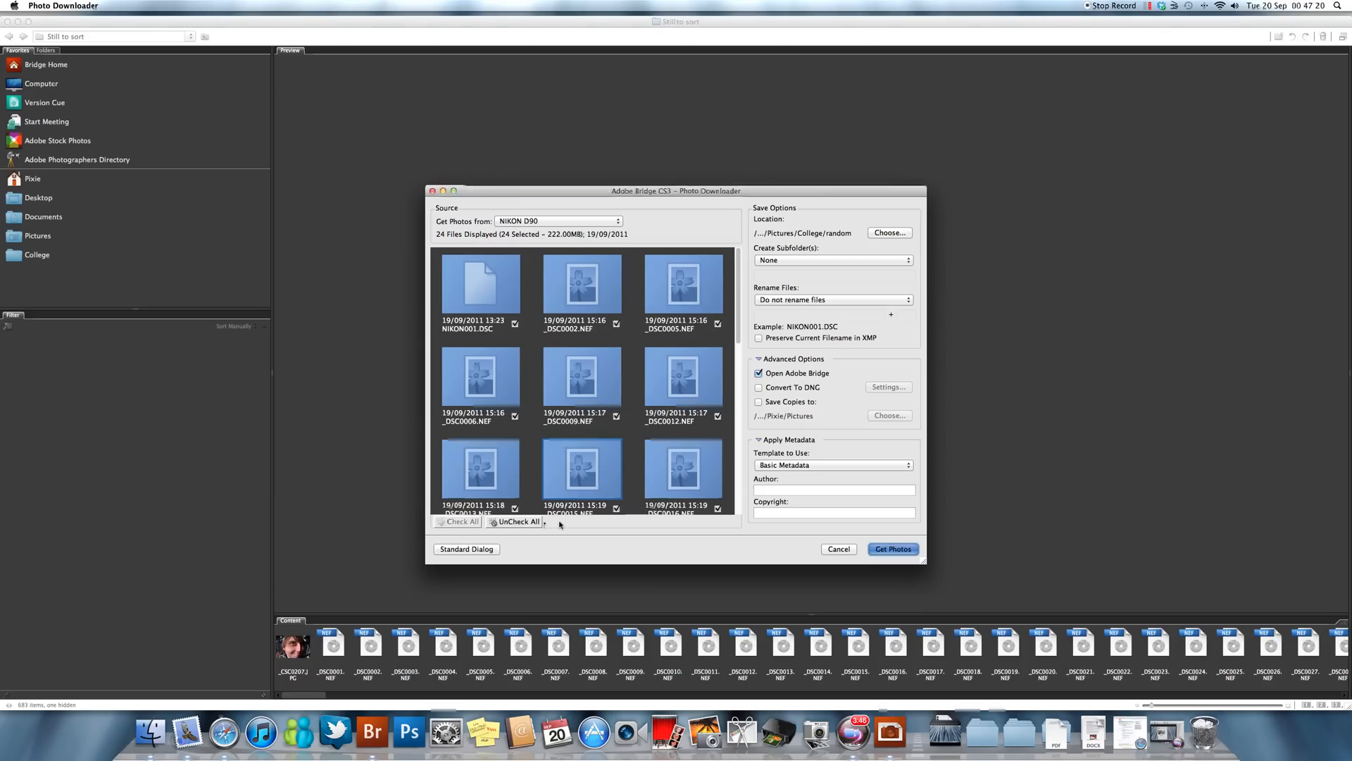
click(518, 522)
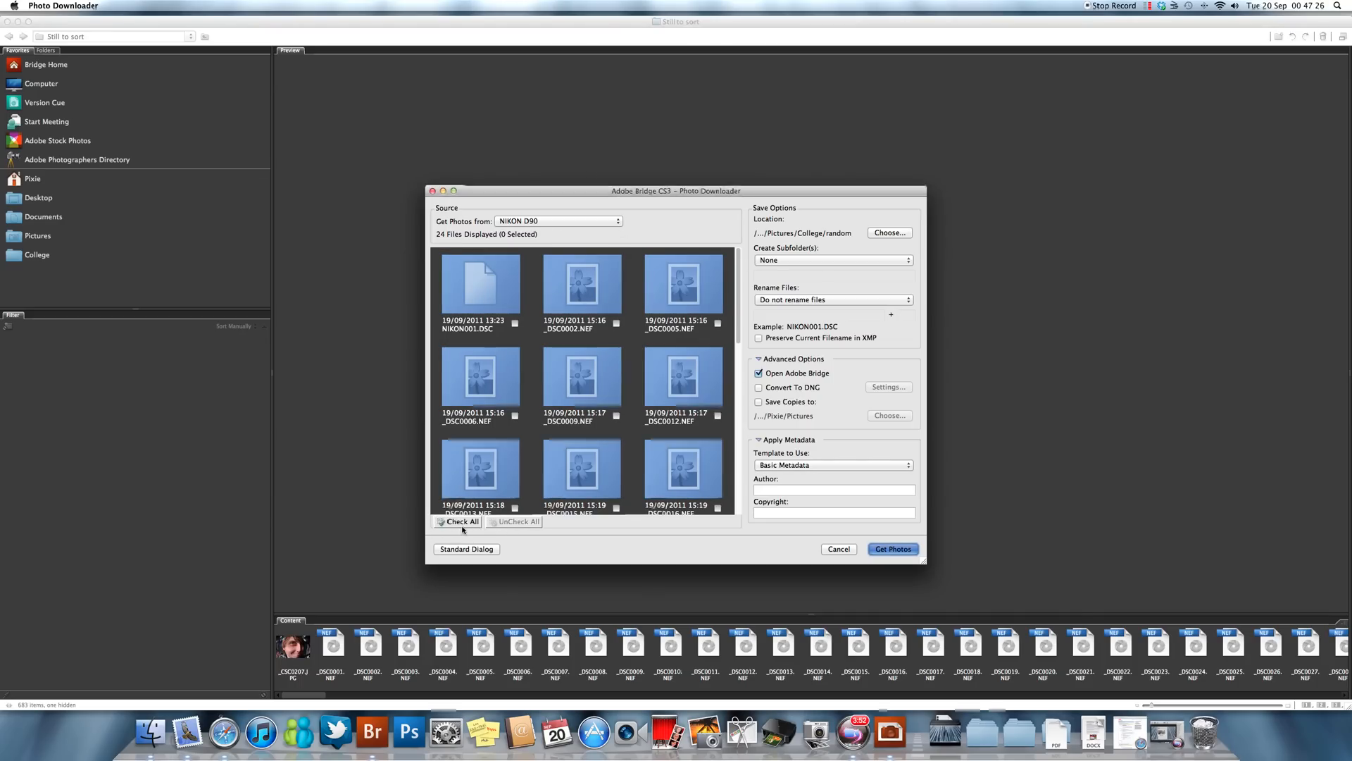
click(462, 521)
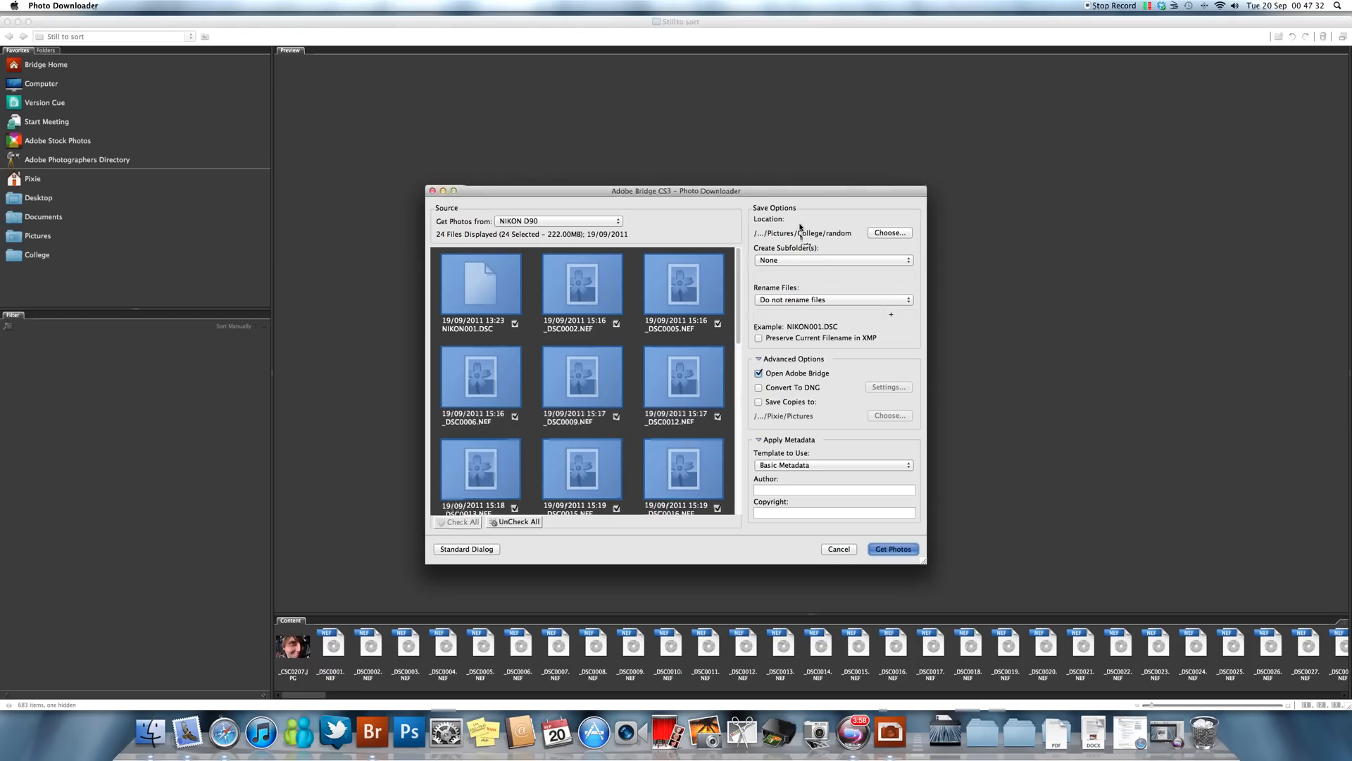
mouse_move(820, 420)
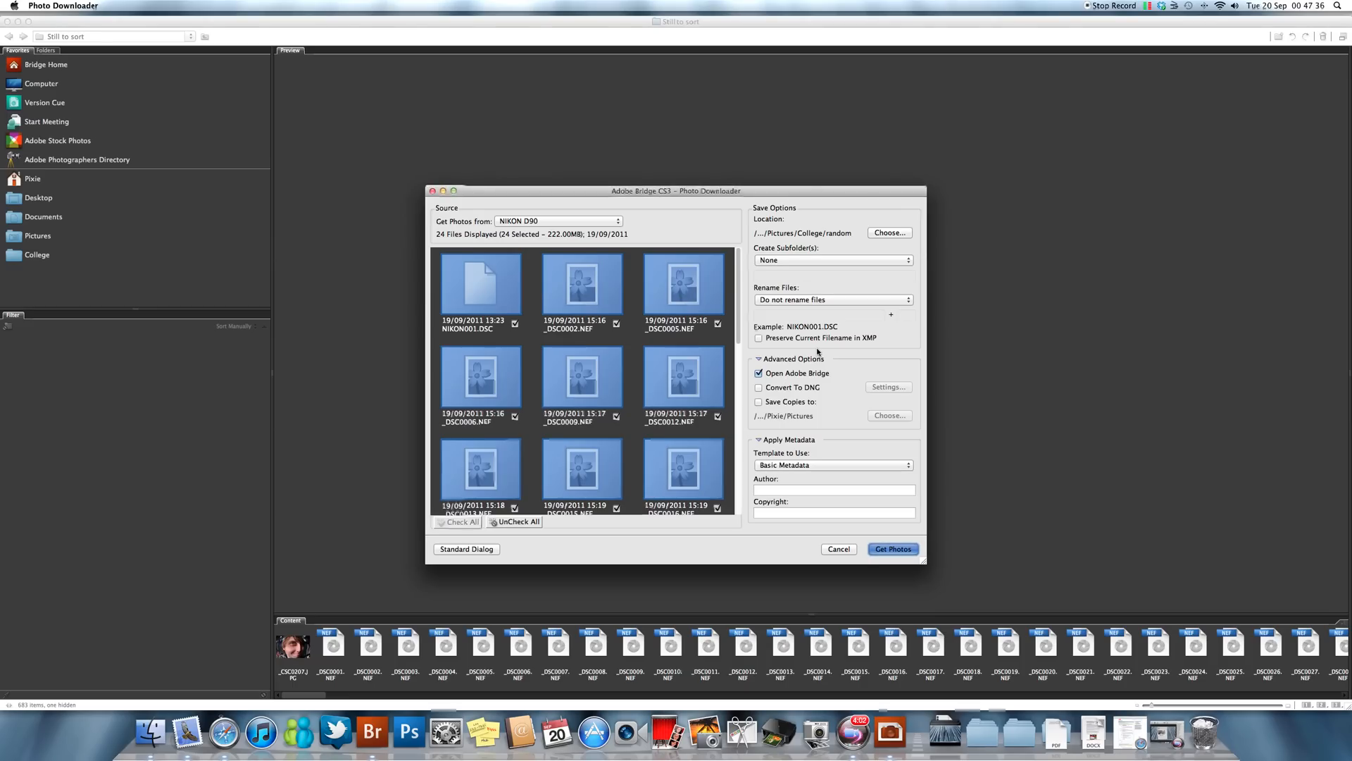
mouse_move(847, 291)
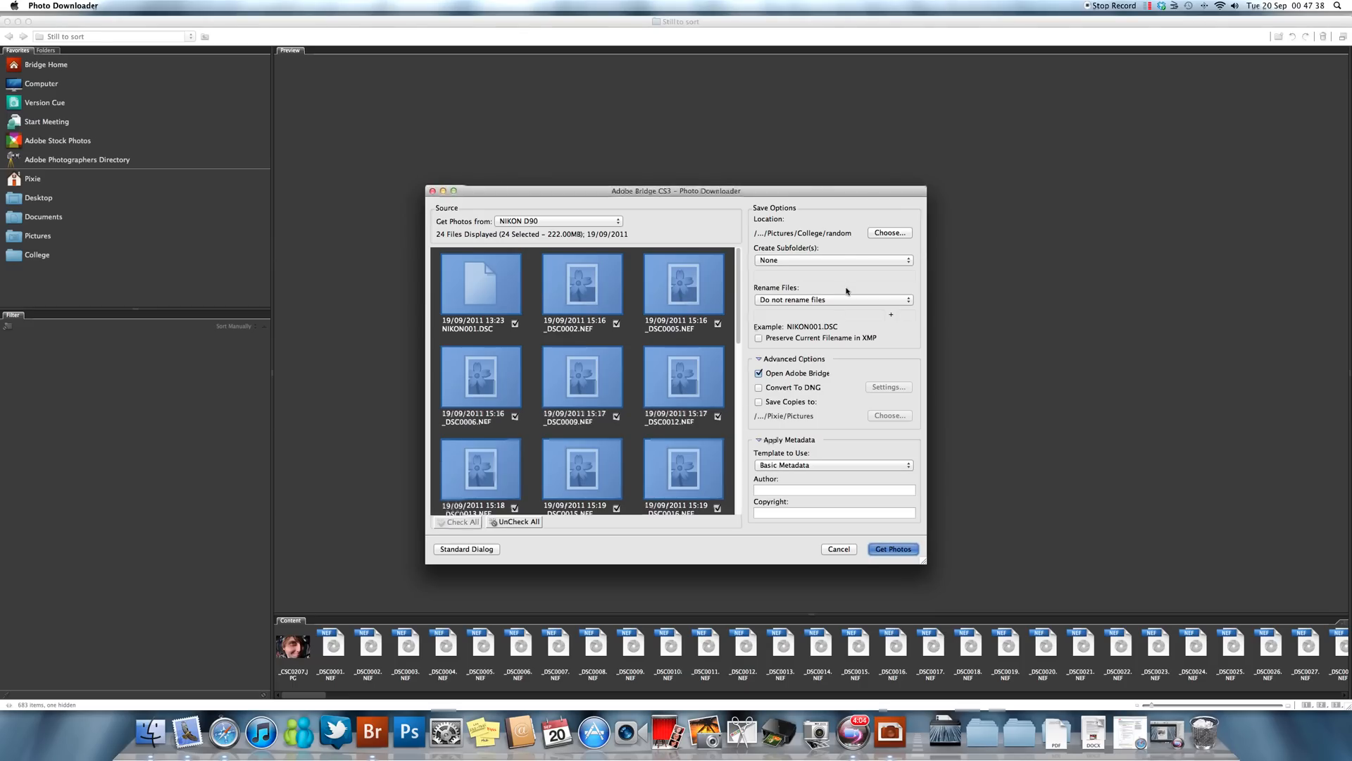
Review the destination folder picker and keep College/random as the location.
click(889, 233)
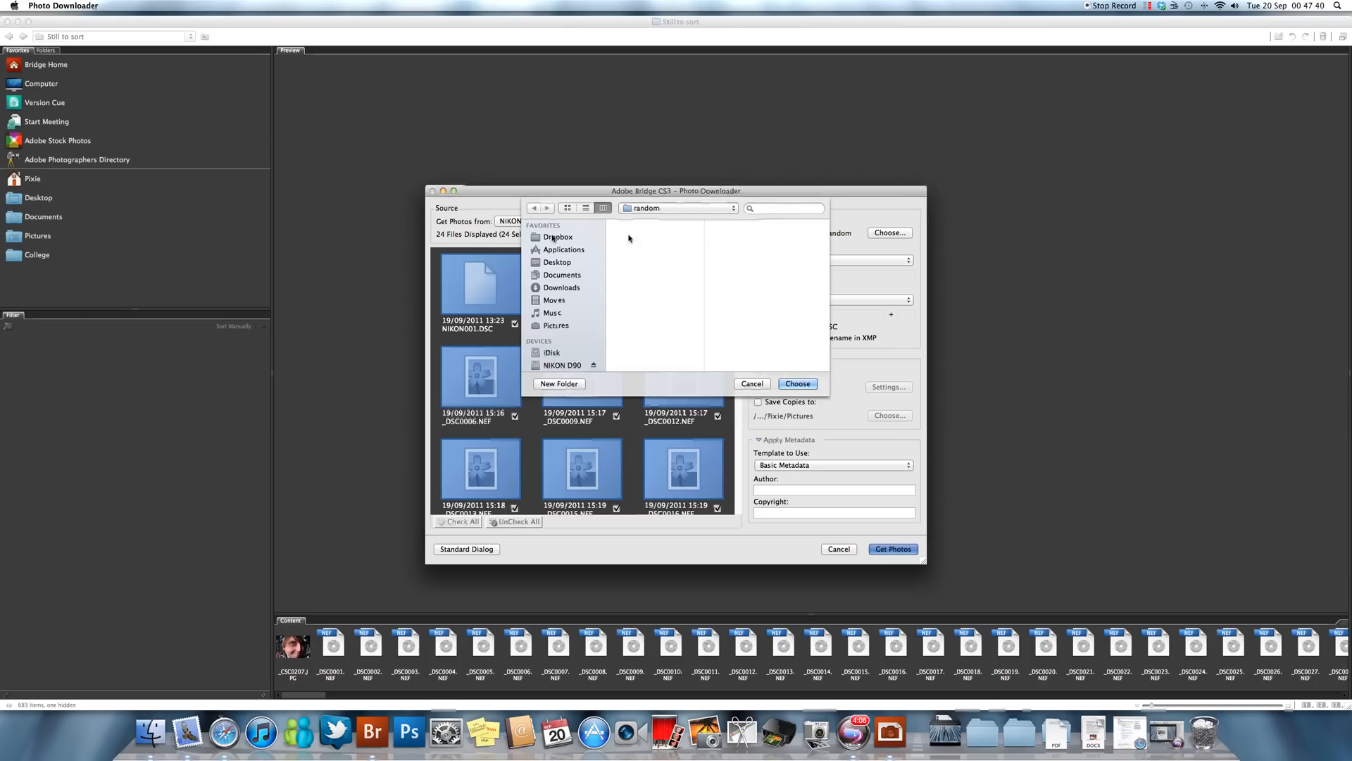
click(796, 383)
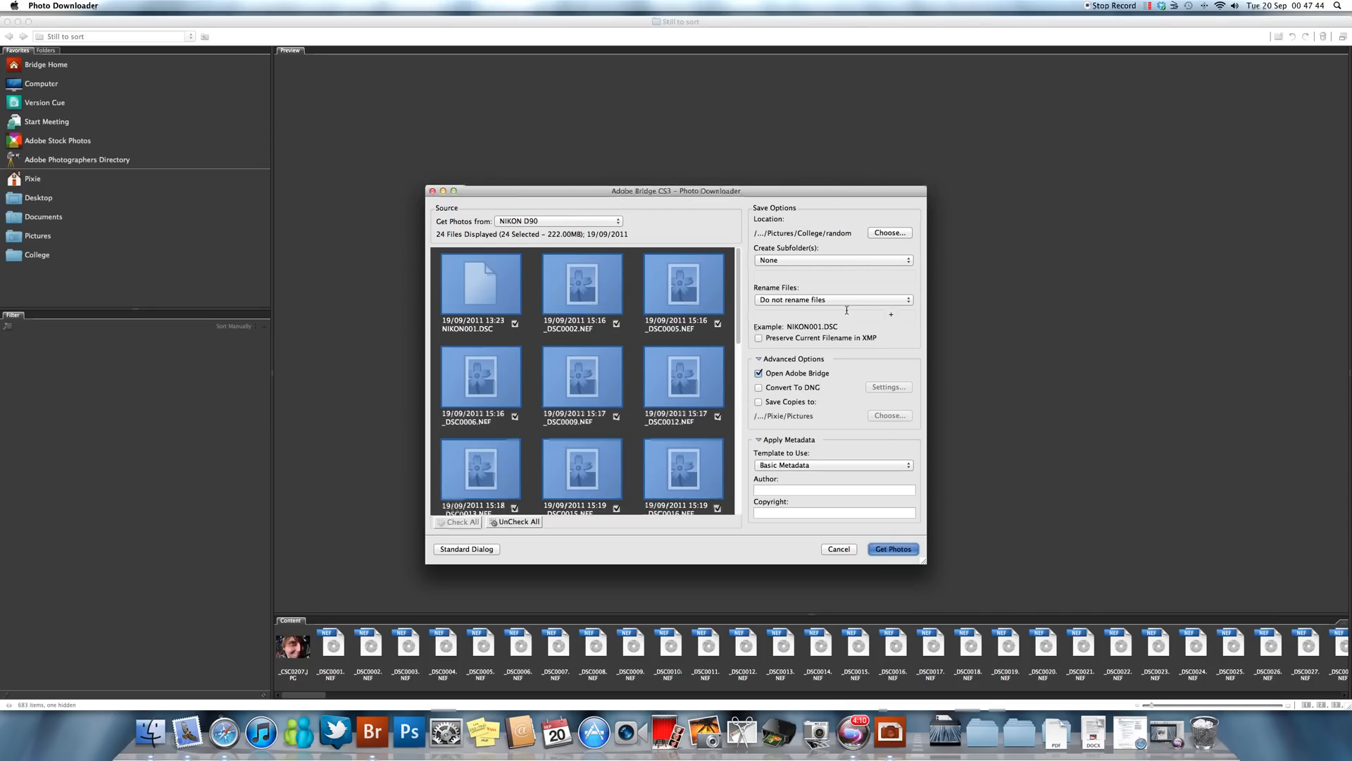
mouse_move(838, 350)
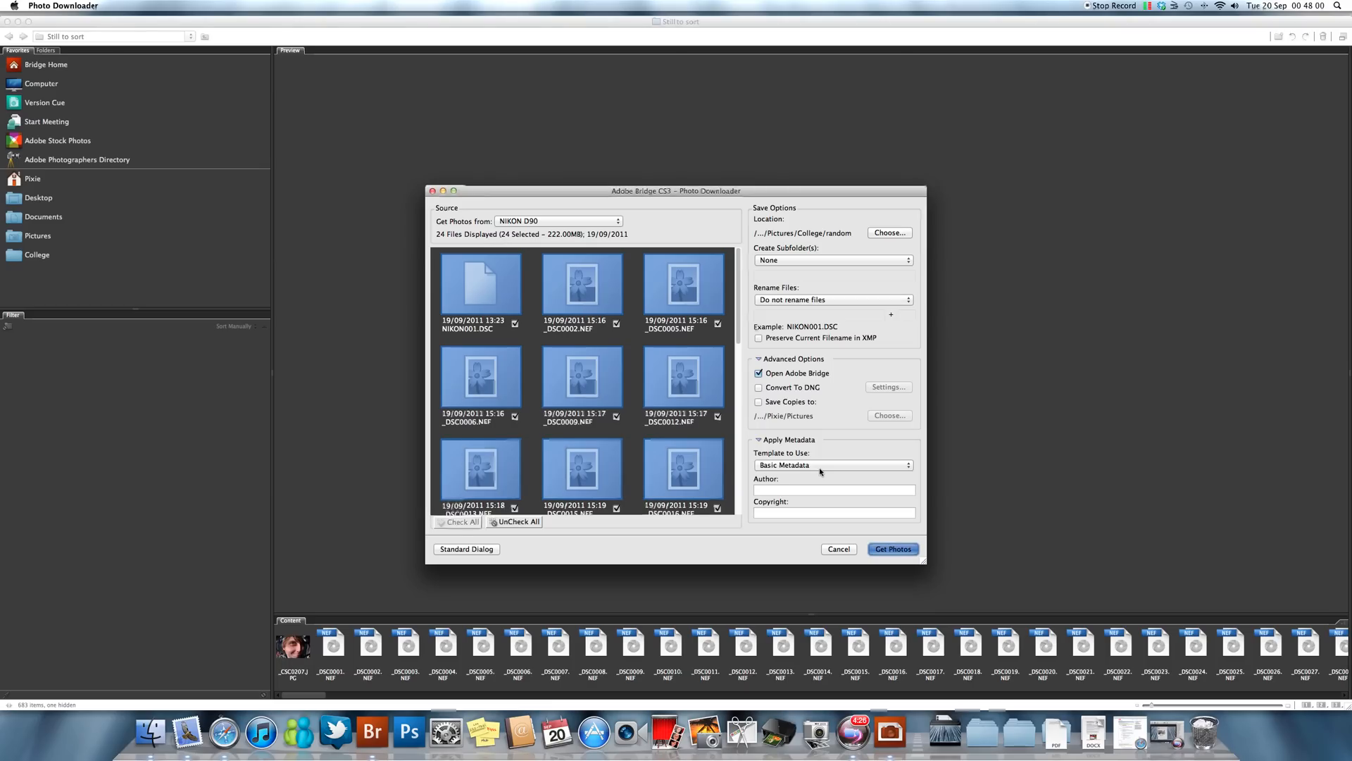
Choose the 'random' metadata template under Apply Metadata's Template to Use.
click(832, 465)
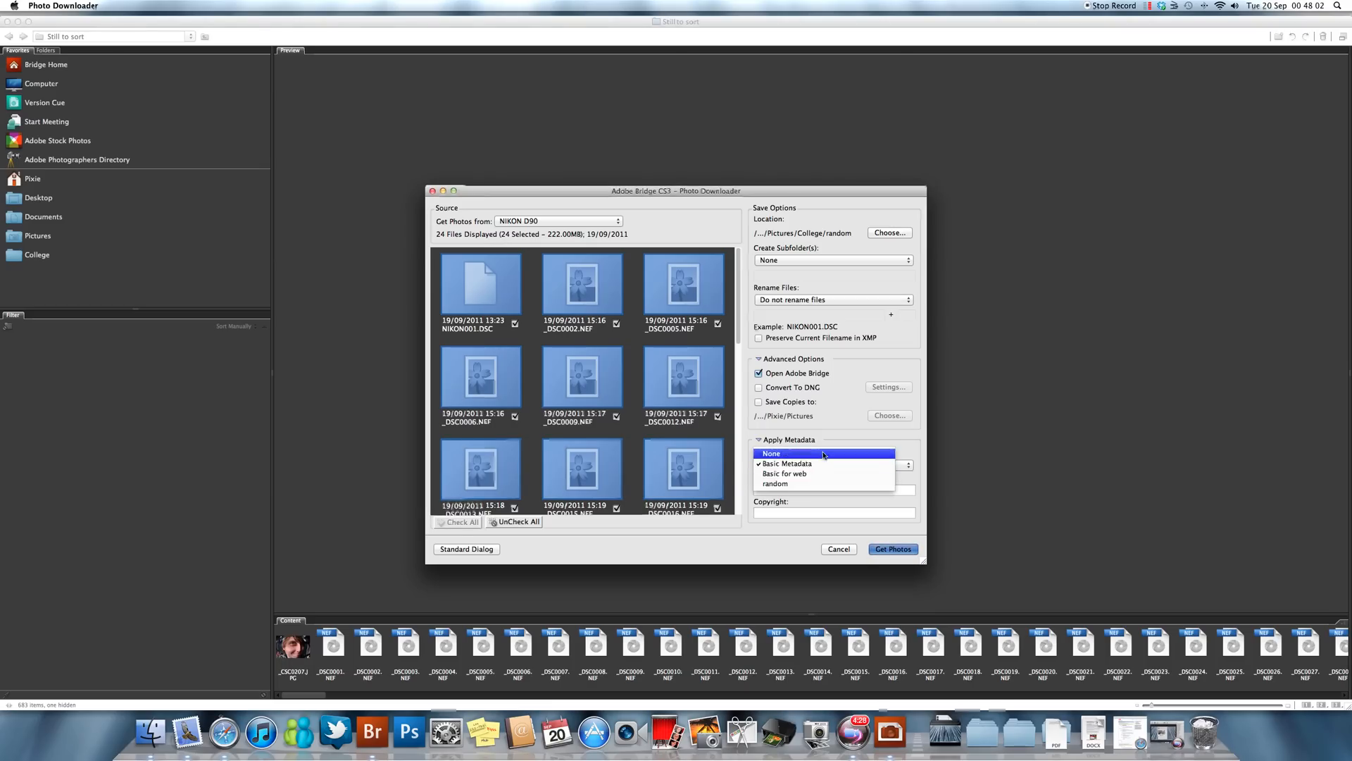
mouse_move(775, 484)
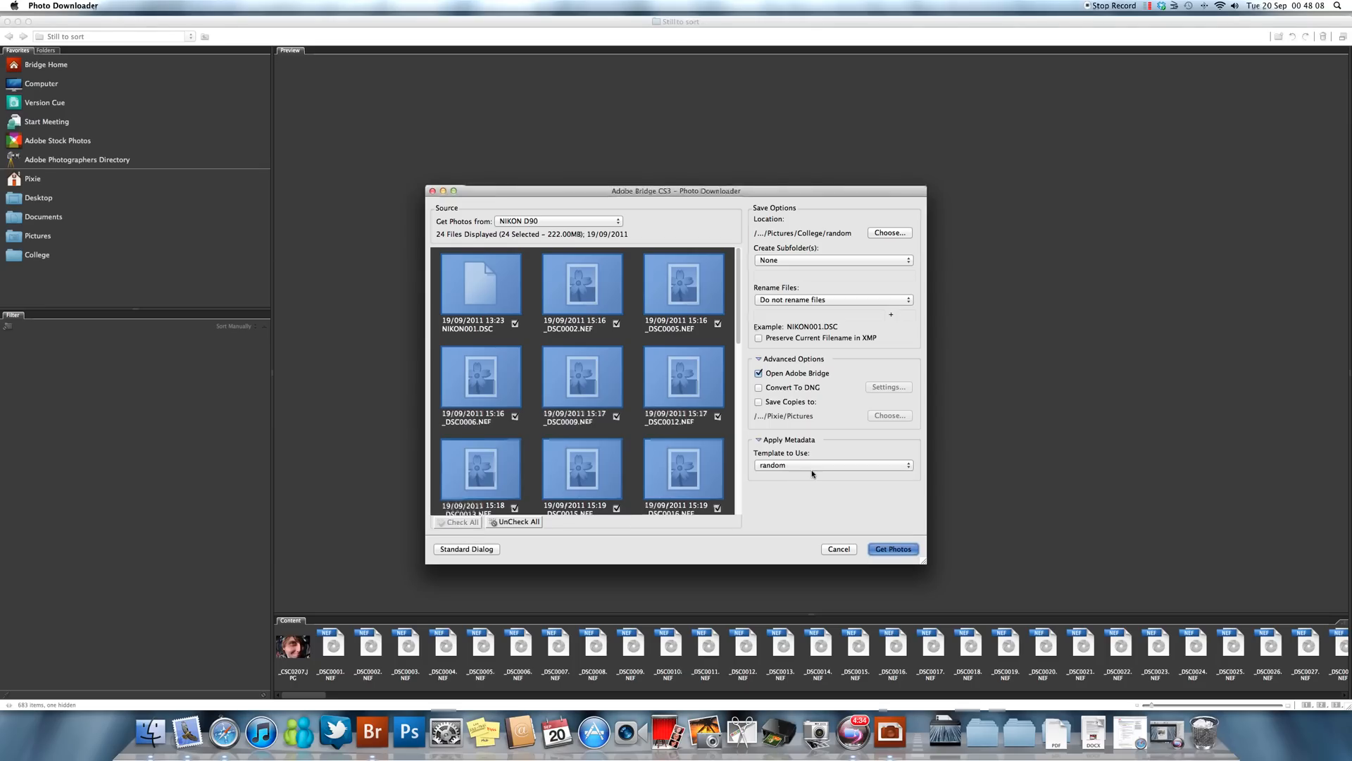
click(833, 465)
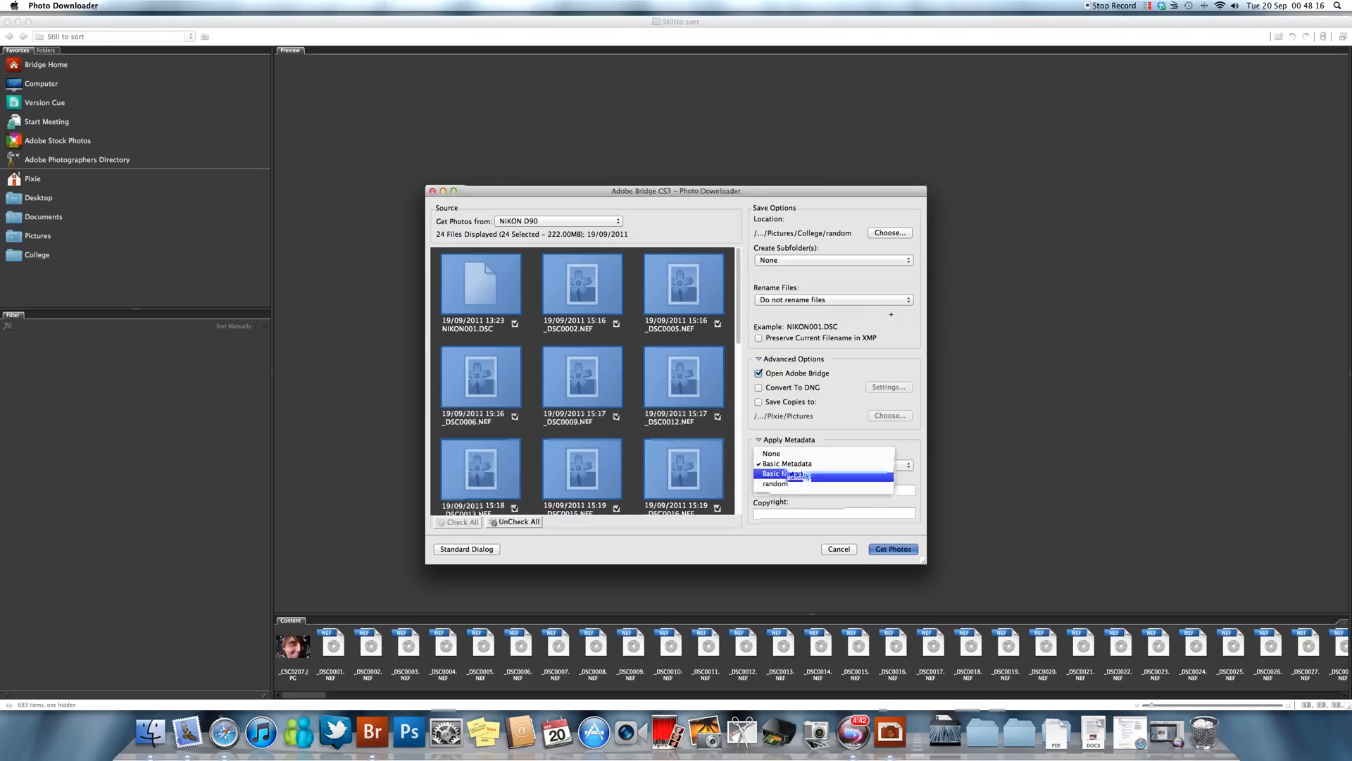
mouse_move(797, 484)
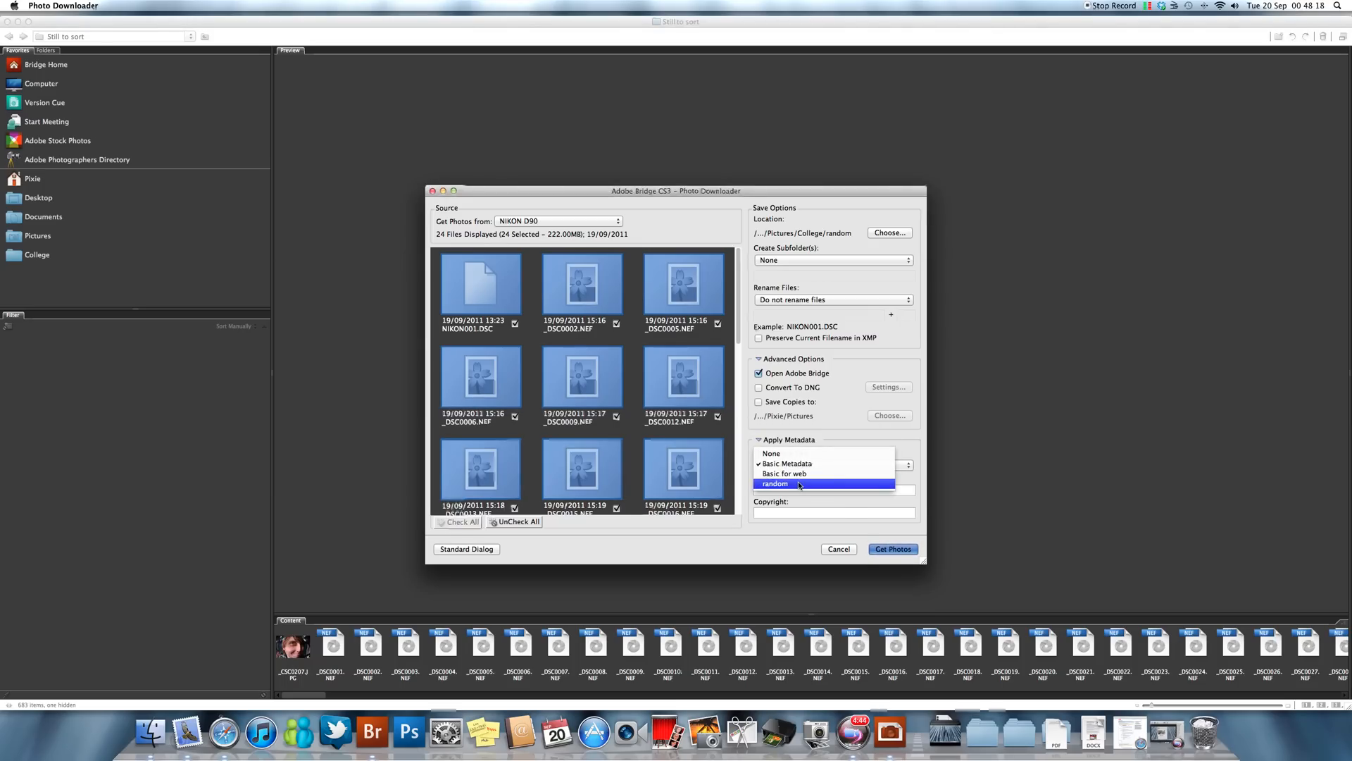
click(775, 483)
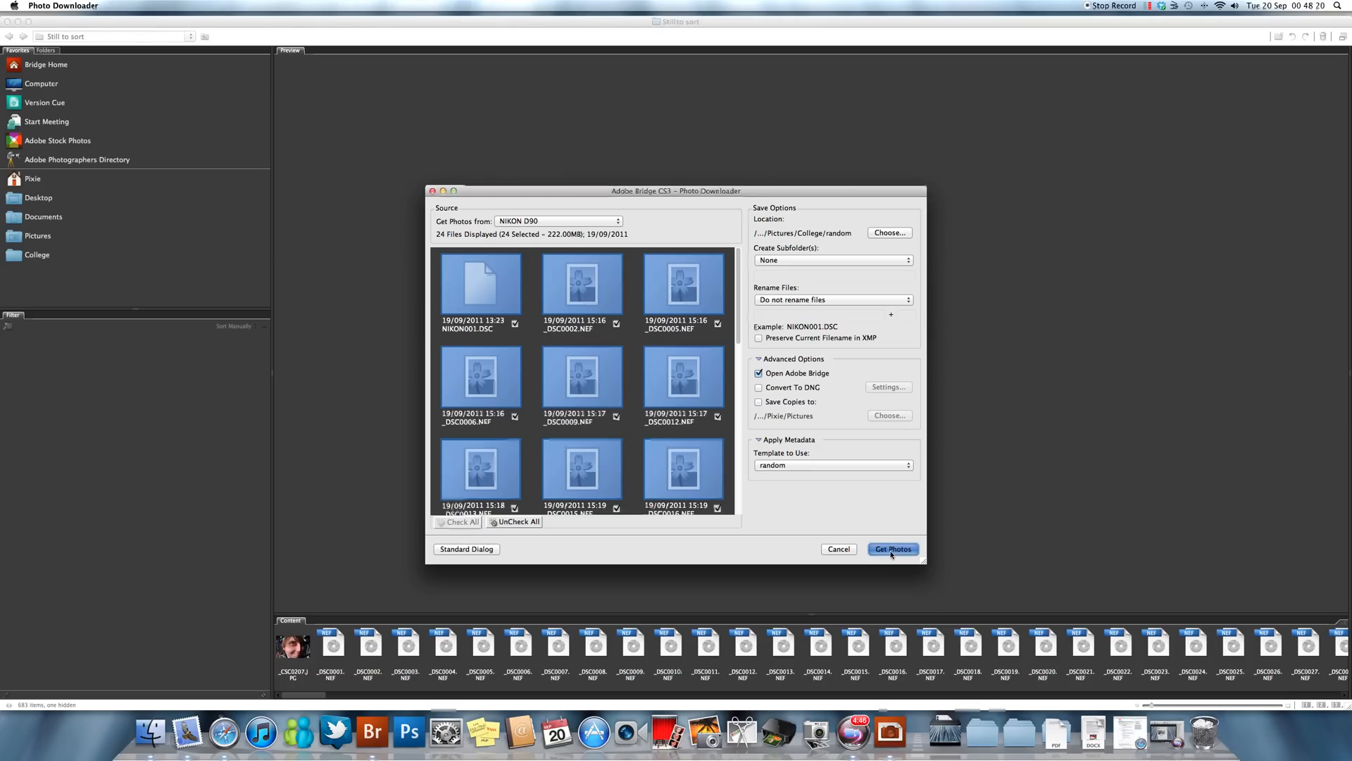
mouse_move(790, 284)
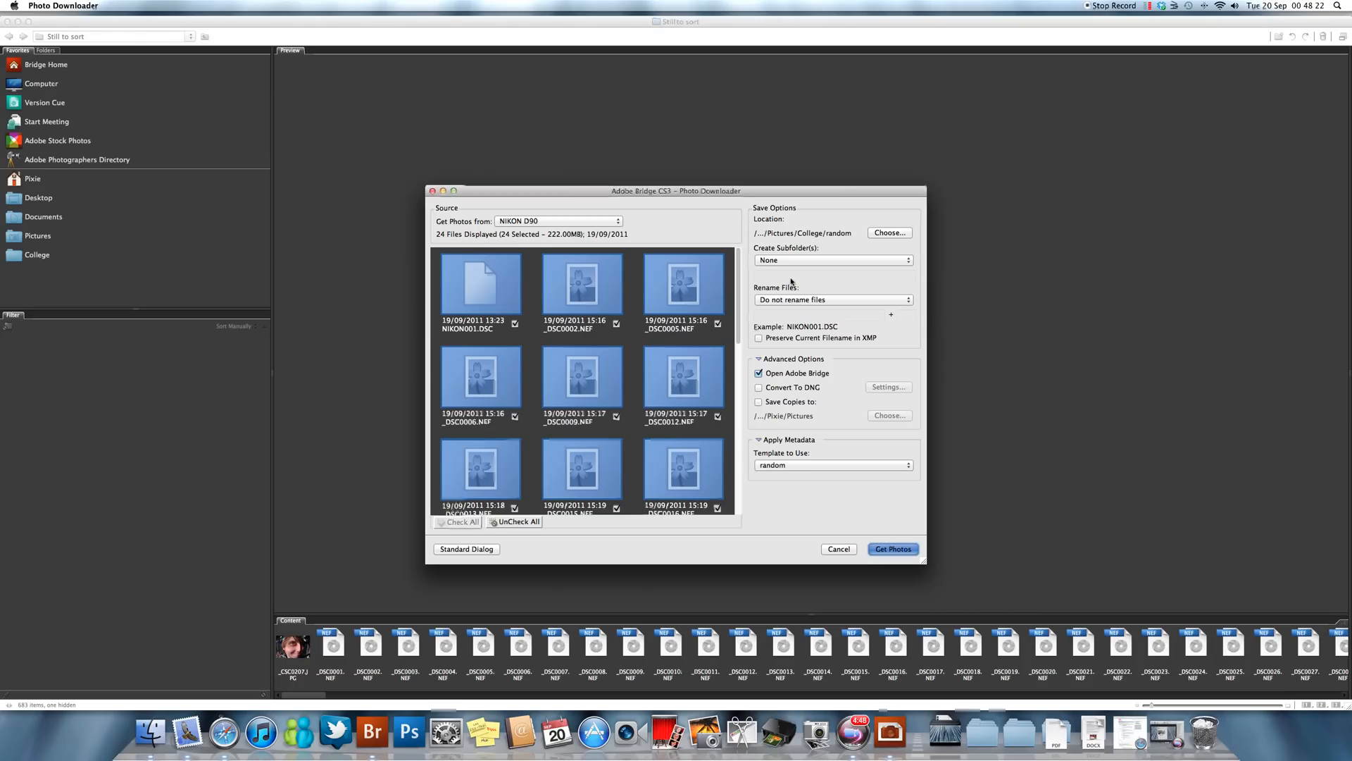
mouse_move(845, 479)
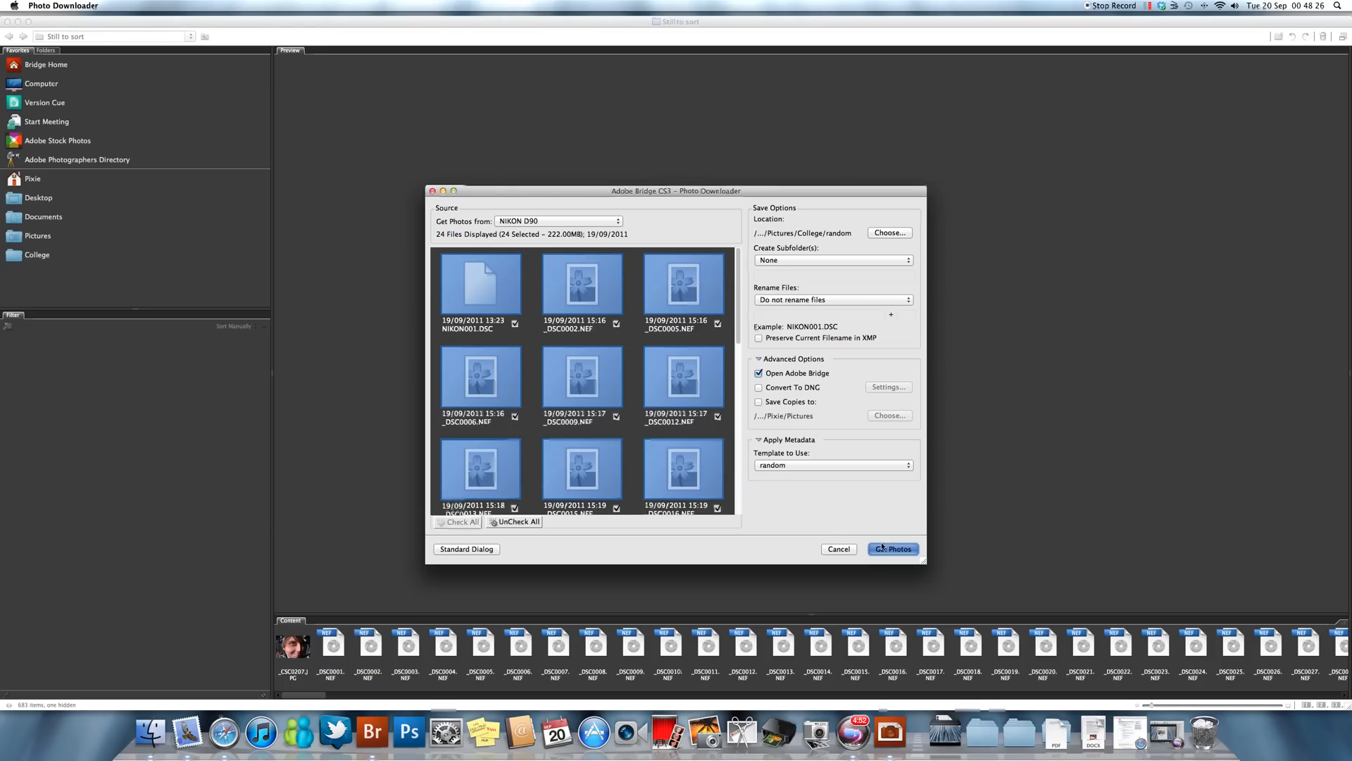
Run Get Photos so the 24 camera files download into the random folder.
click(892, 548)
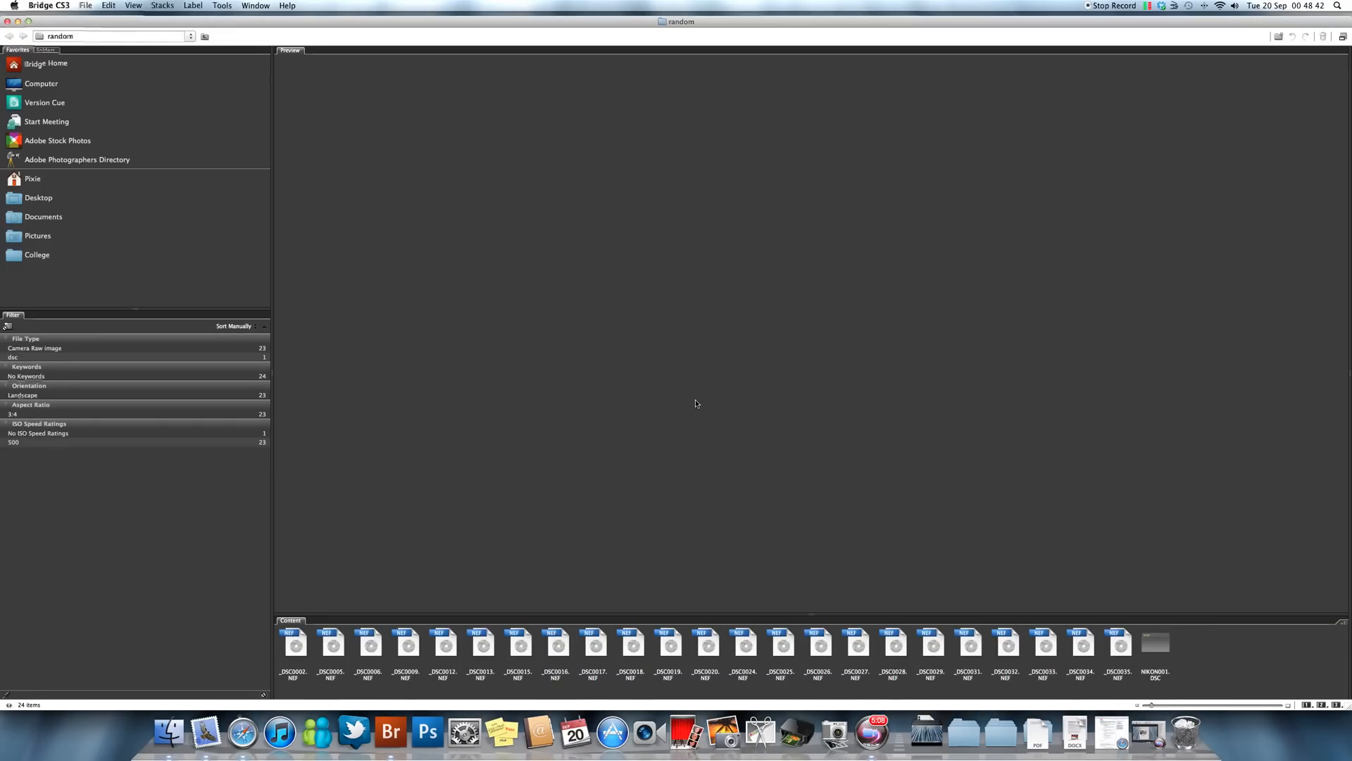
mouse_move(388, 578)
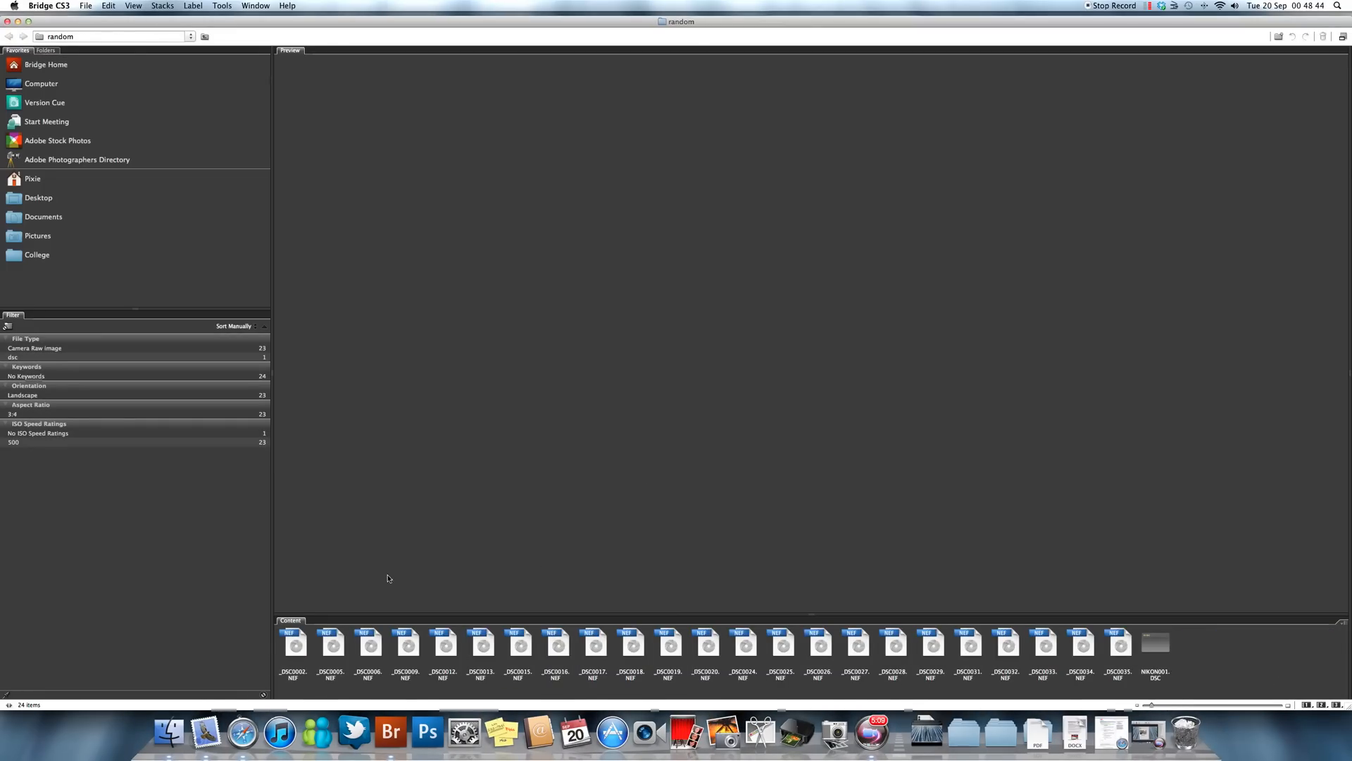
Select one imported NEF file and bring up its File Info from the context menu.
click(293, 642)
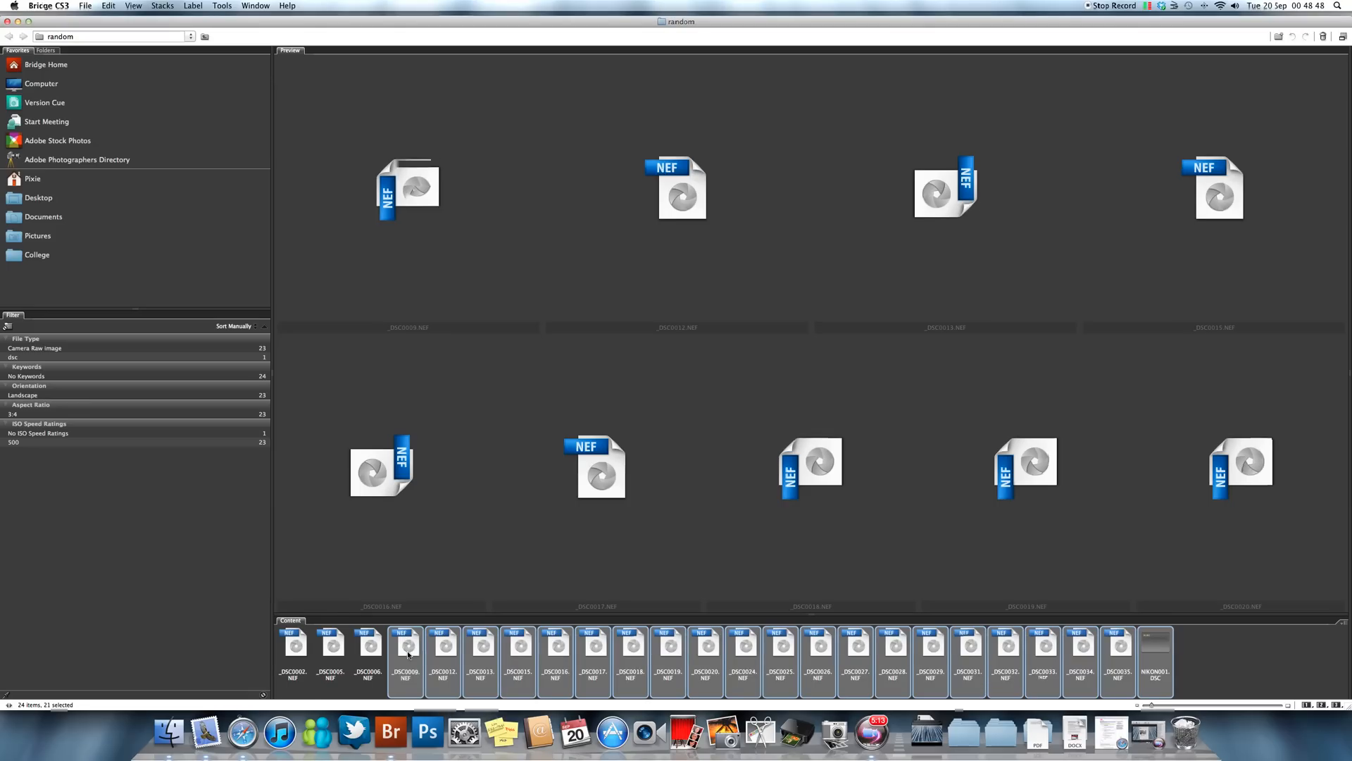
click(743, 645)
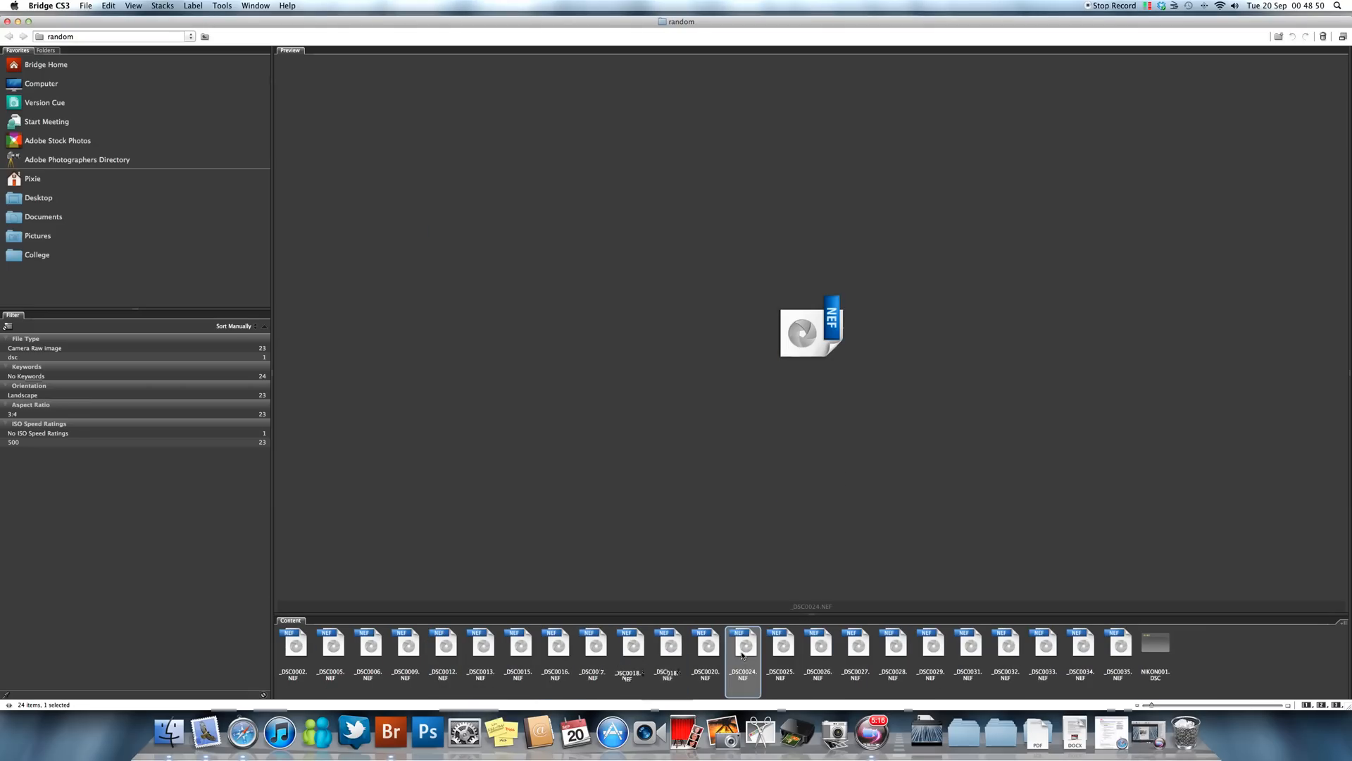
right_click(706, 655)
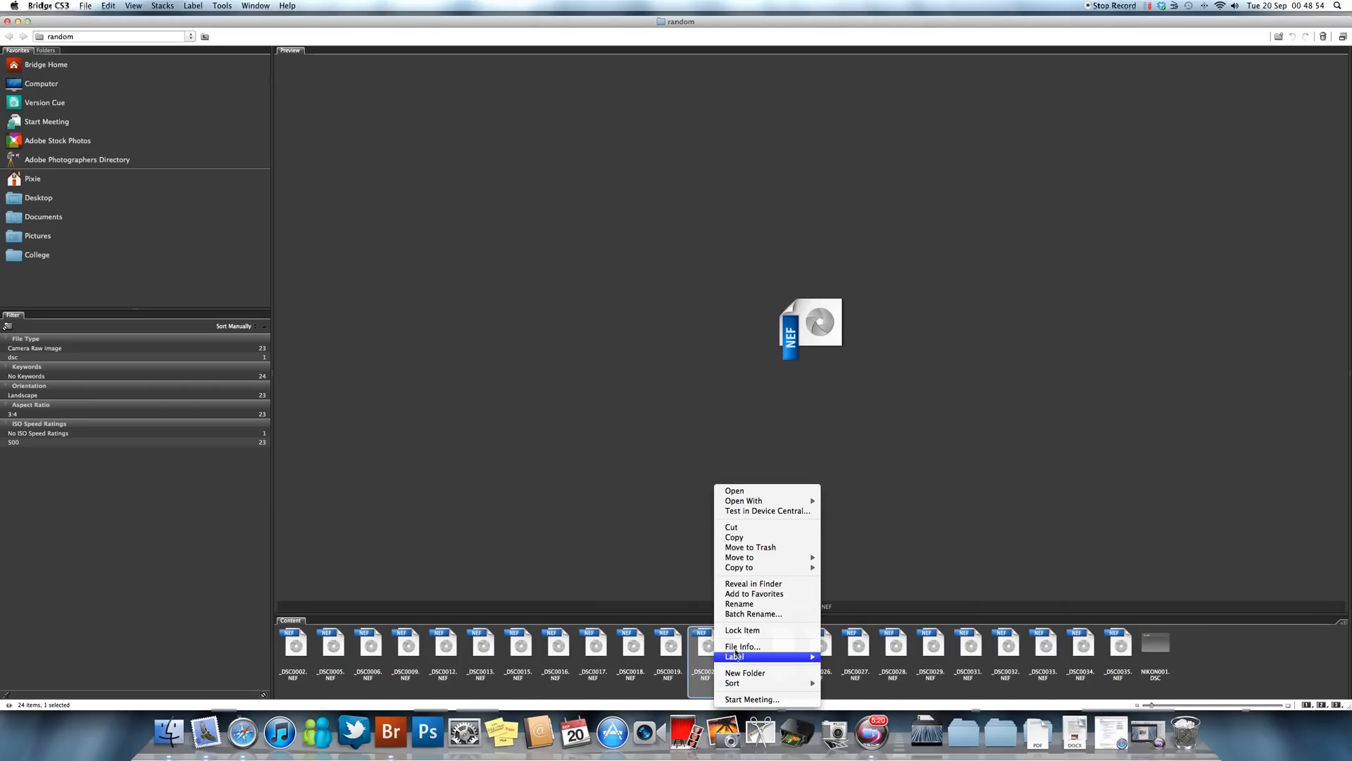
click(742, 646)
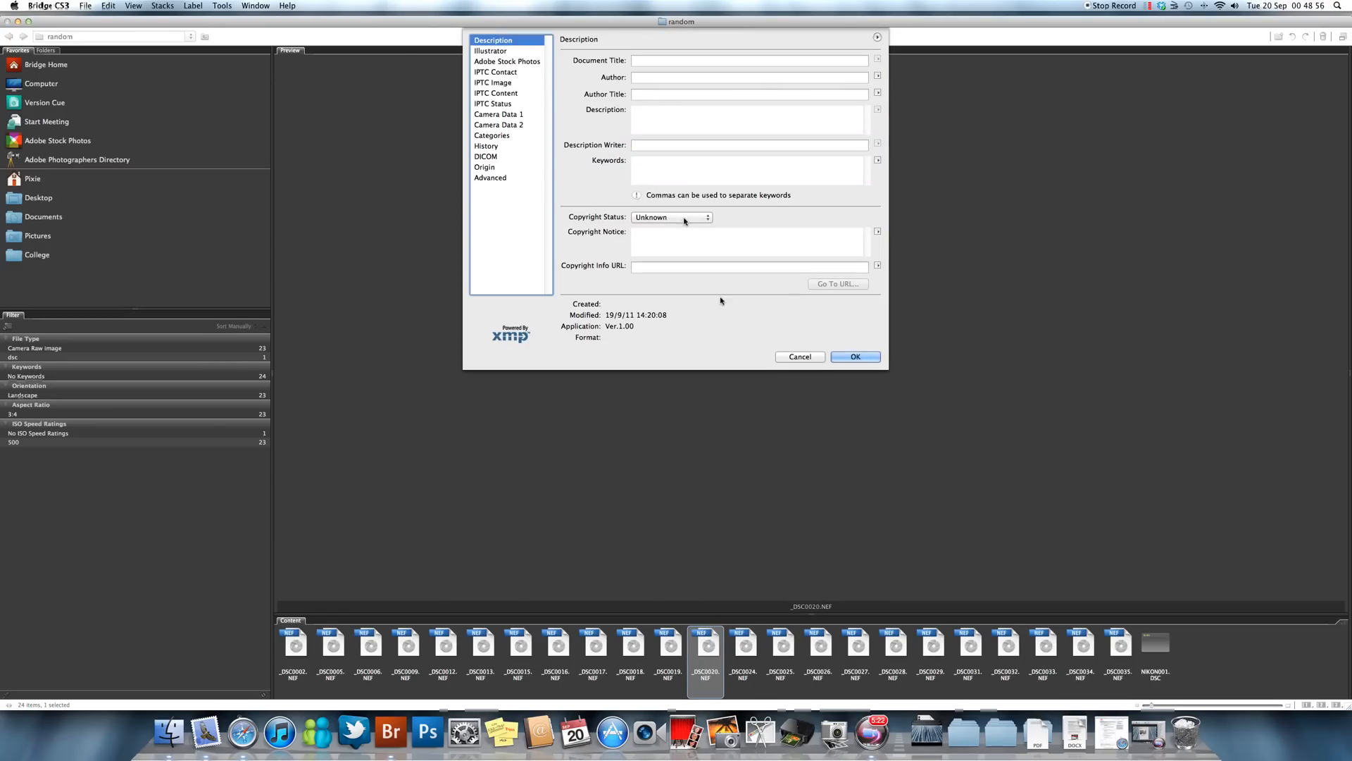
mouse_move(638, 156)
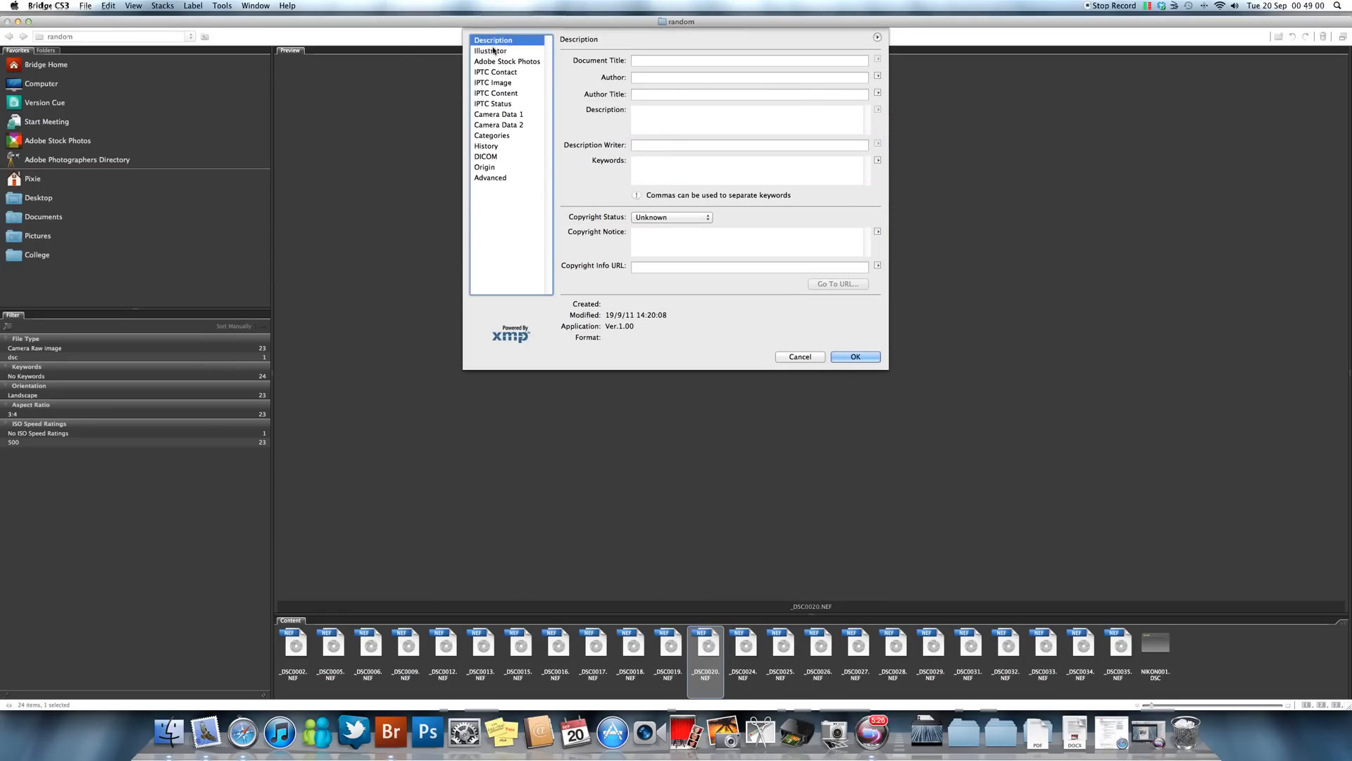
View the Adobe Stock Photos and DICOM panels, close File Info, and deselect all items.
click(507, 61)
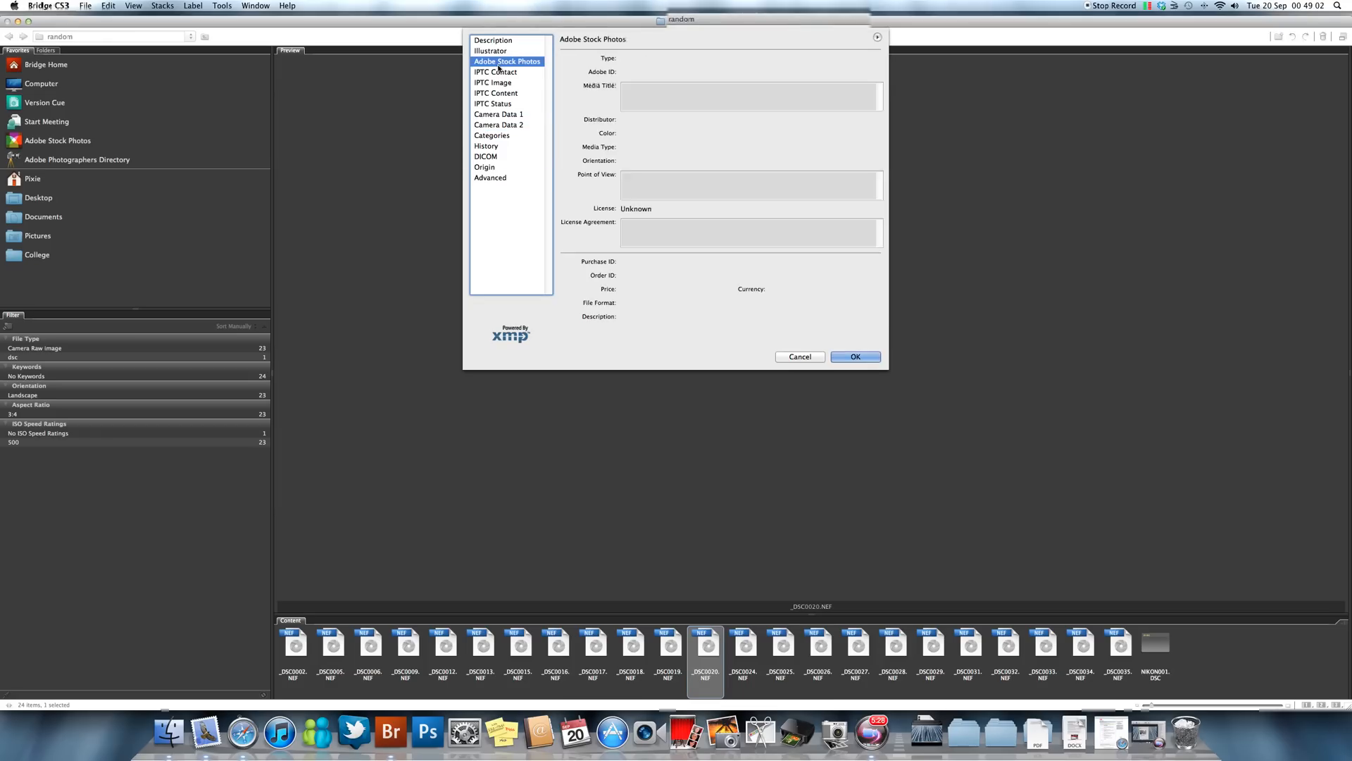
click(486, 156)
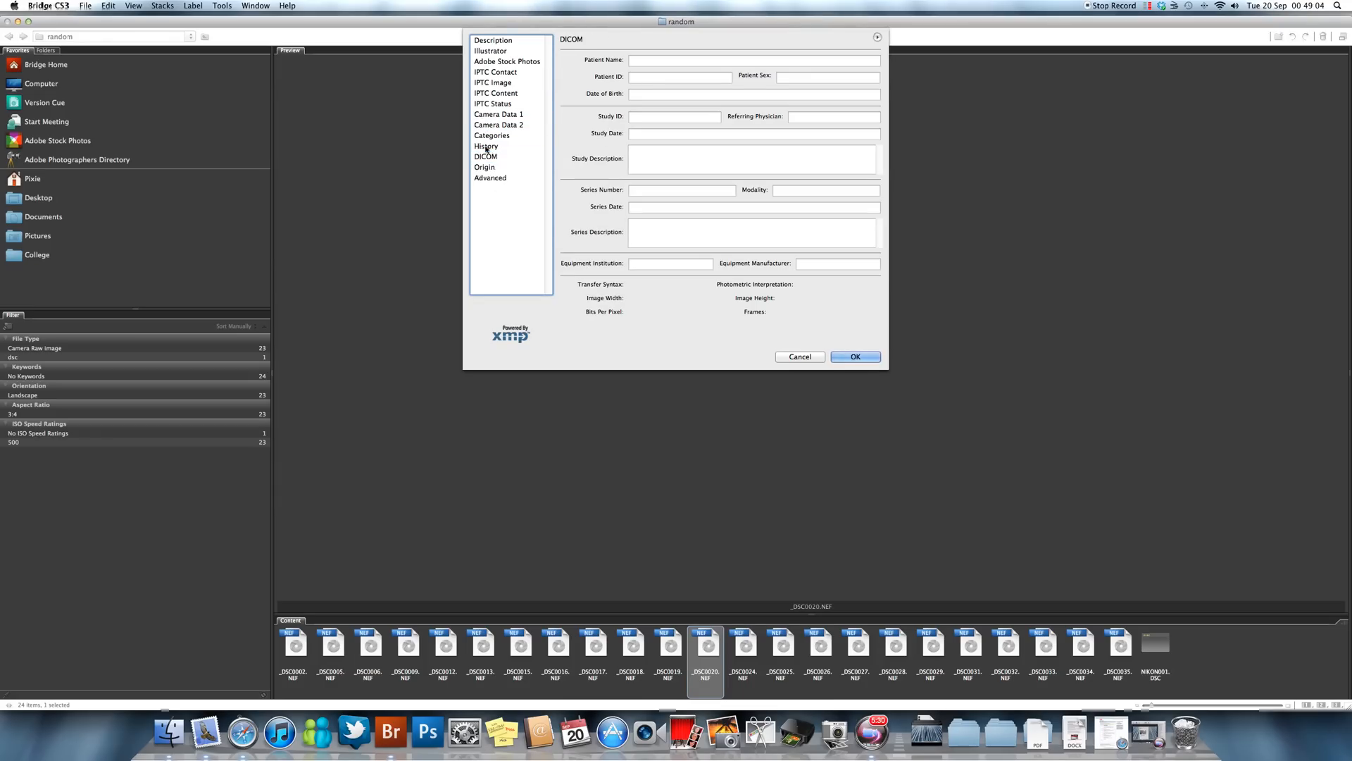
click(855, 356)
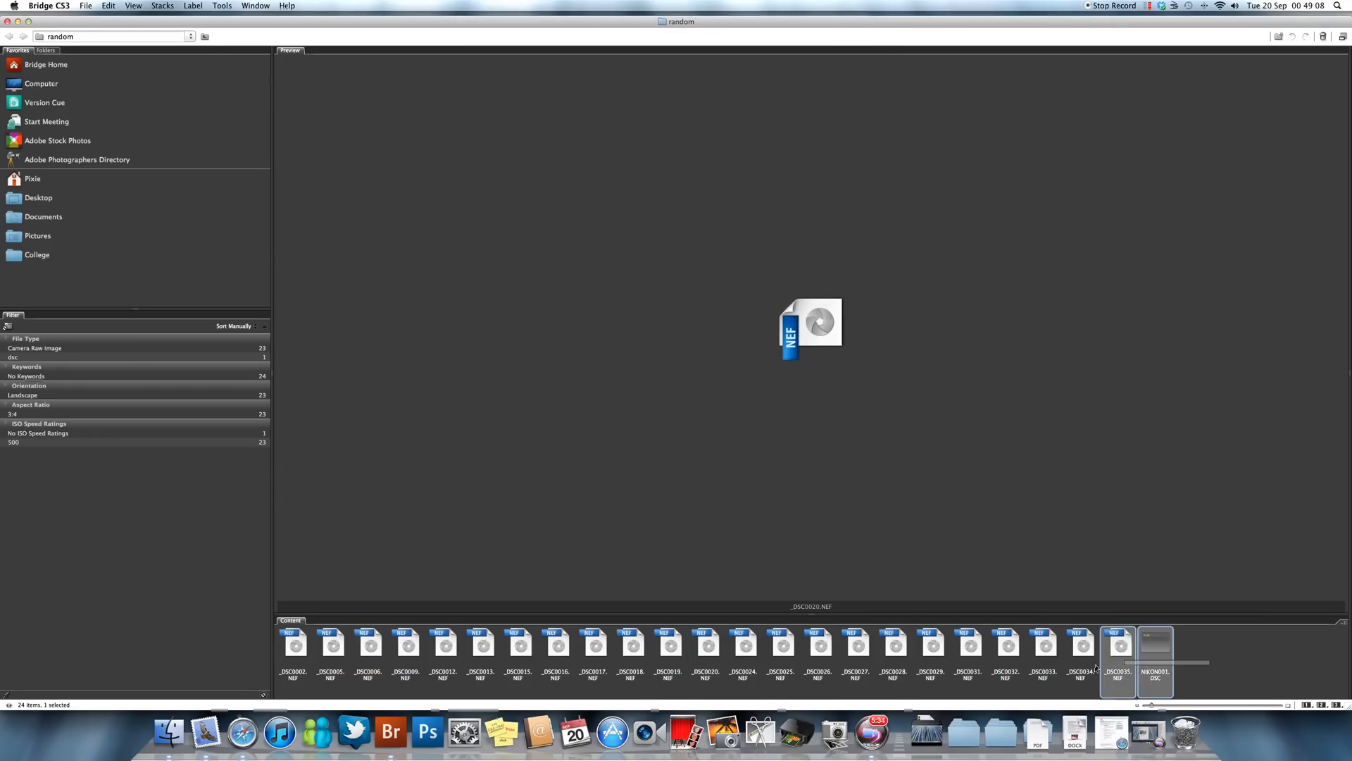
key(cmd+a)
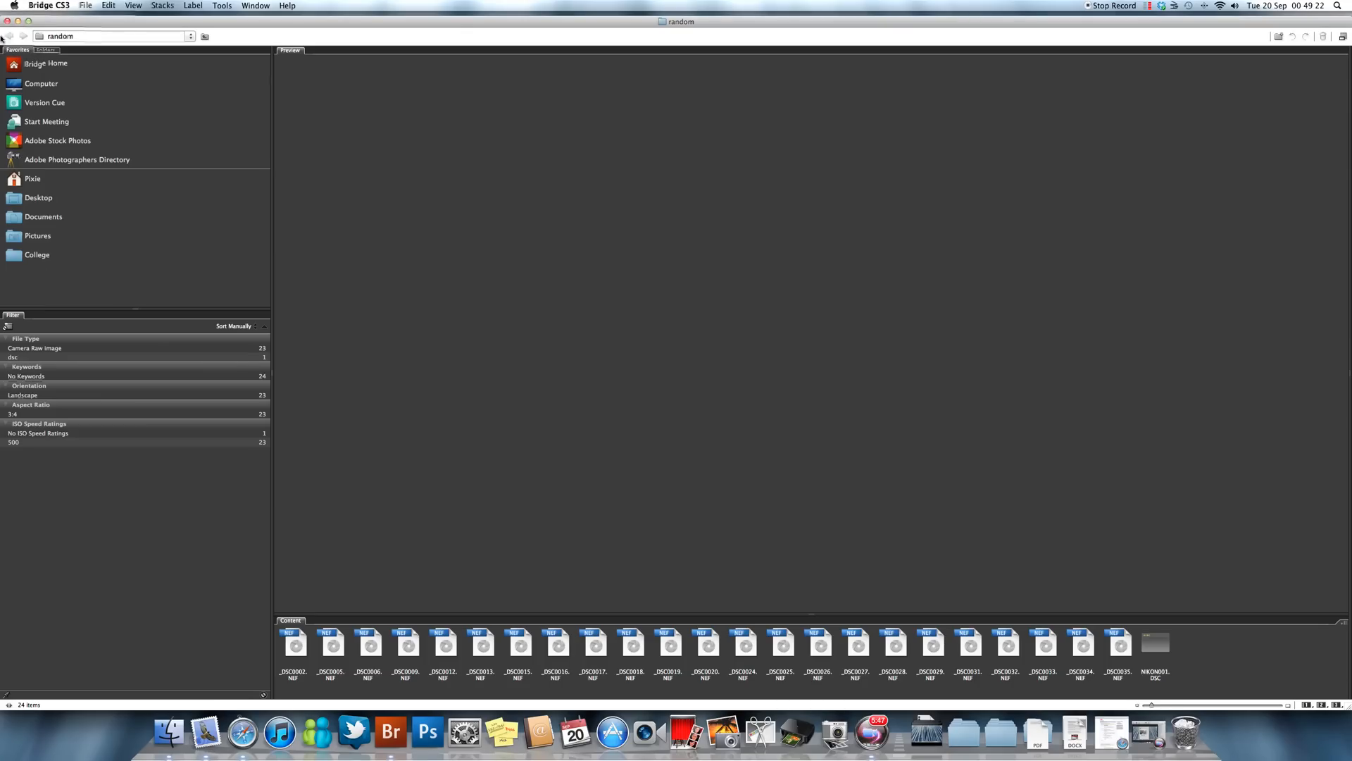
Put away the Bridge window so the desktop shows.
click(9, 37)
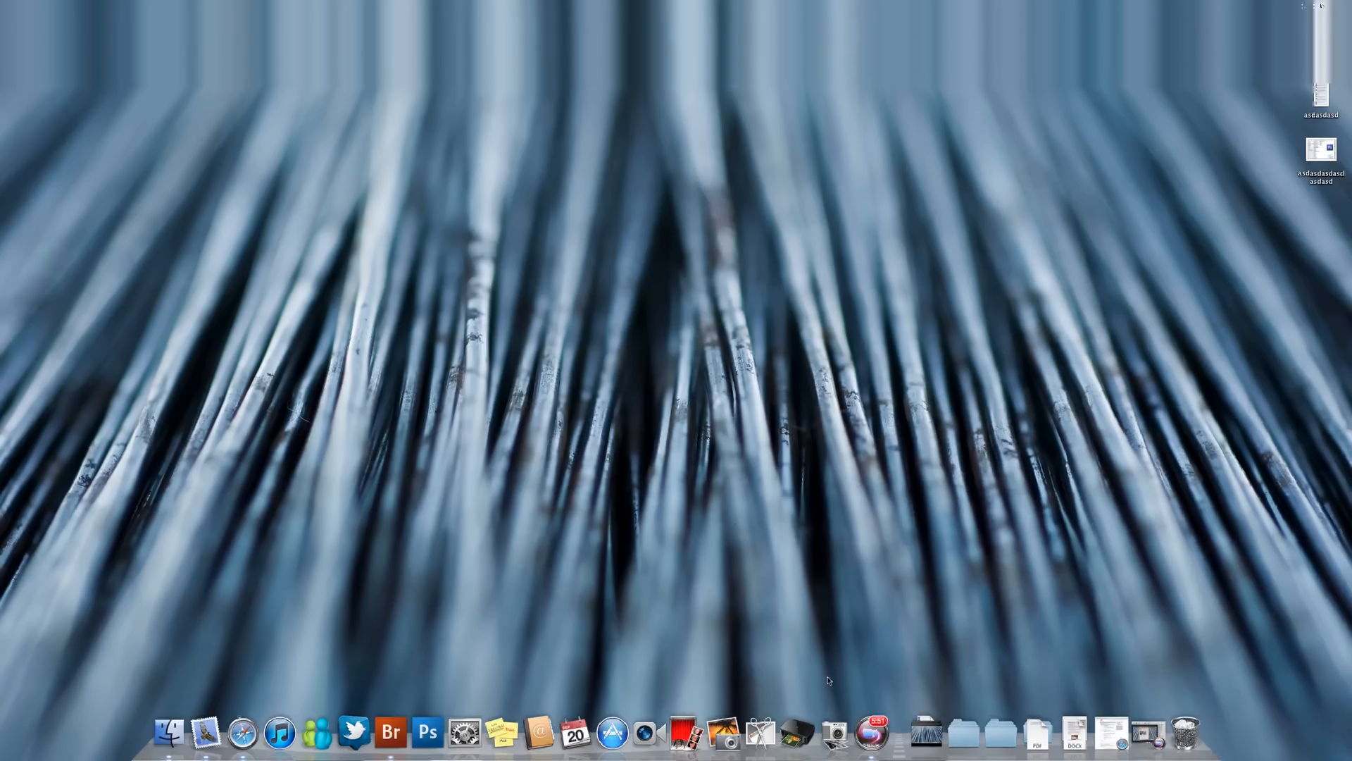
mouse_move(834, 733)
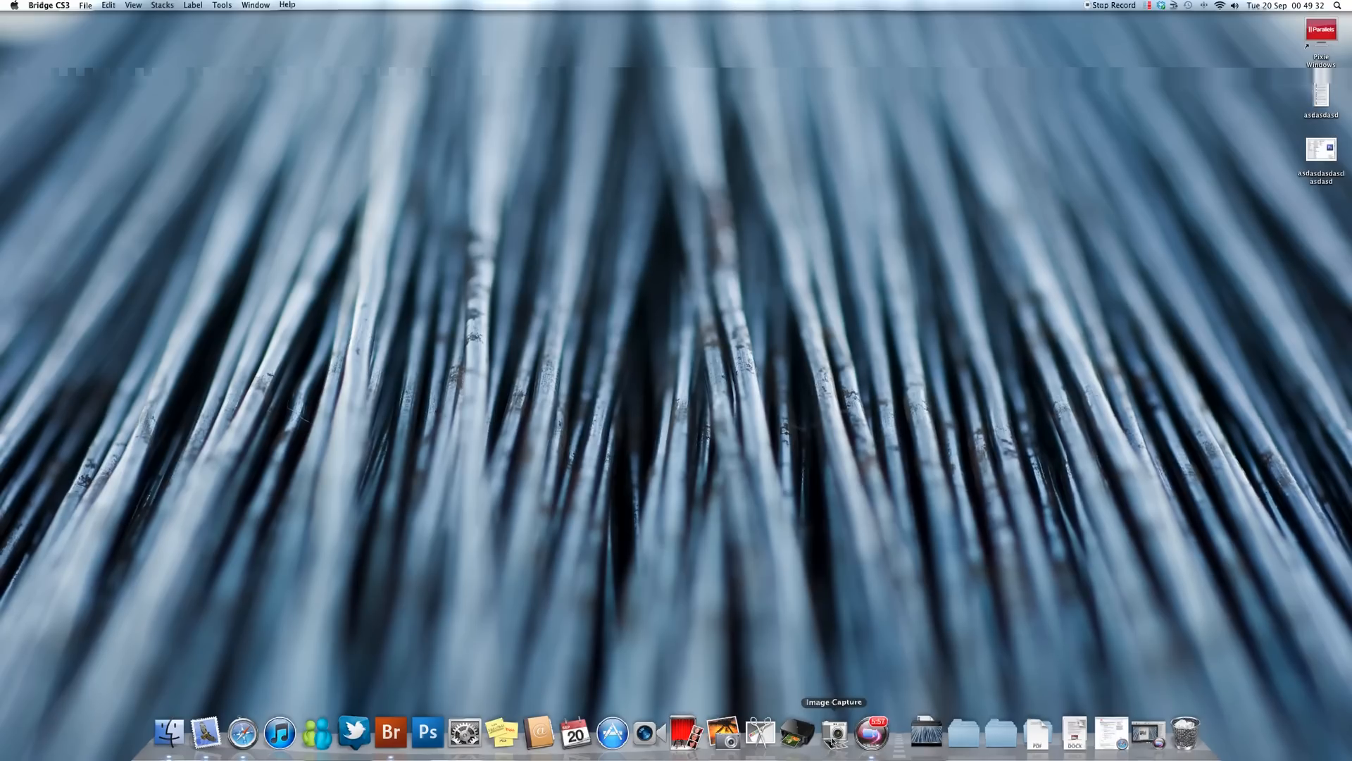
Launch Image Capture and show the Nikon D90's 23 photos, selecting one thumbnail.
click(833, 732)
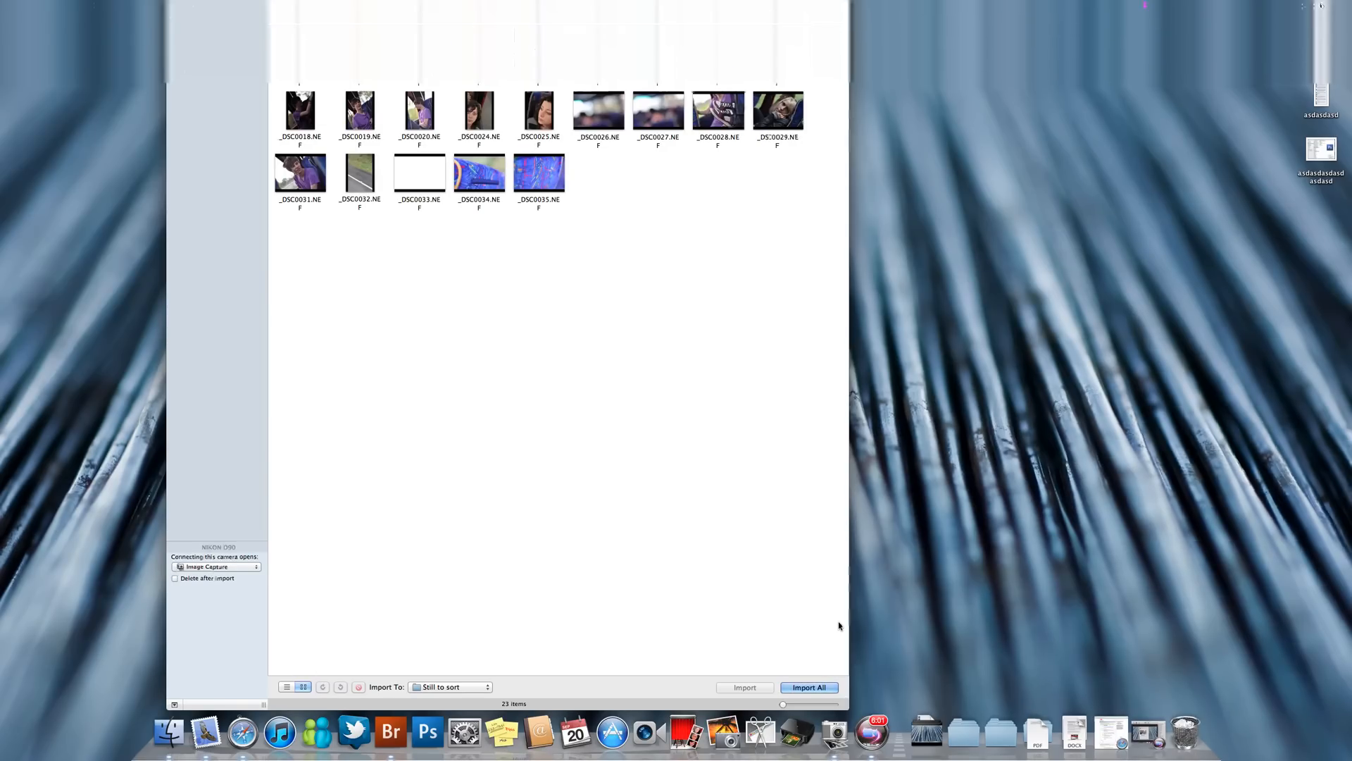
mouse_move(214, 85)
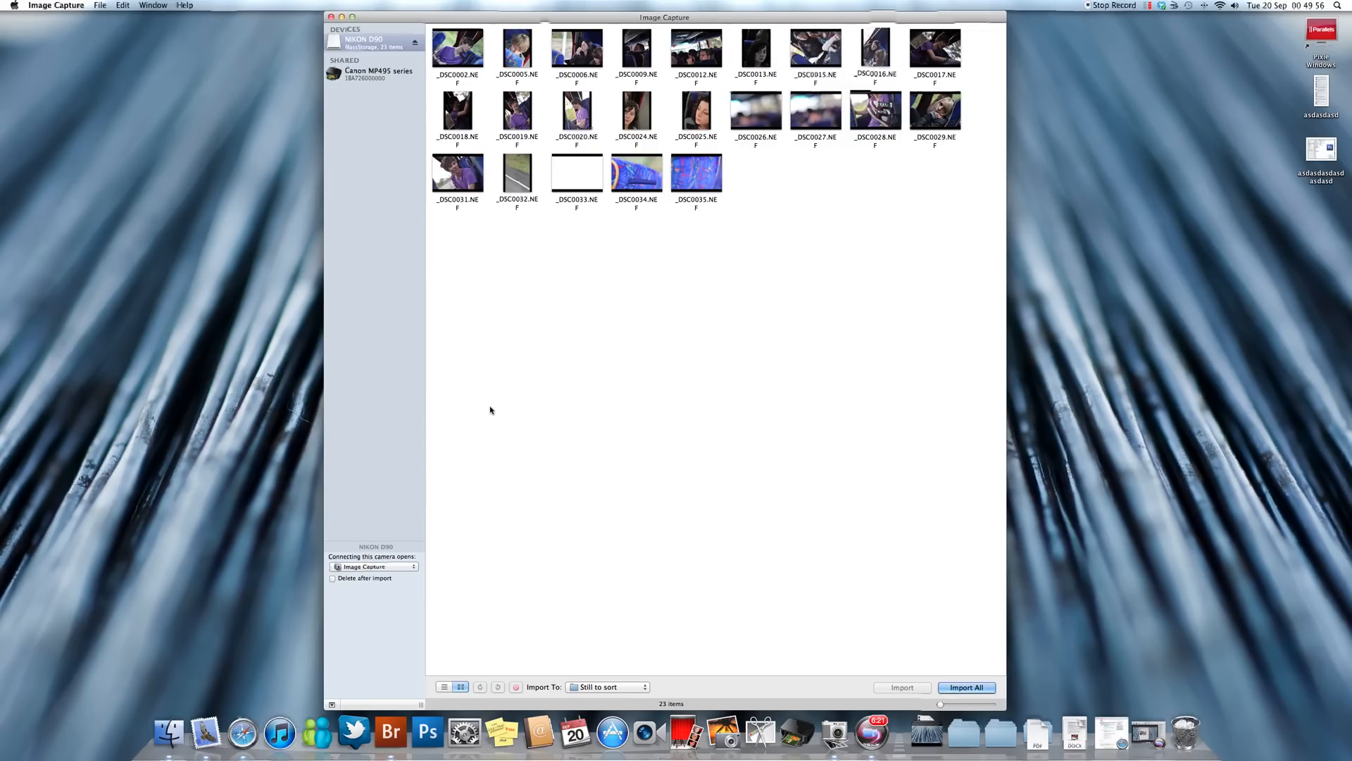
mouse_move(503, 376)
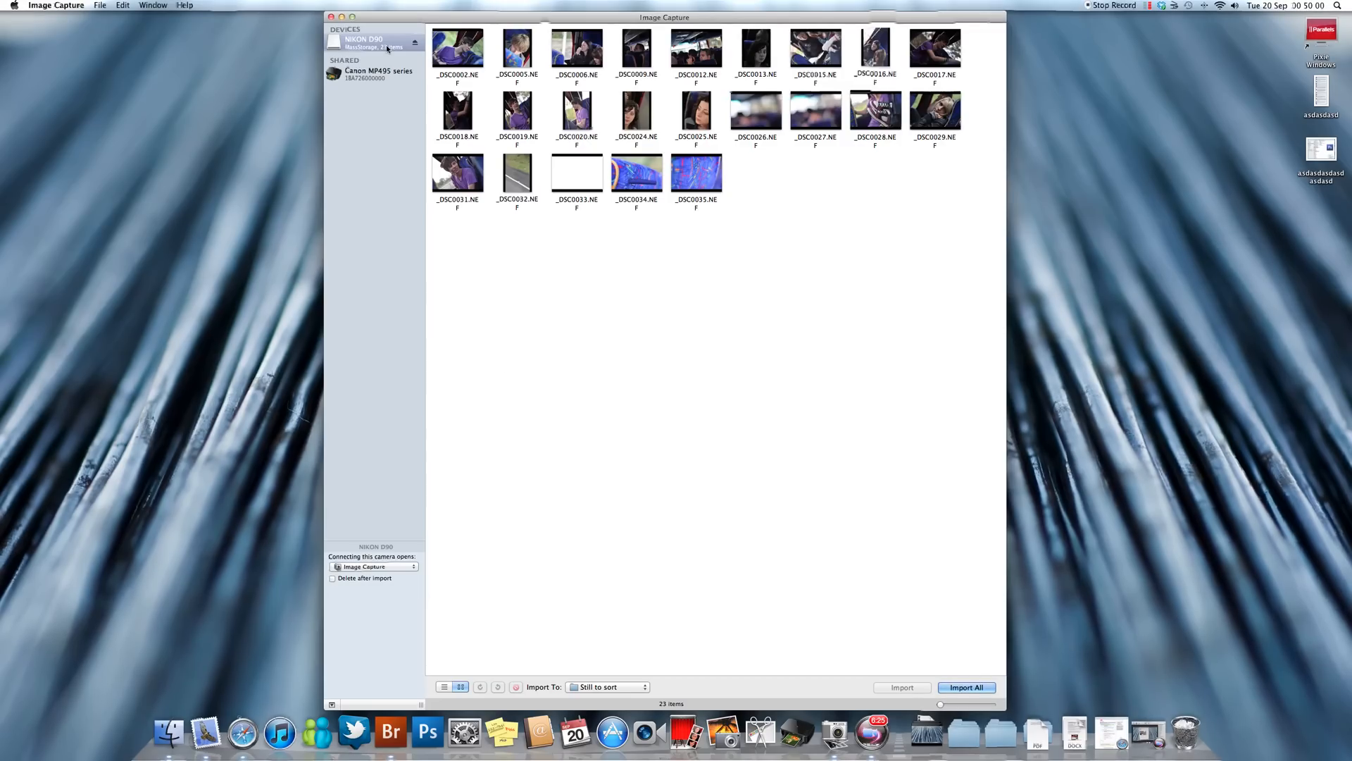
click(517, 48)
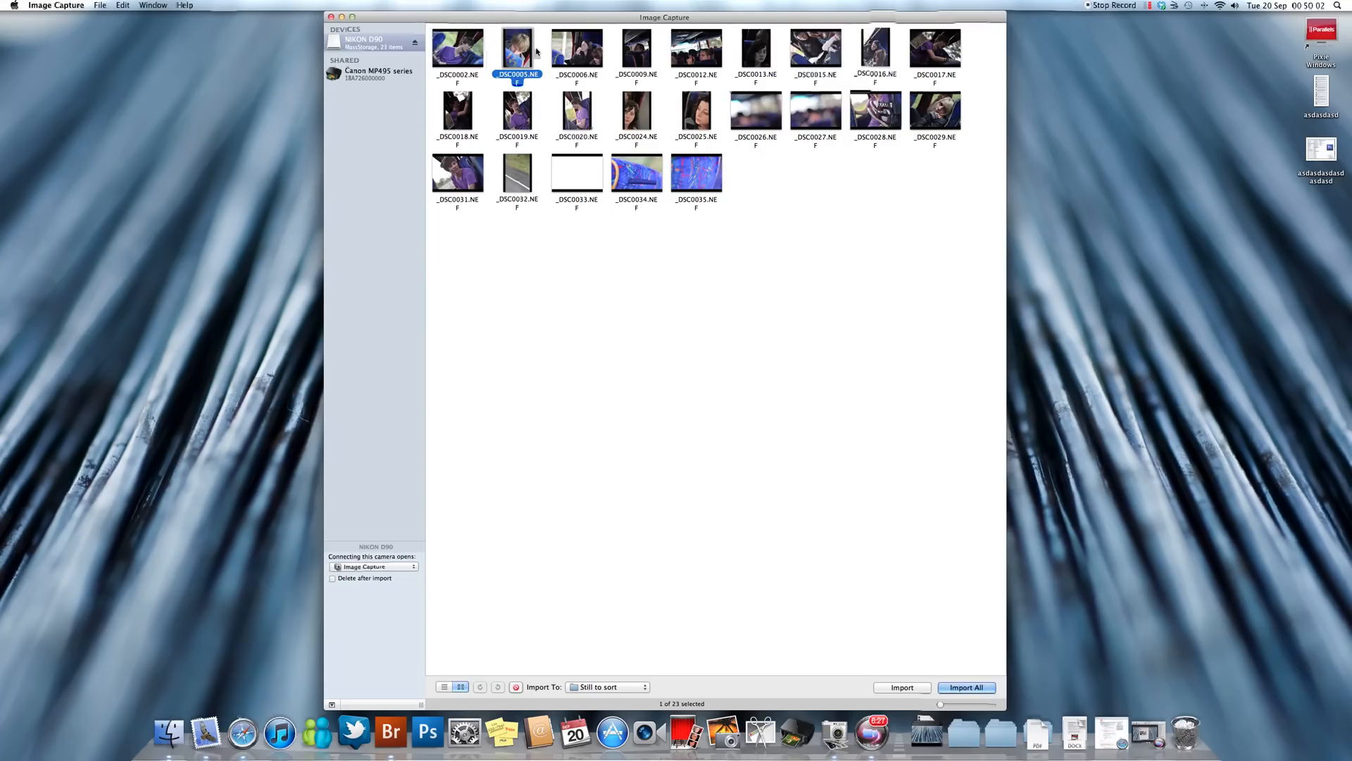
click(637, 48)
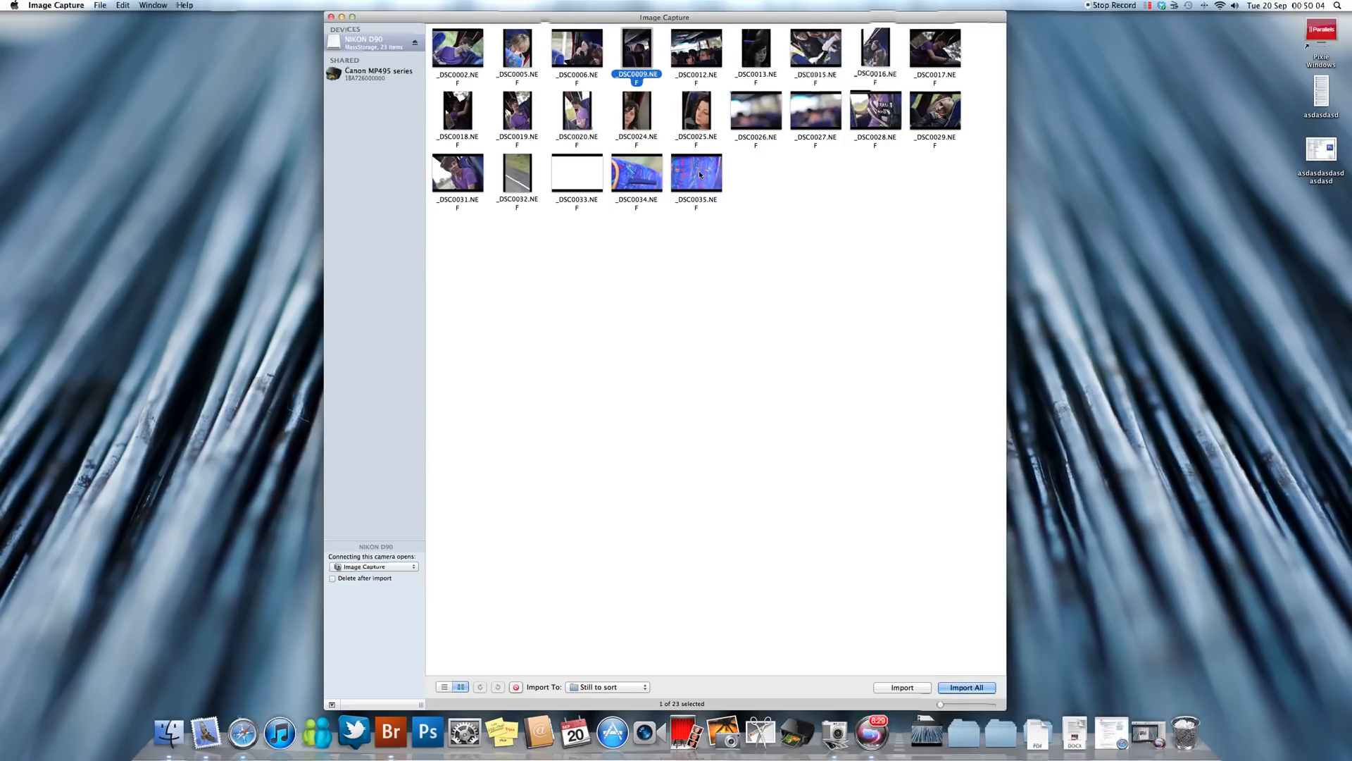
mouse_move(748, 248)
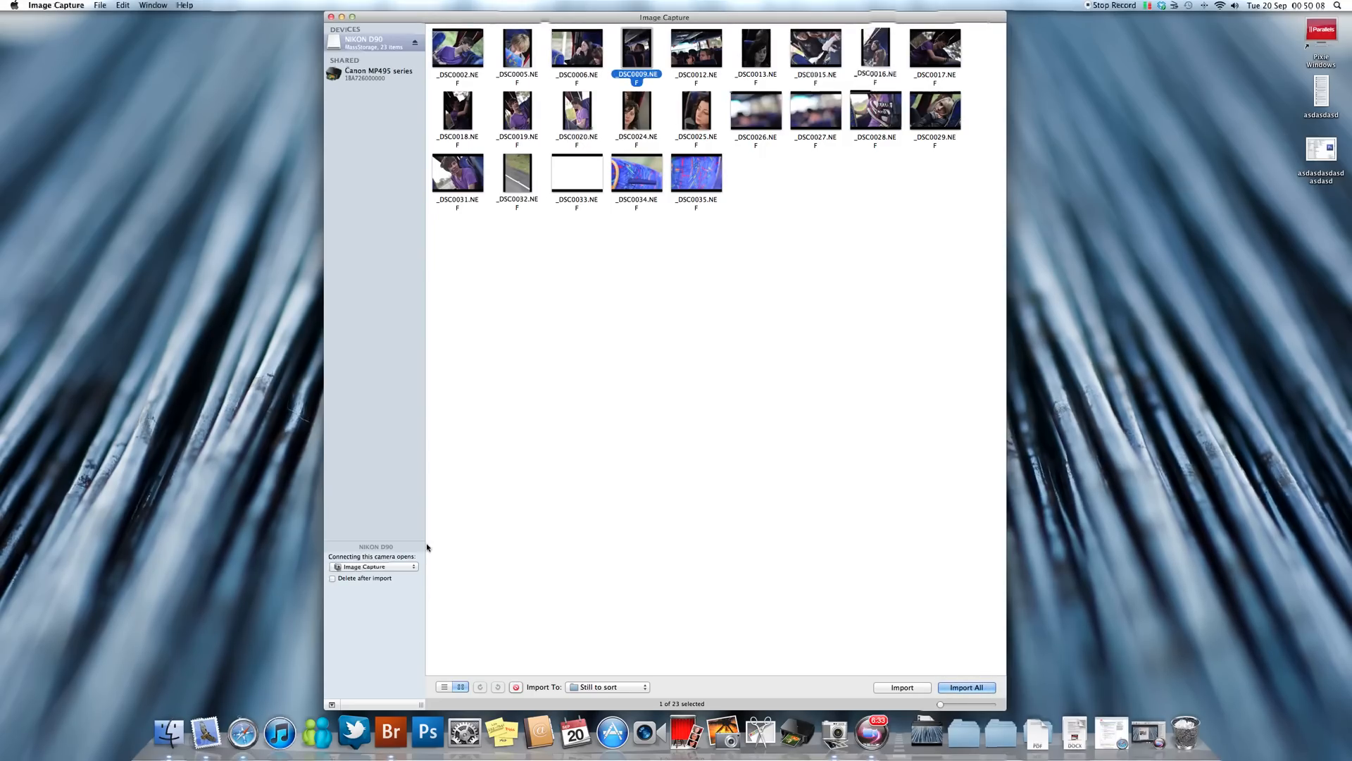
Check the 'Connecting this camera opens' setting and leave it on Image Capture.
click(375, 567)
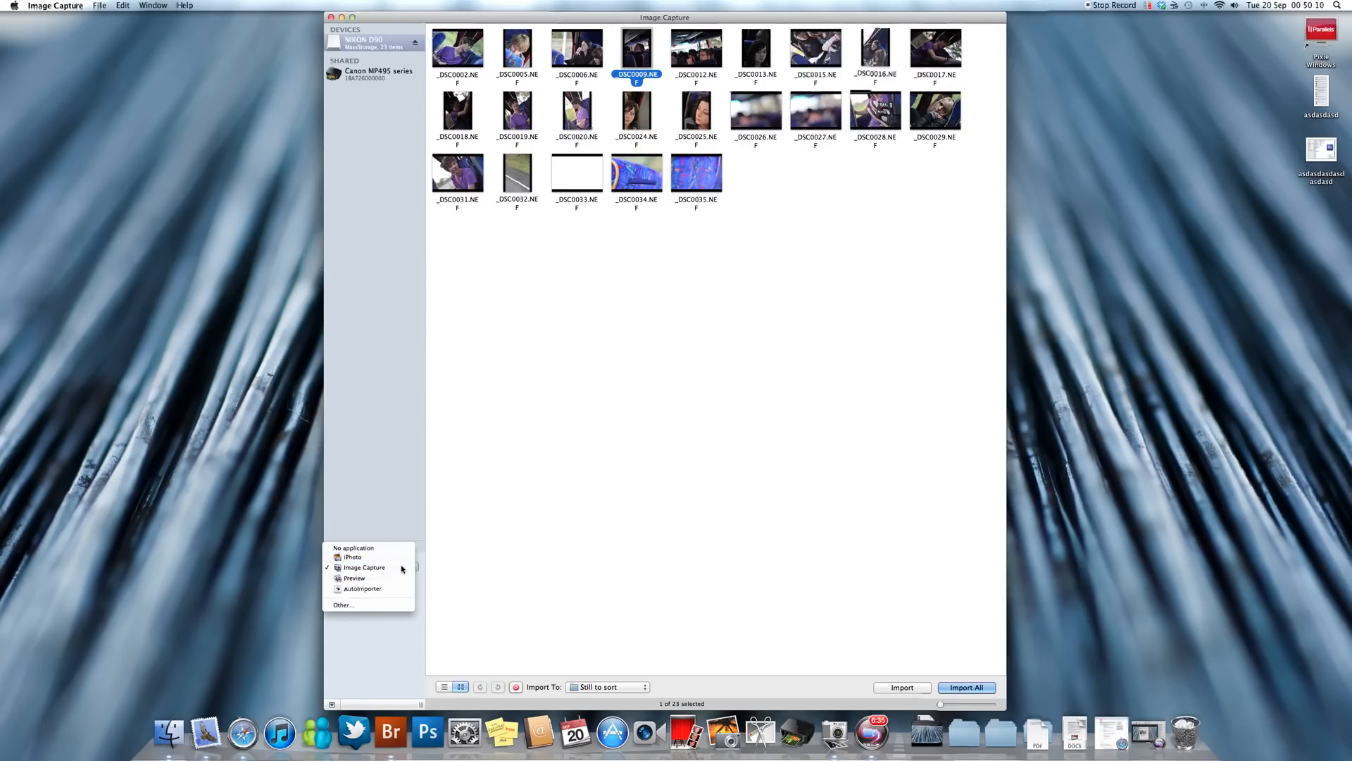
mouse_move(352, 558)
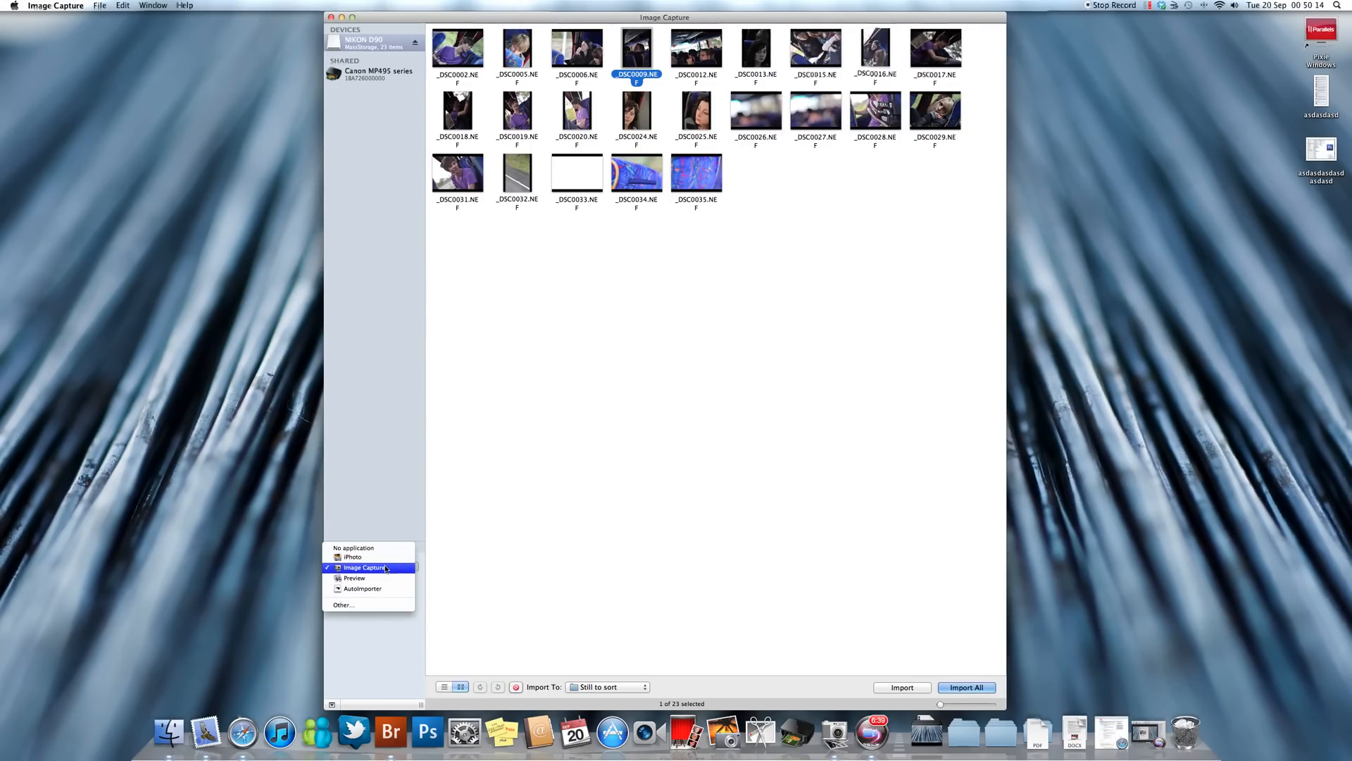
mouse_move(386, 521)
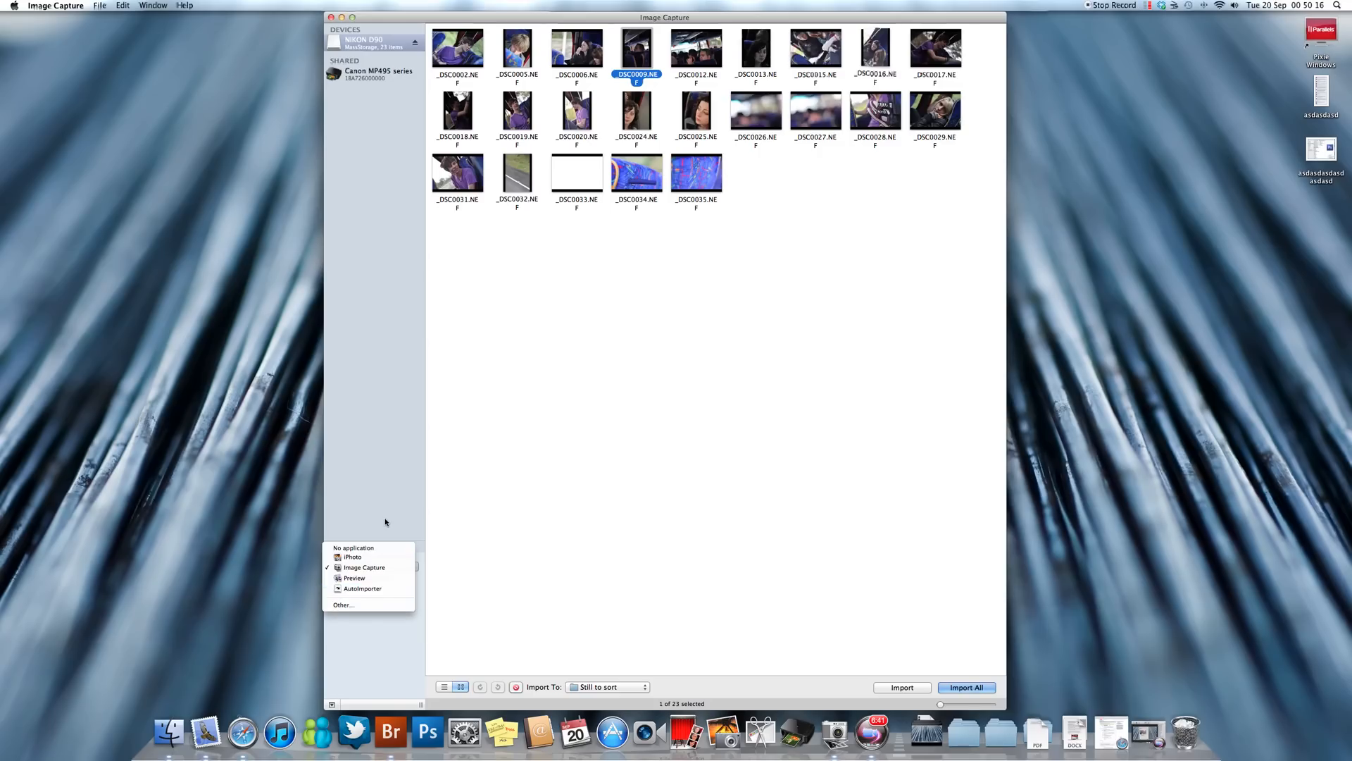
click(366, 566)
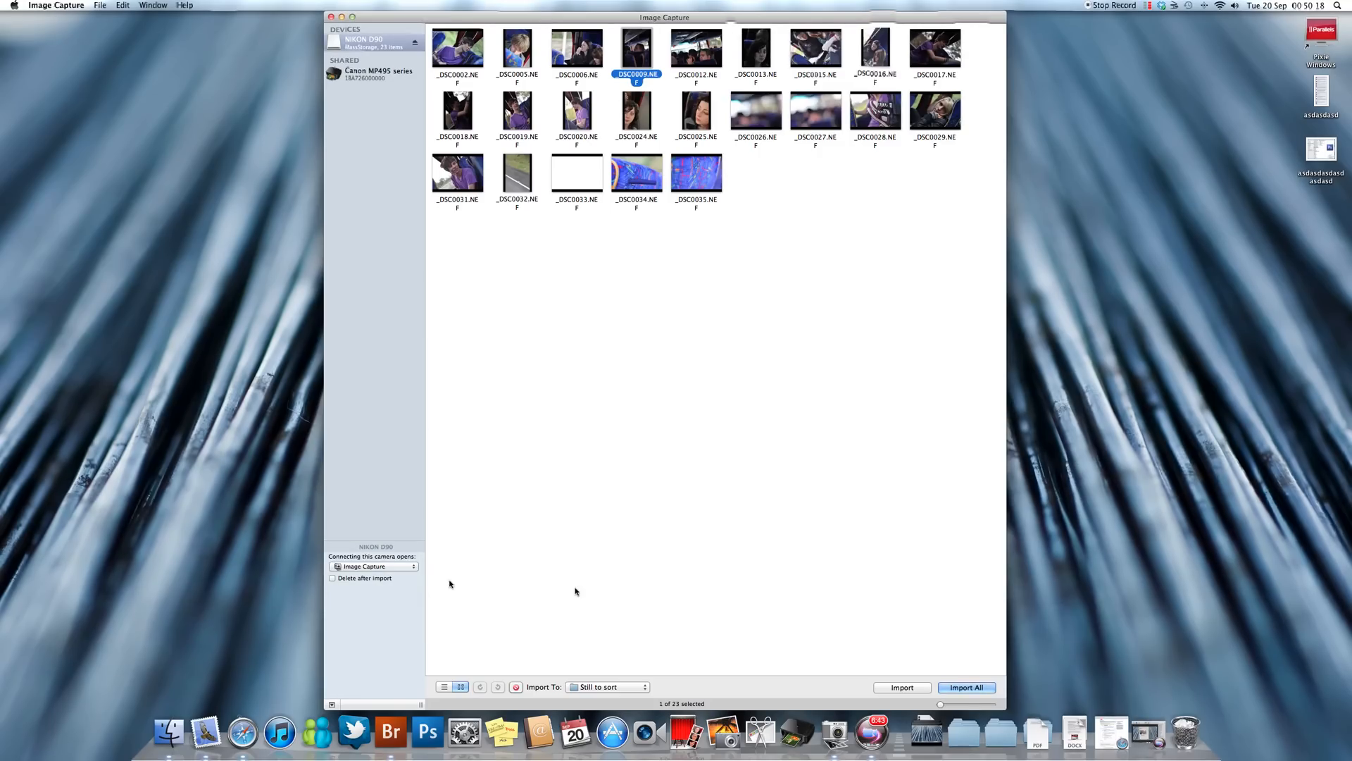
click(607, 686)
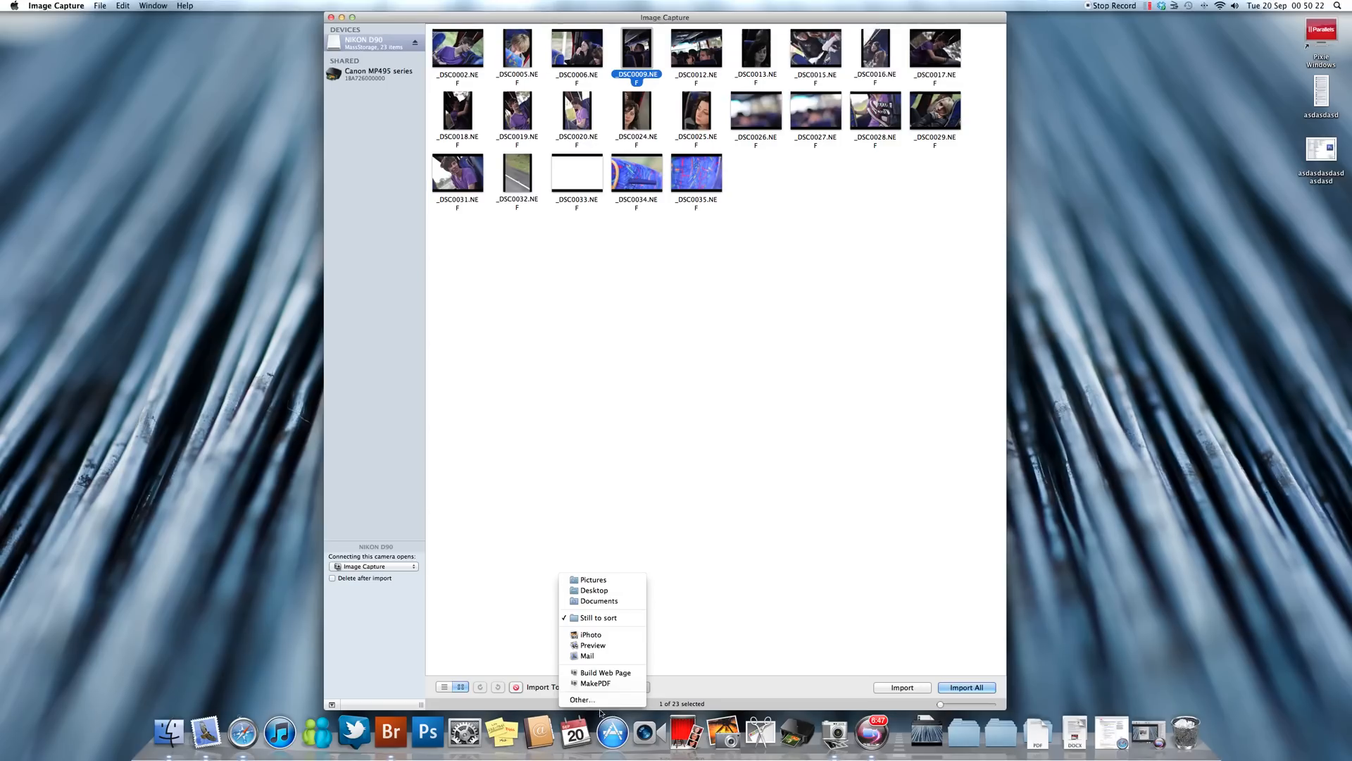
mouse_move(594, 683)
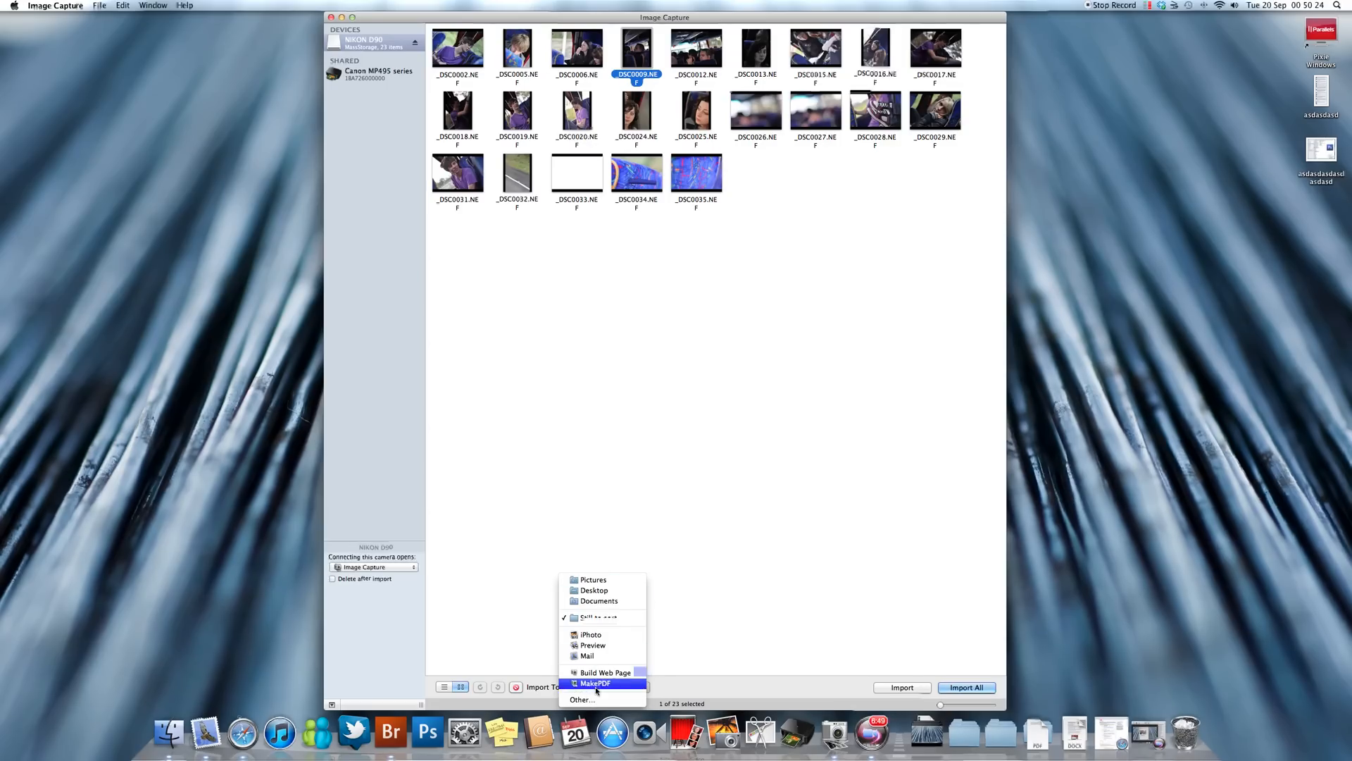
Set the import destination to Pictures > College > random via Import To > Other….
click(582, 700)
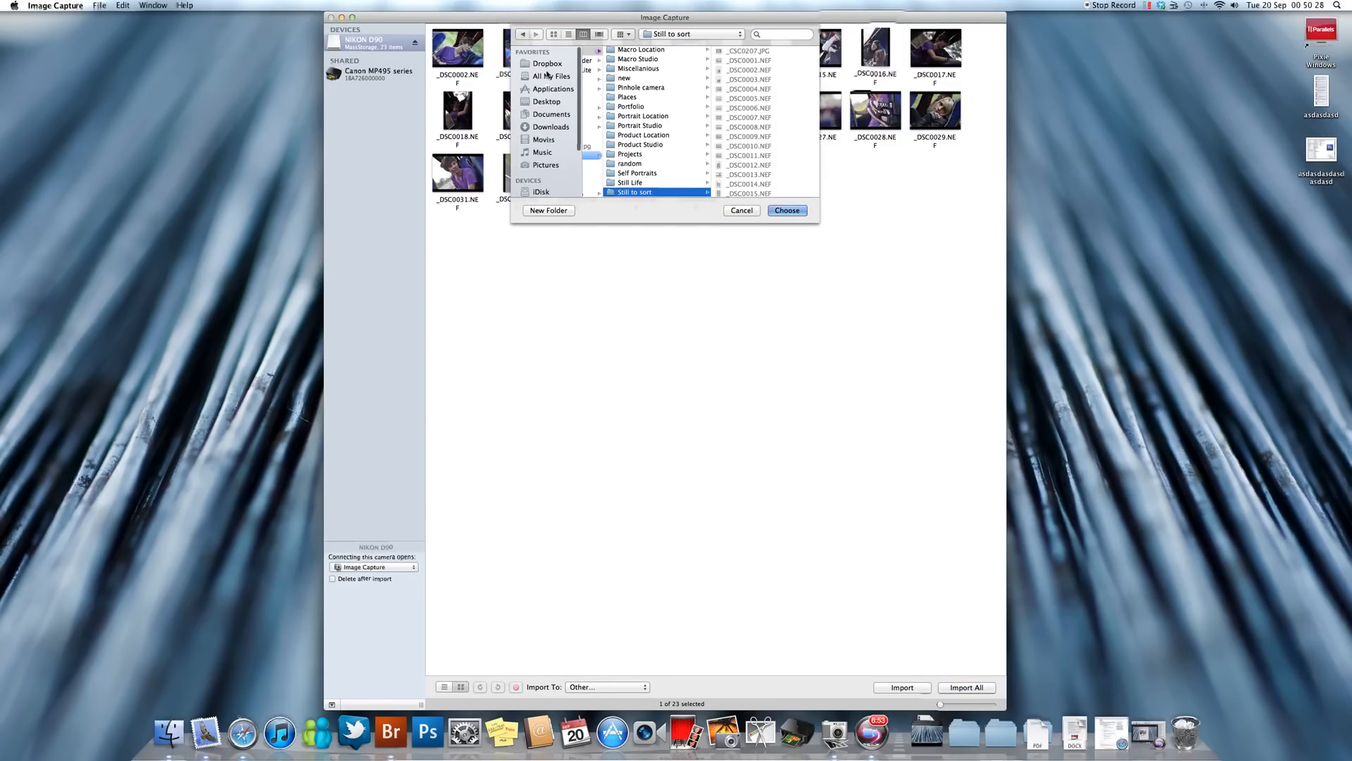
click(546, 164)
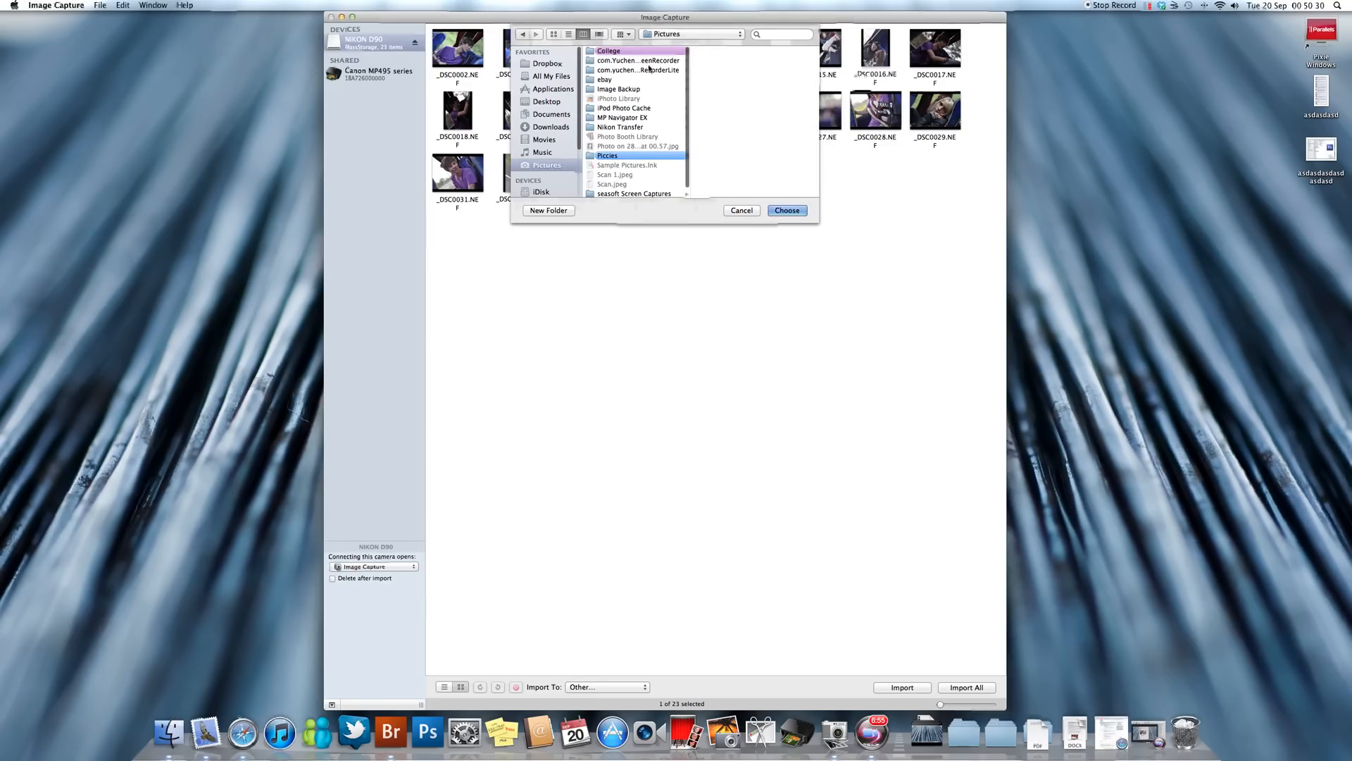
click(608, 51)
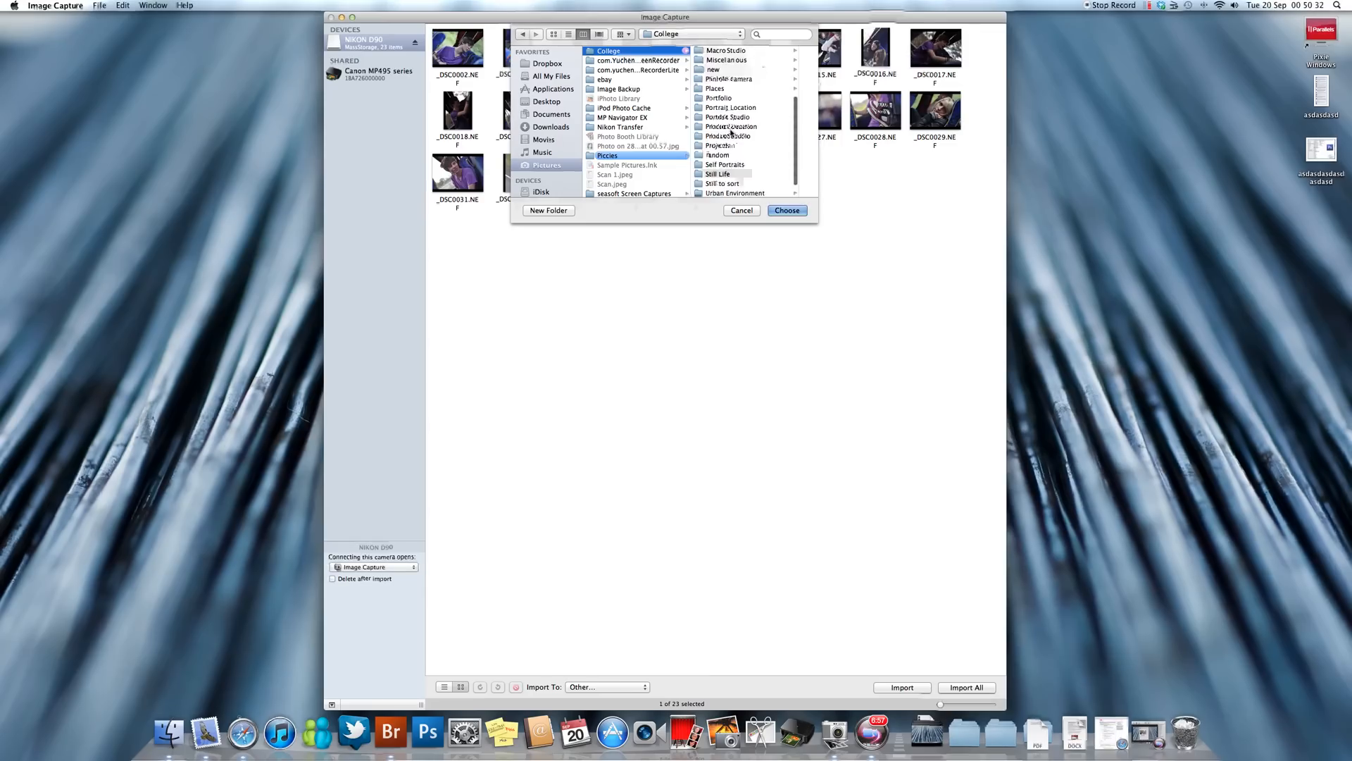
scroll(down, 3)
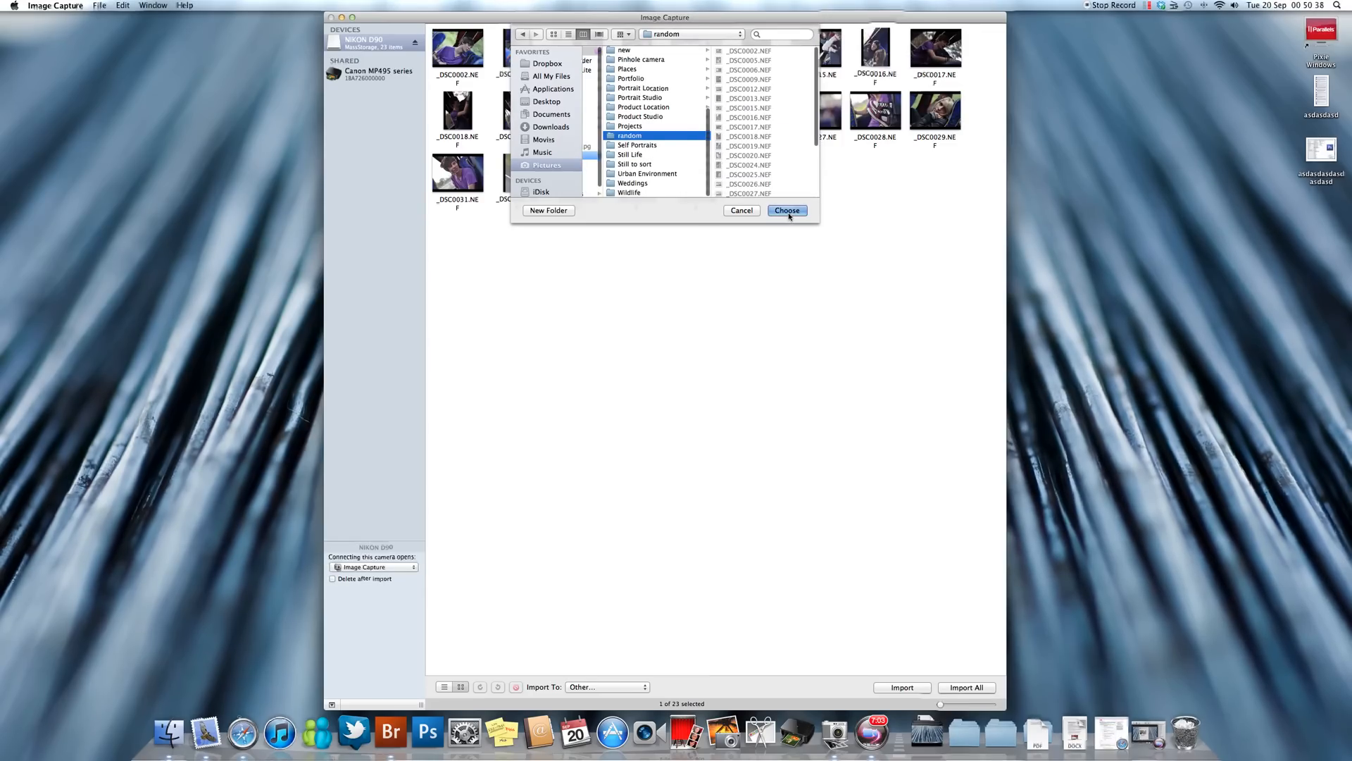
click(786, 209)
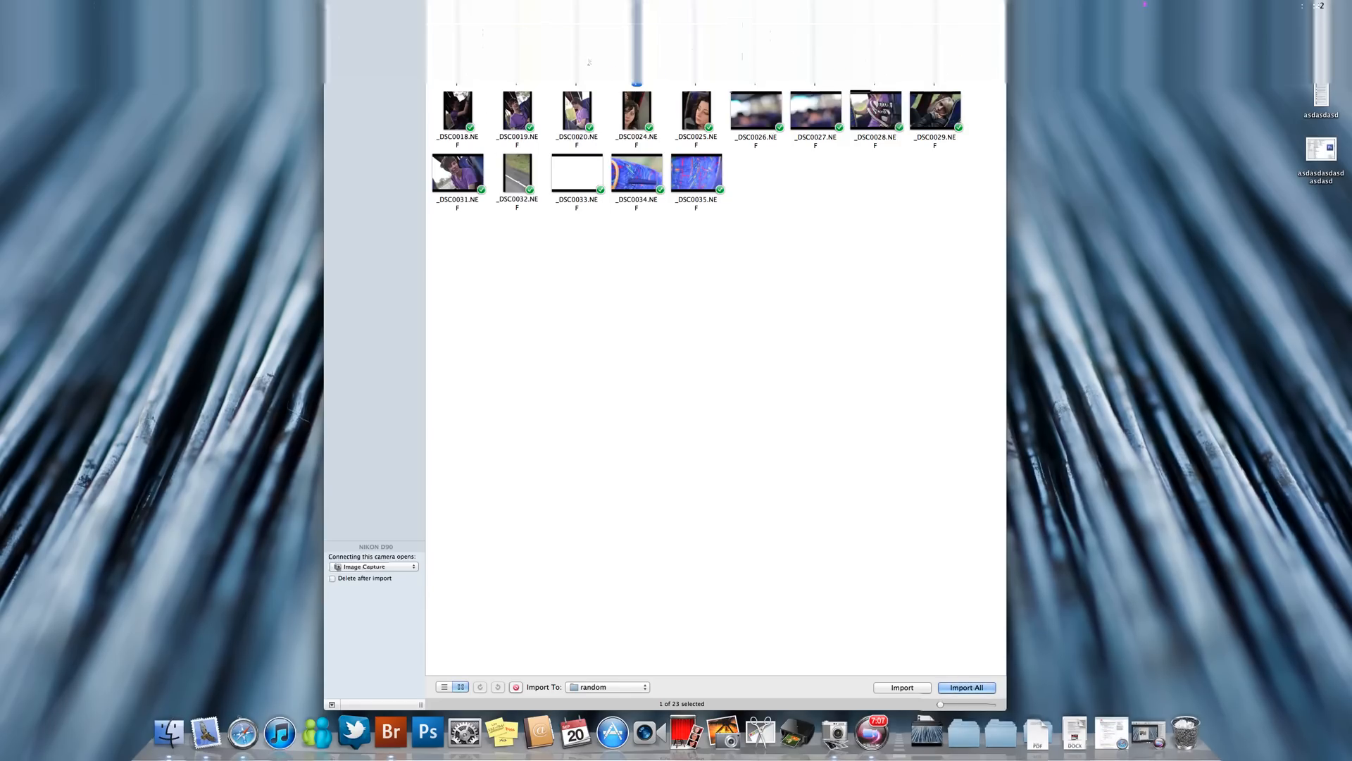
mouse_move(585, 615)
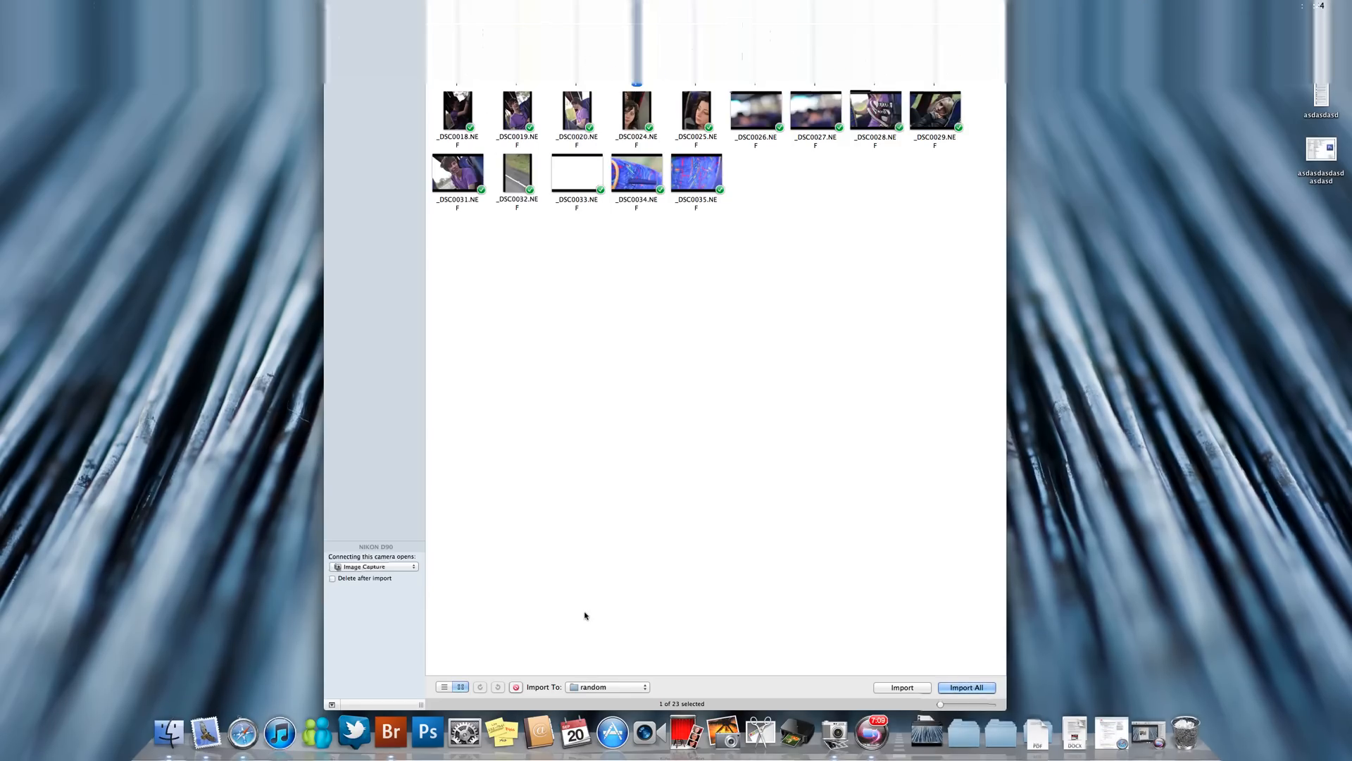
Show the camera's 23 photos as a detailed list with dates, sizes and exposure data.
click(444, 686)
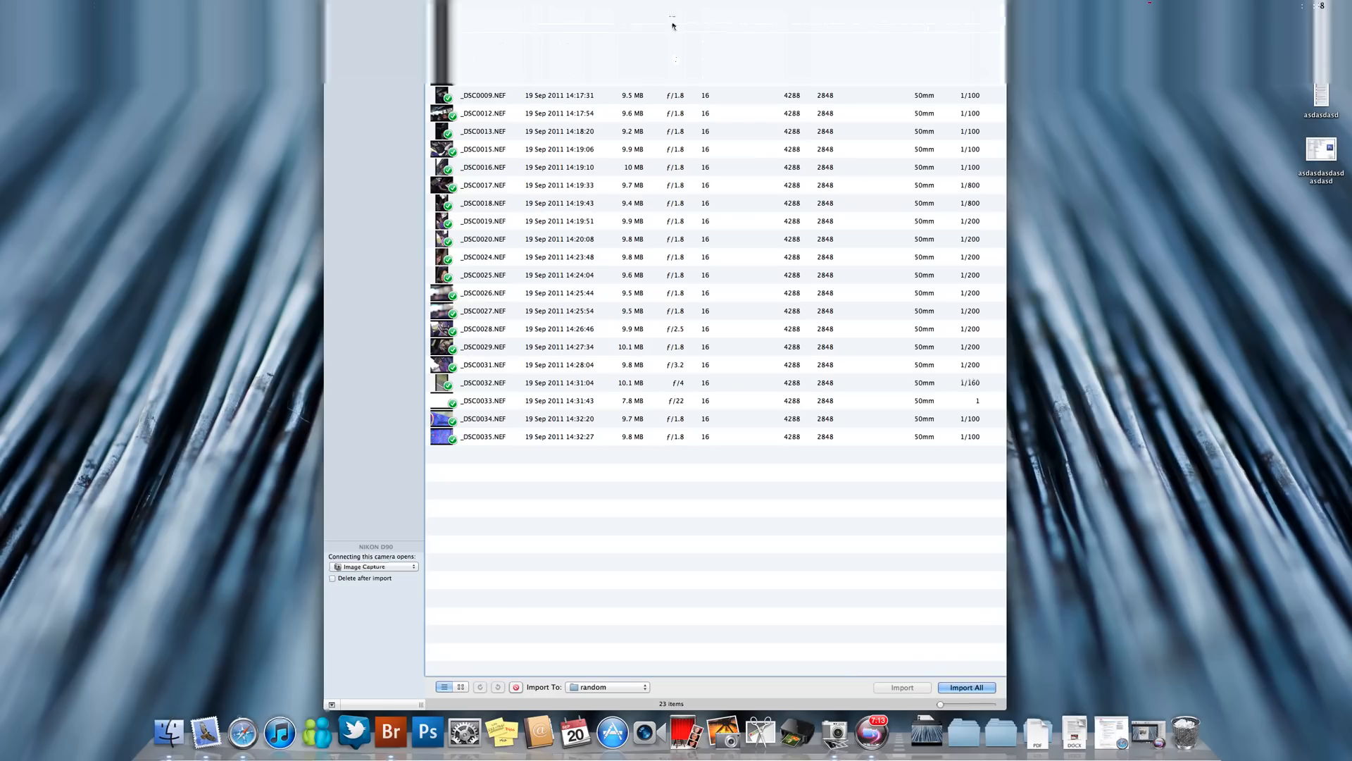
mouse_move(646, 140)
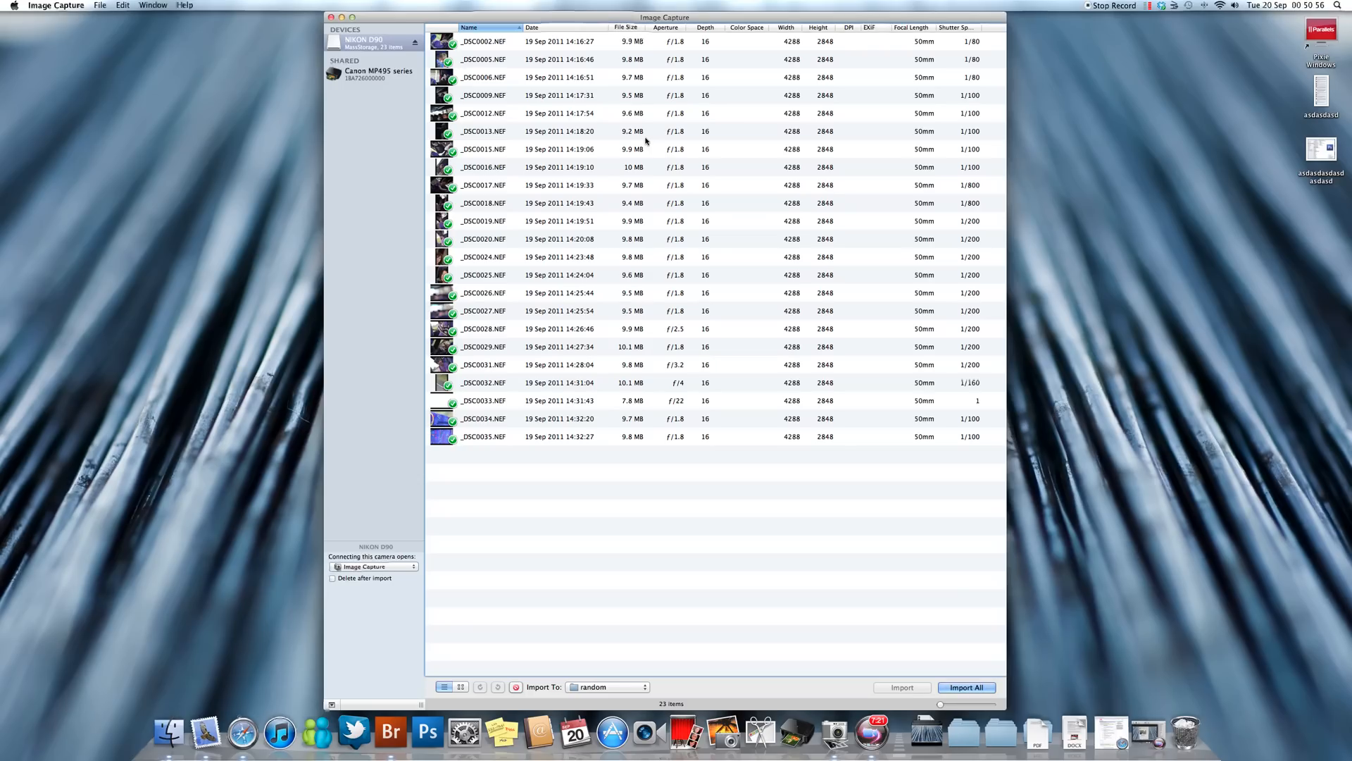
mouse_move(846, 524)
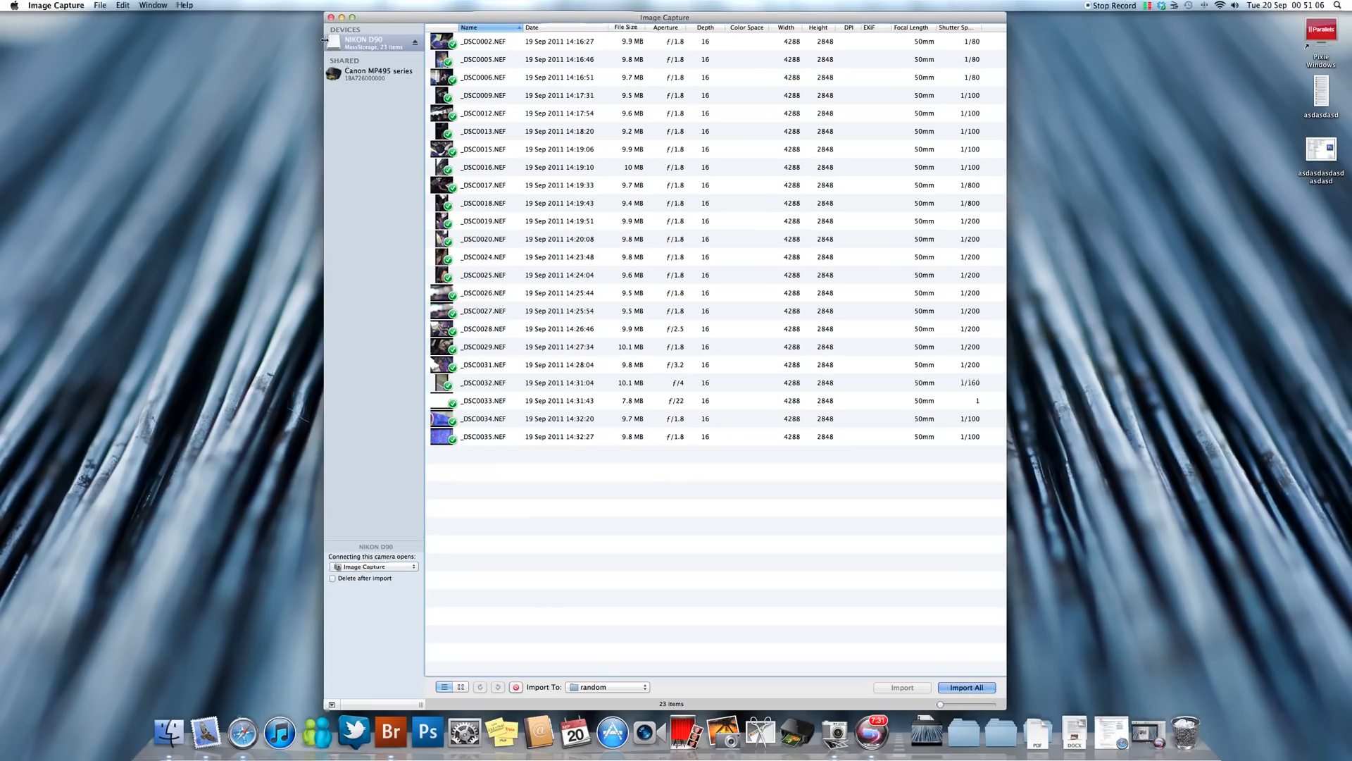
mouse_move(1057, 733)
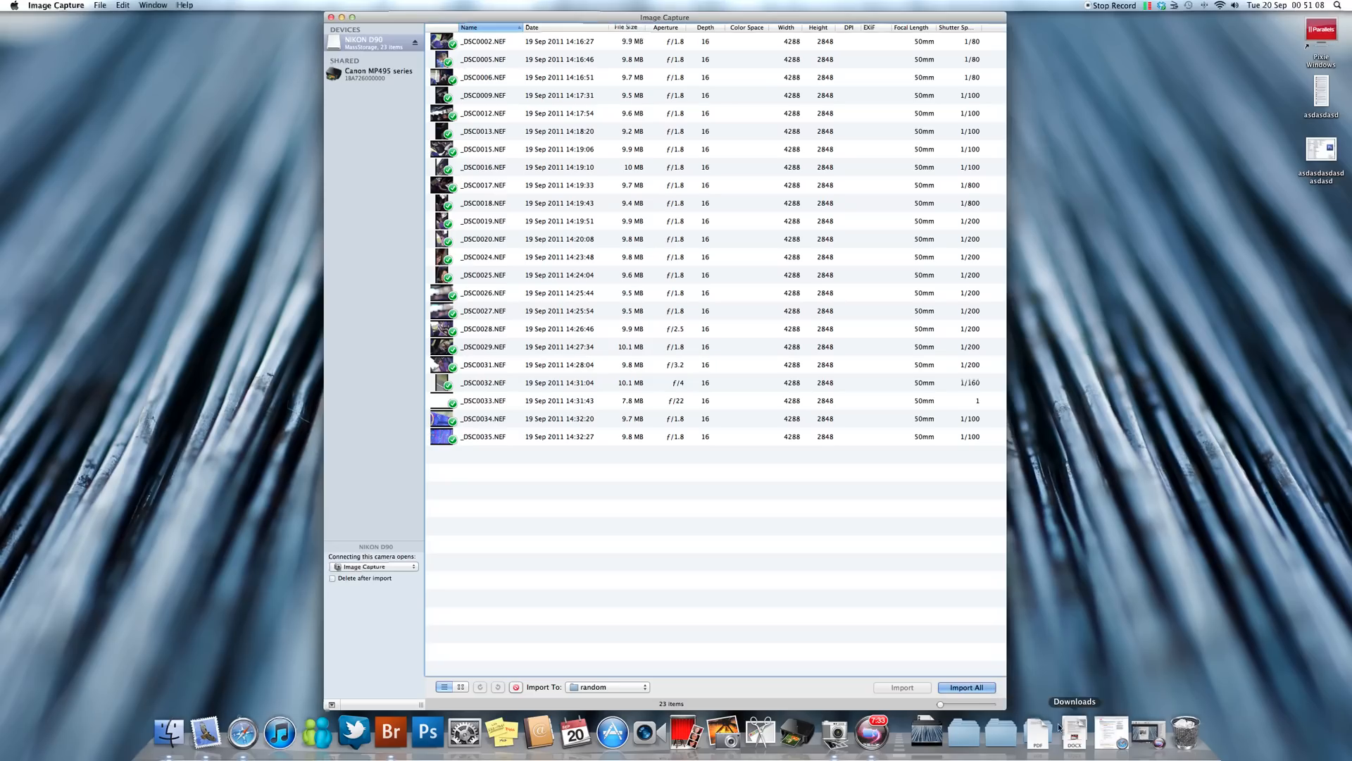